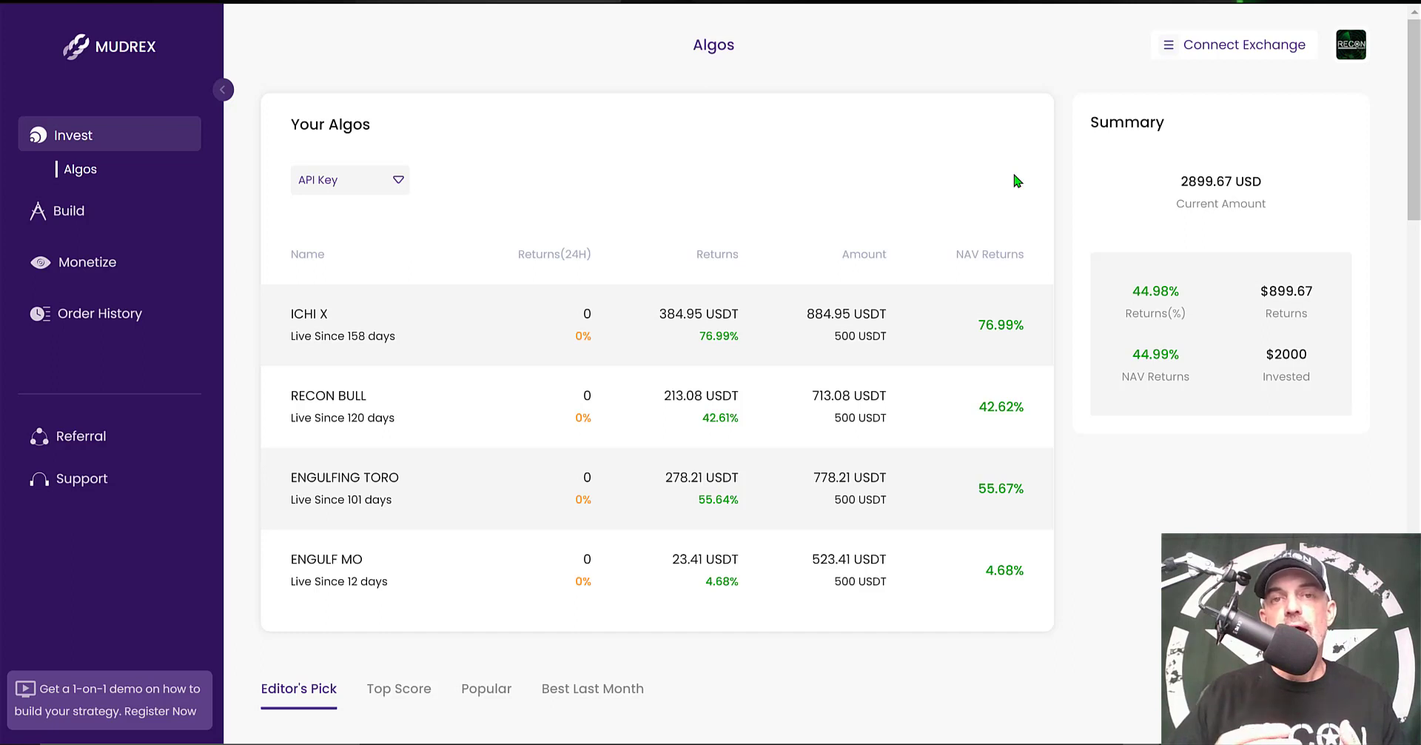
mouse_move(95, 198)
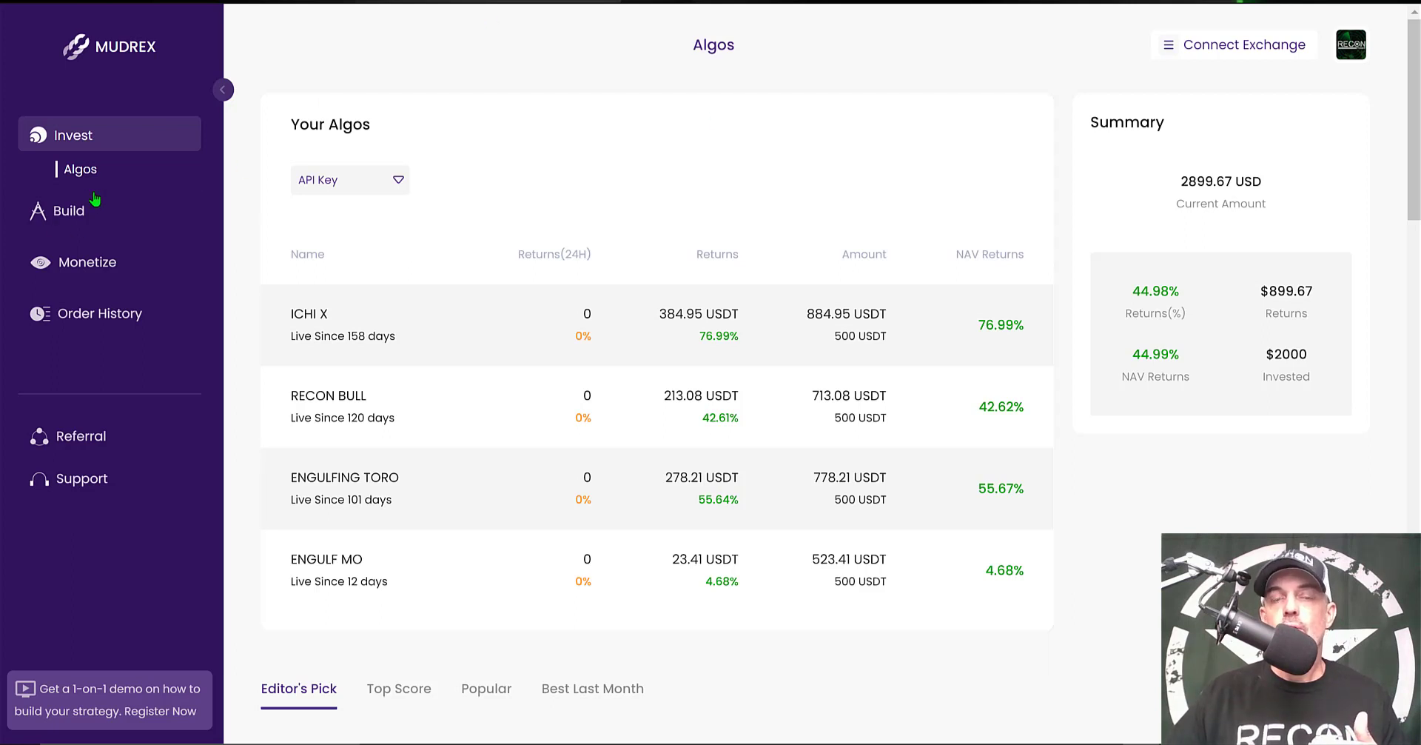
mouse_move(781, 143)
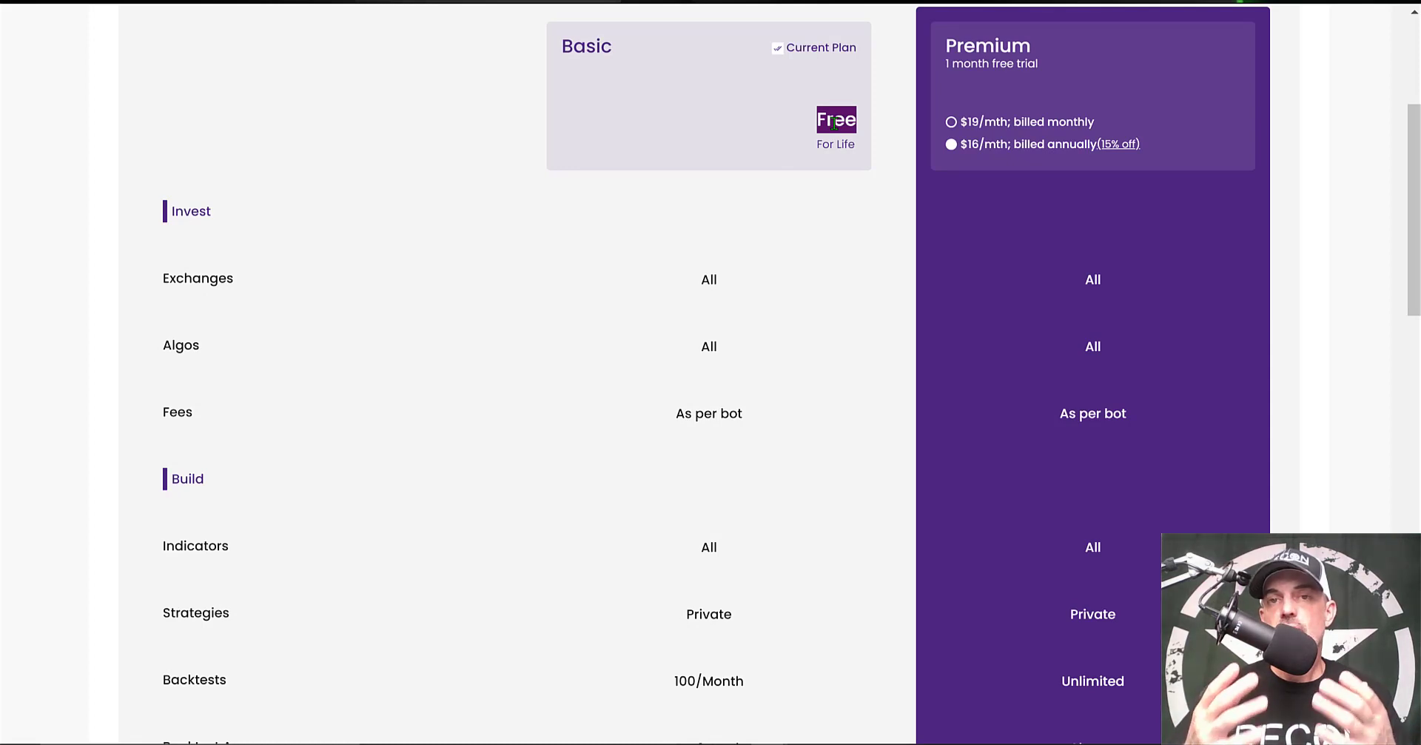
mouse_move(964, 36)
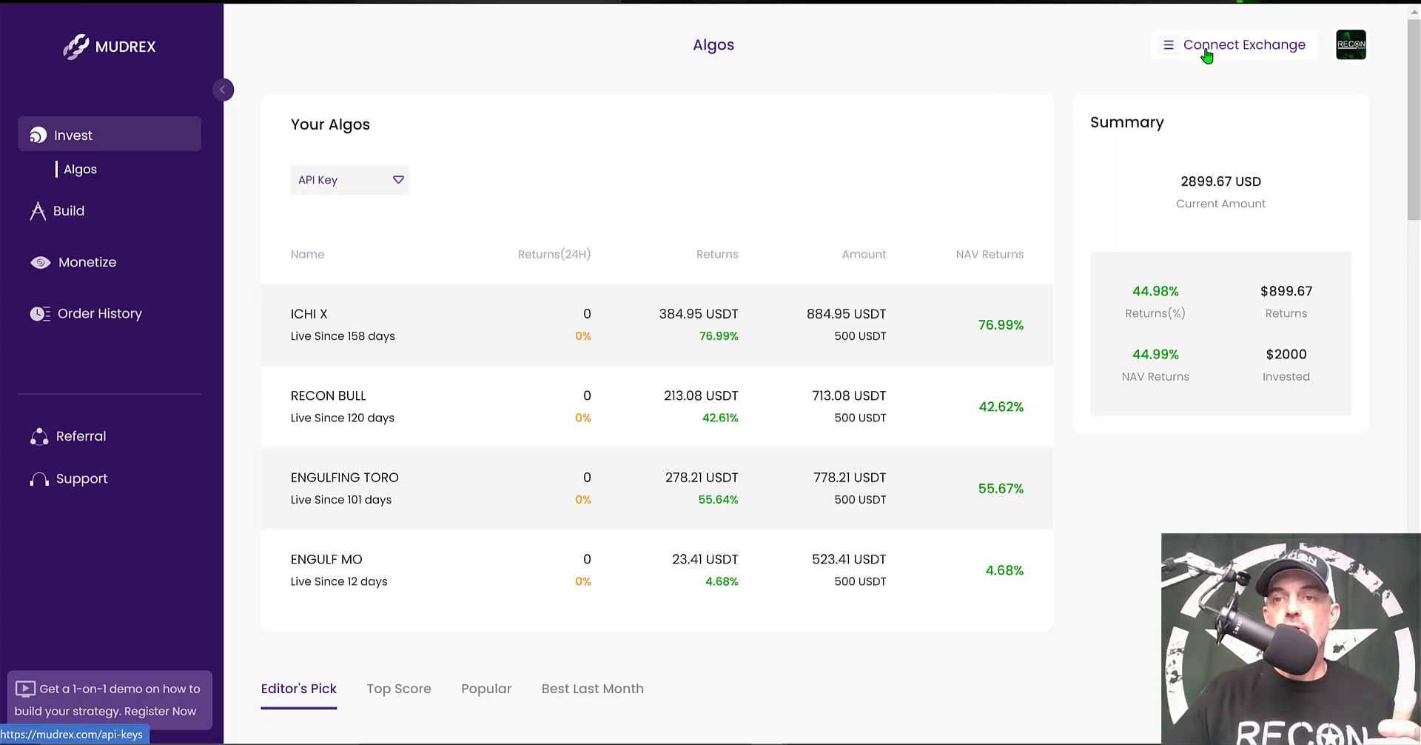
Step: Begin connecting a Binance Spot exchange API key named RECON and review the setup instructions
click(1242, 45)
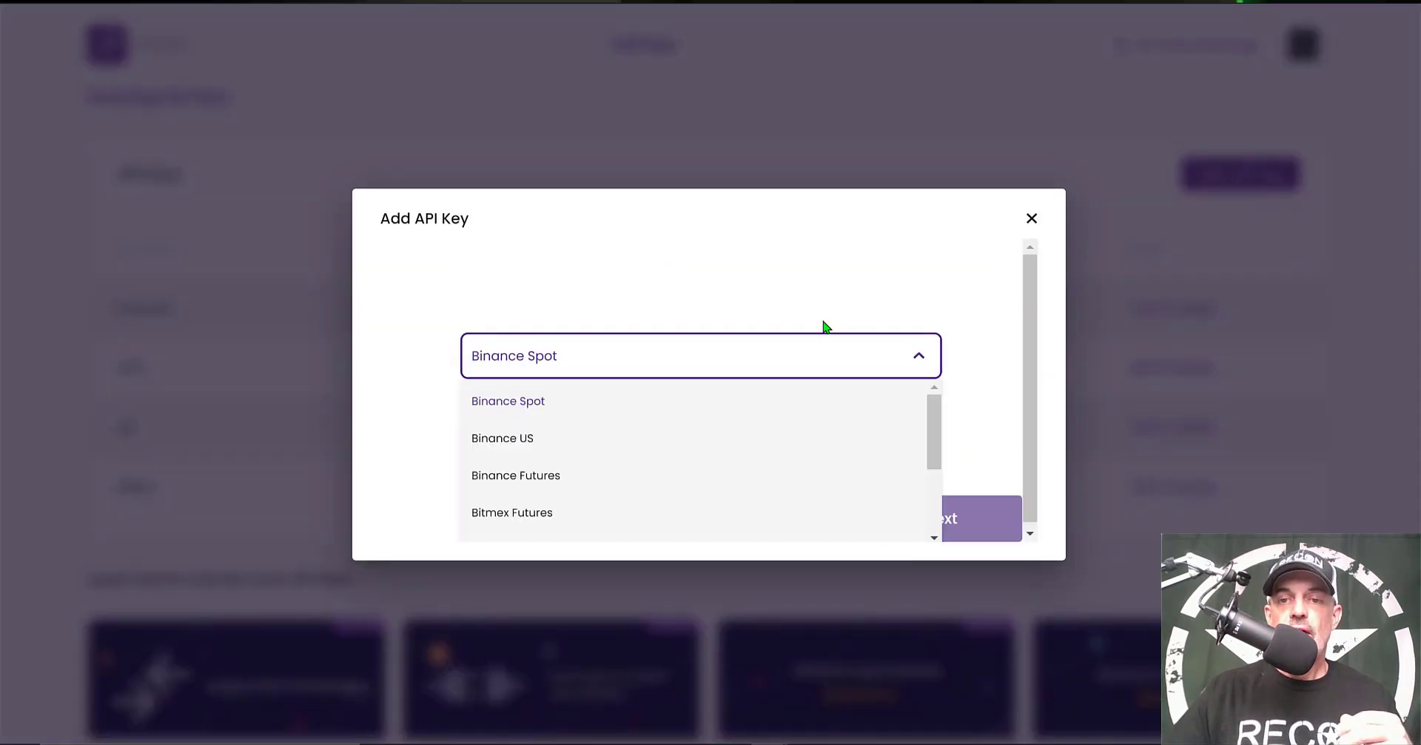
scroll(down, 3)
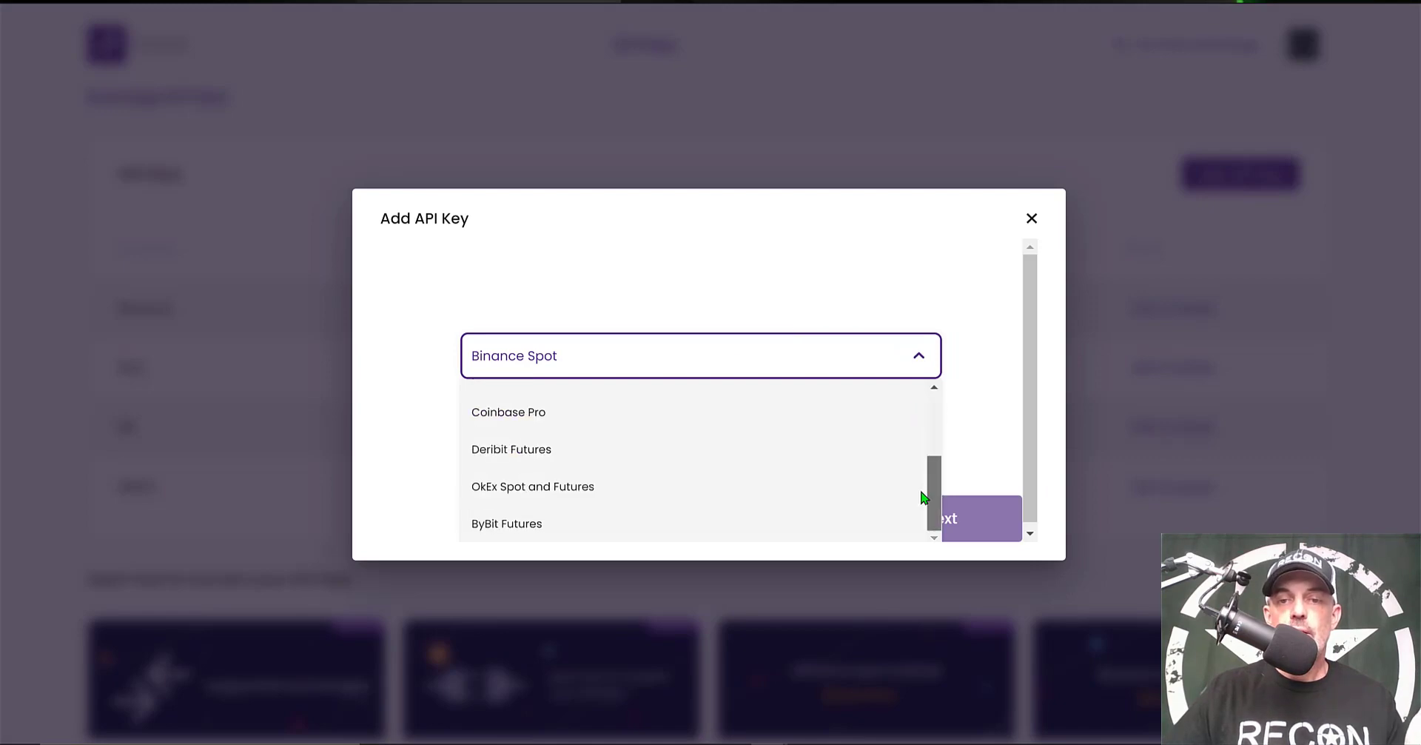
click(708, 356)
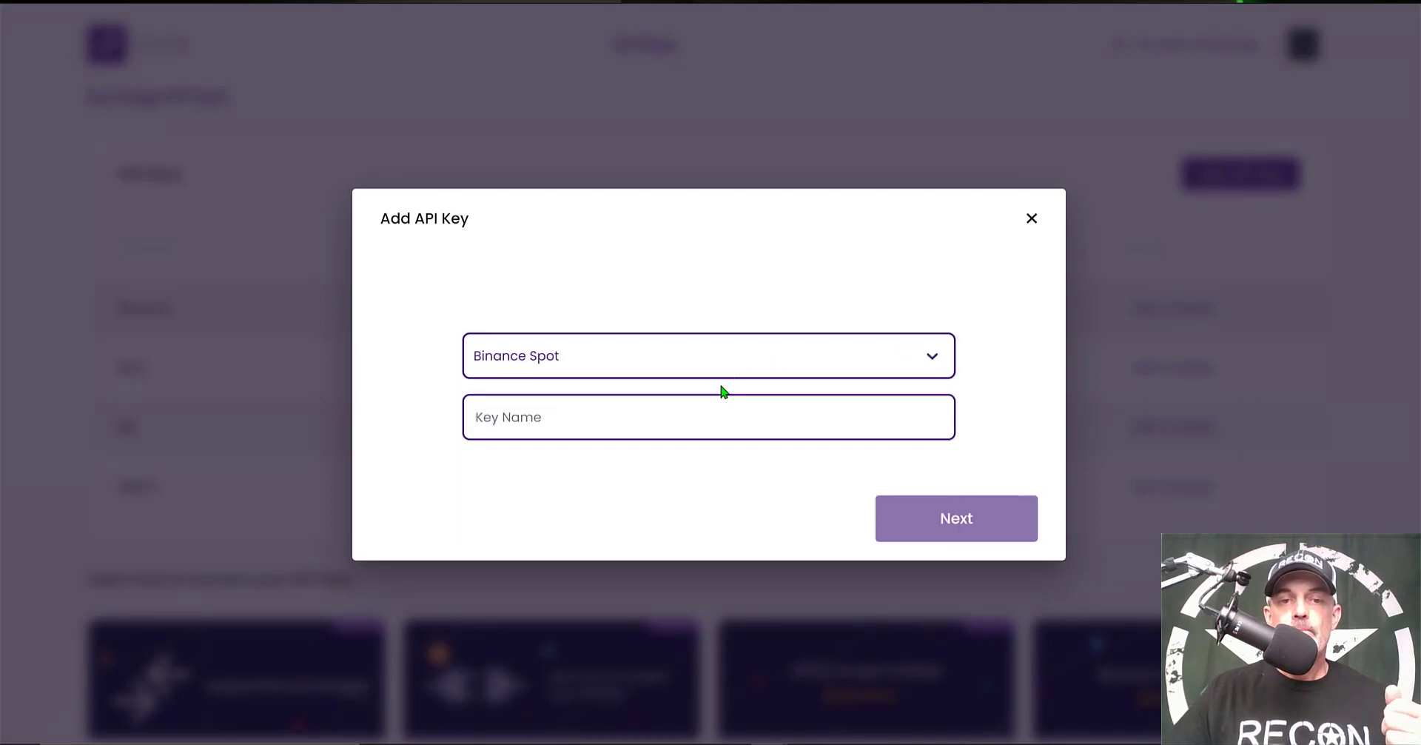
text(RECON)
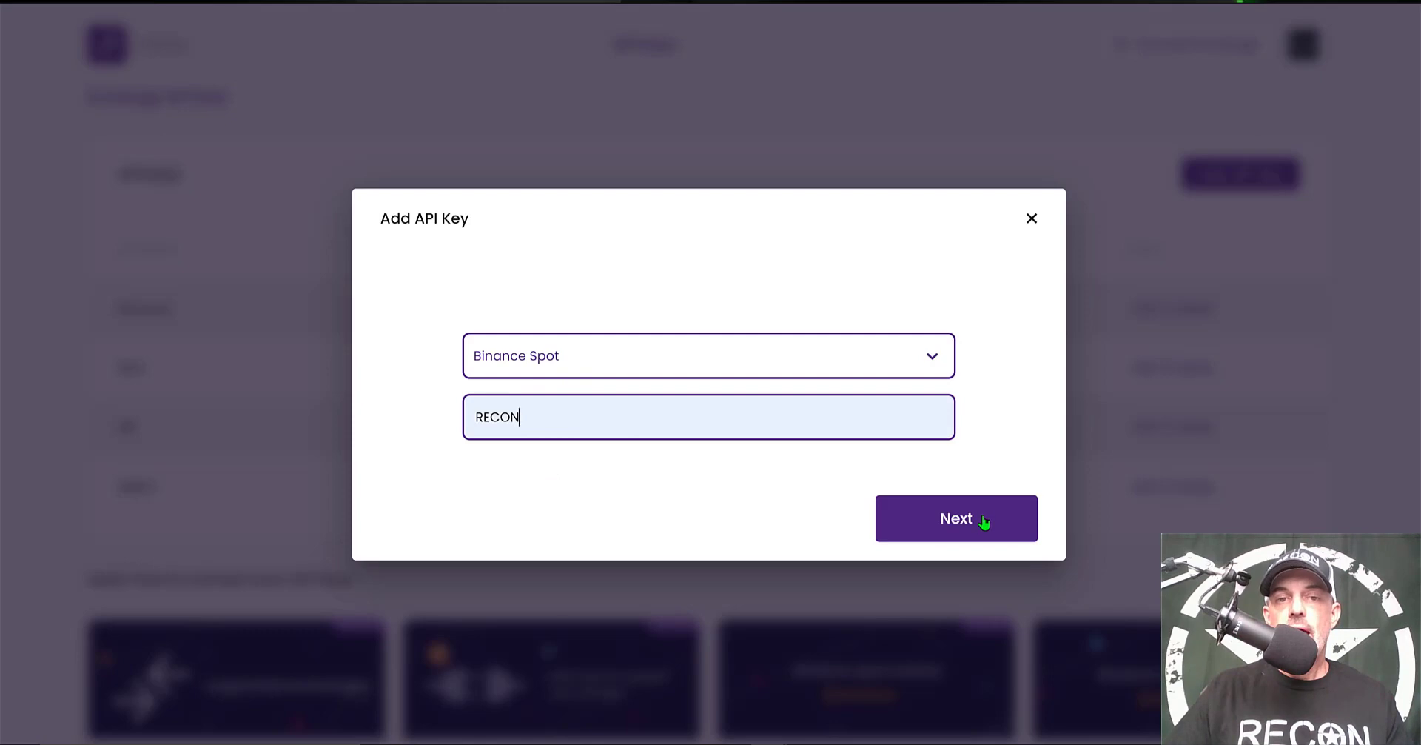
click(955, 517)
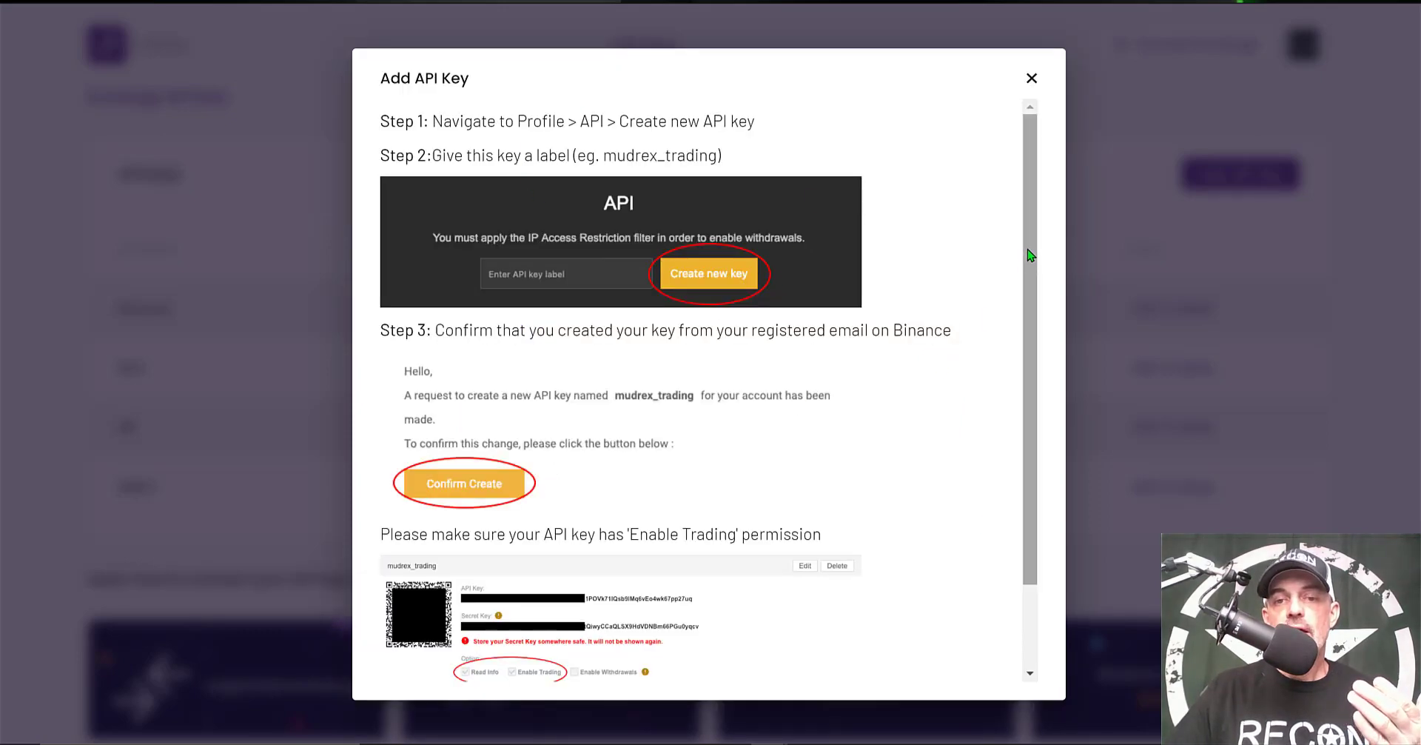
scroll(down, 3)
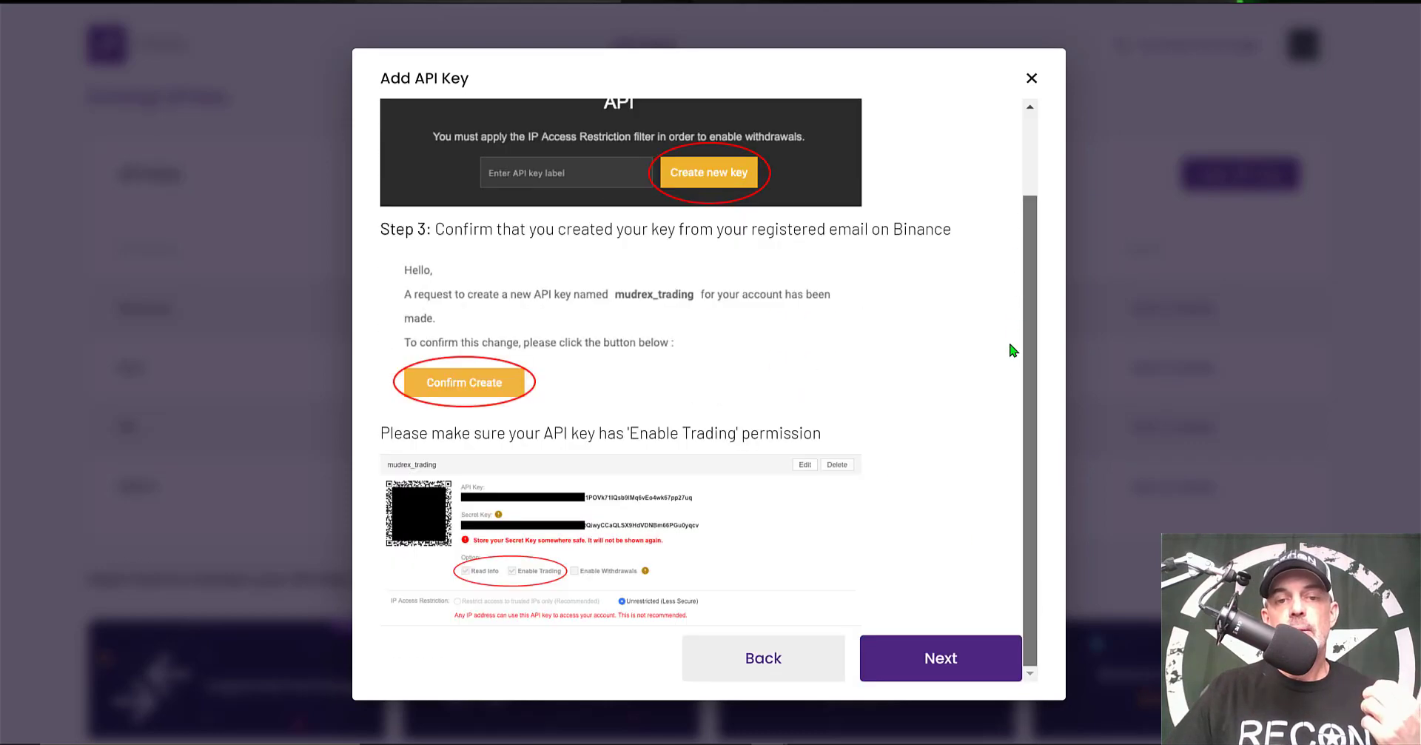
mouse_move(618, 314)
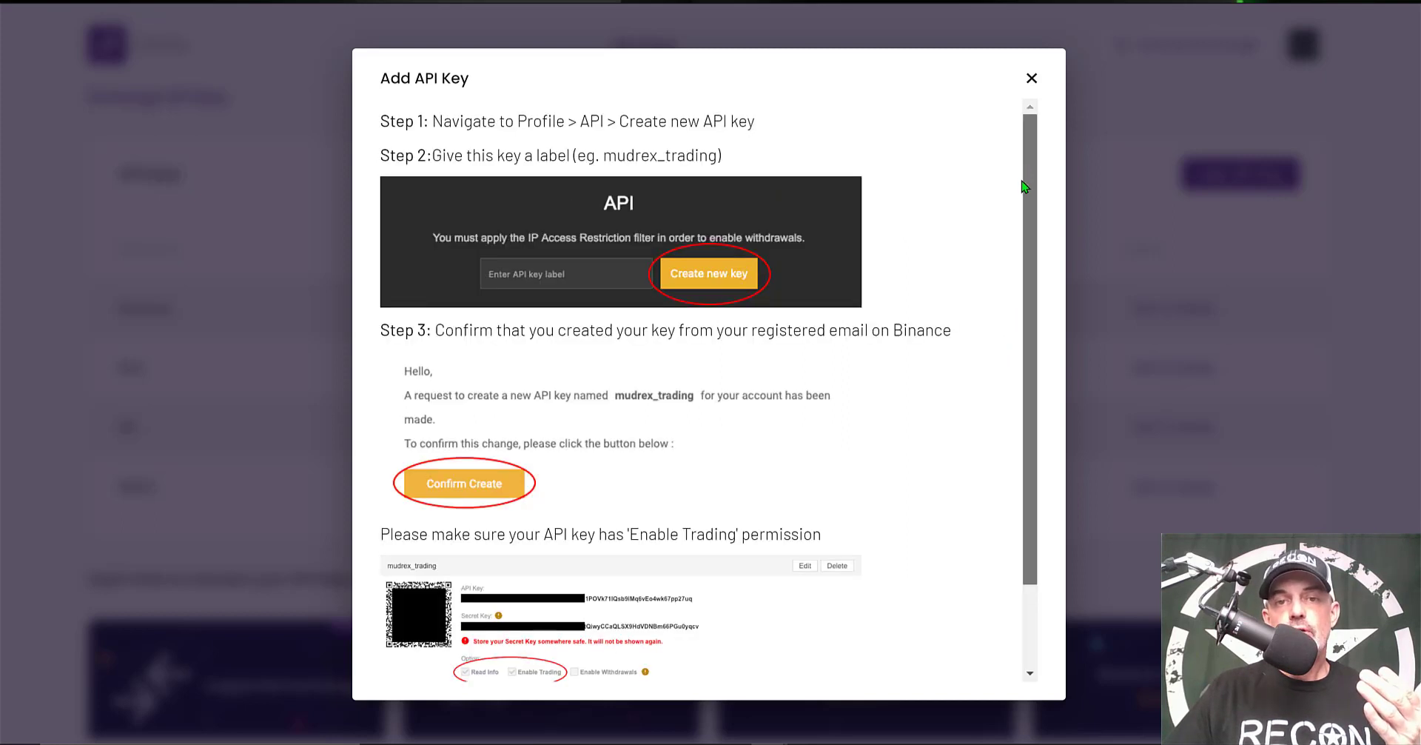
scroll(down, 3)
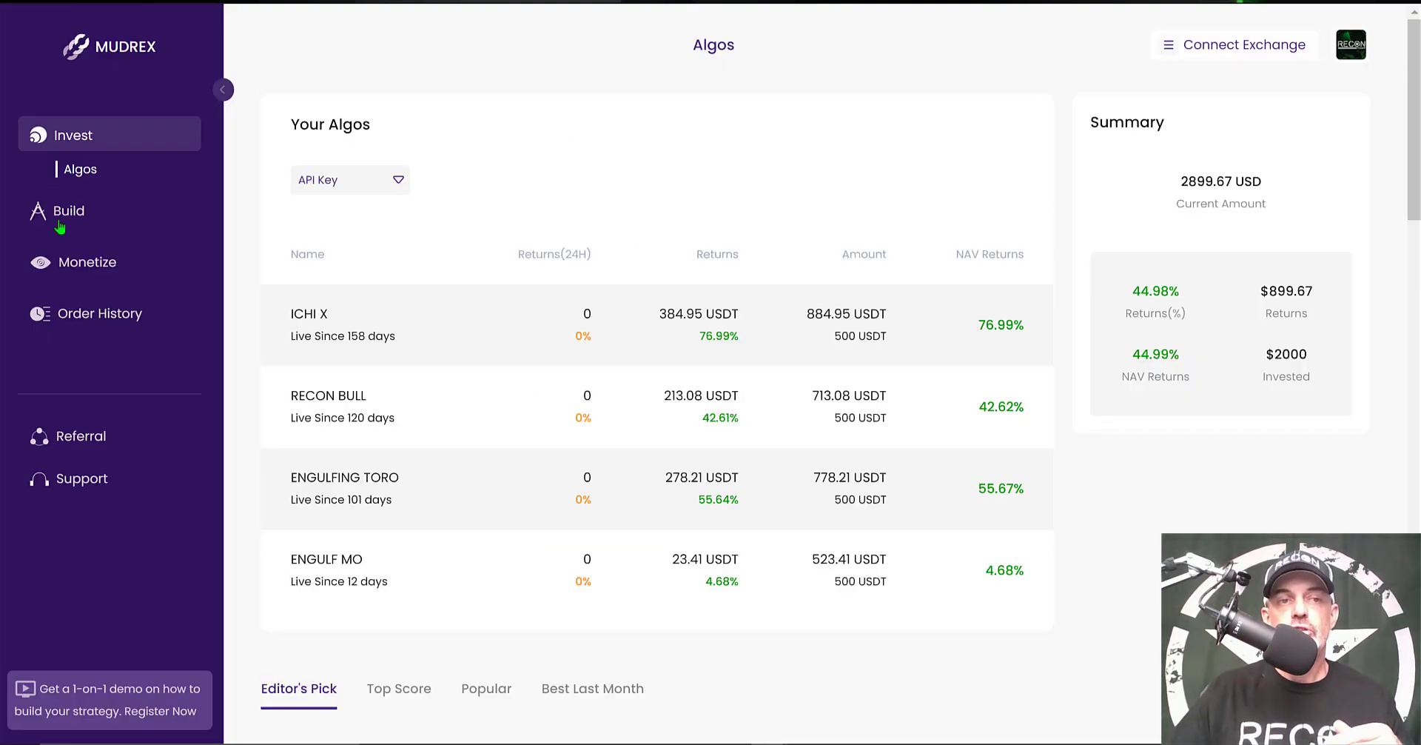
mouse_move(66, 215)
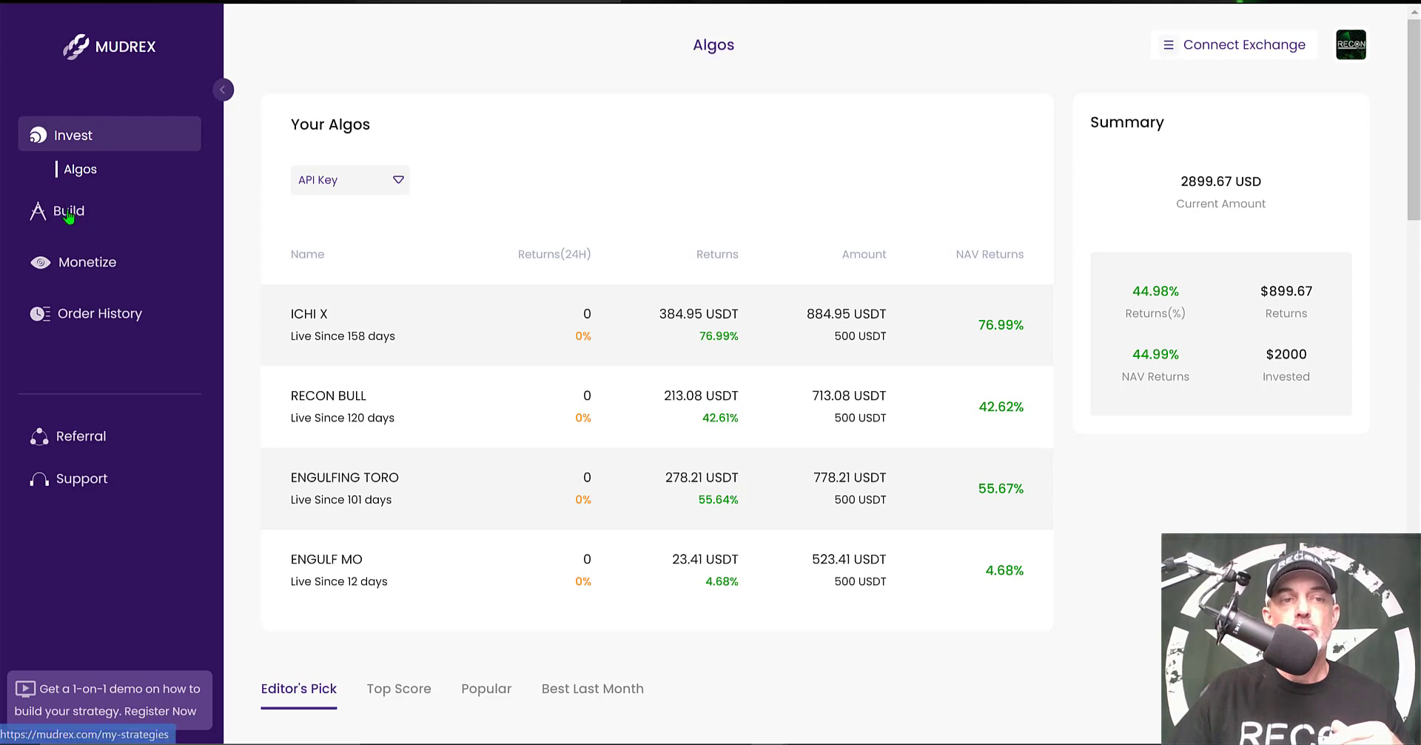
Step: Start a new strategy in the visual editor from the Build page
click(67, 212)
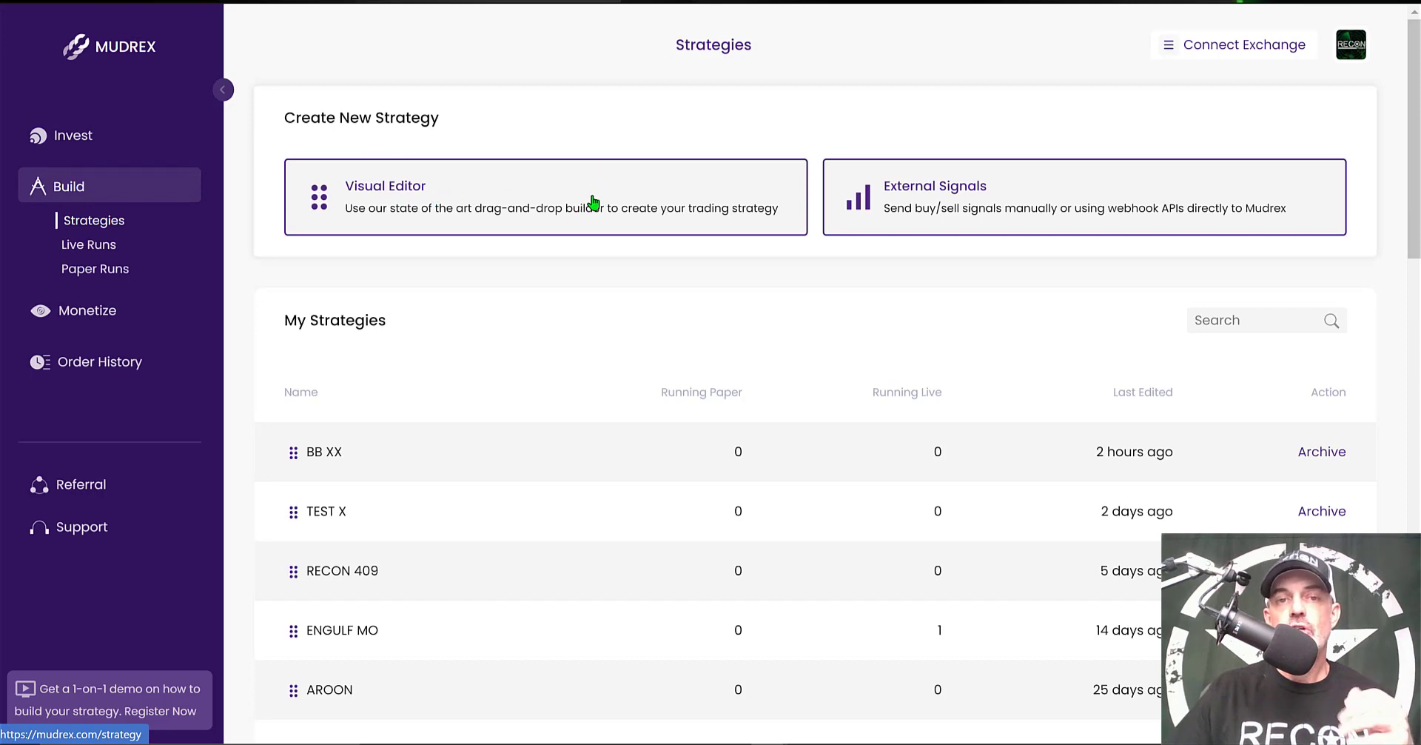
click(545, 197)
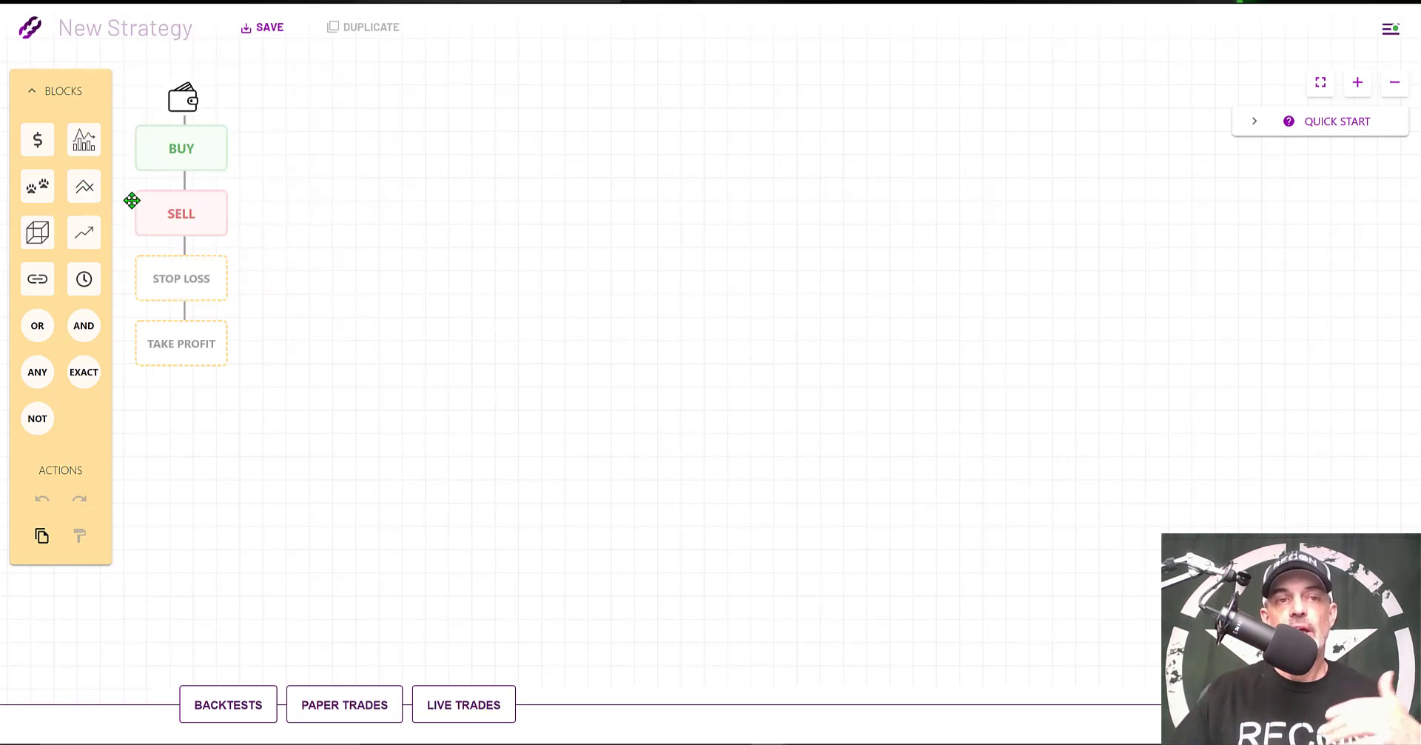
mouse_move(82, 139)
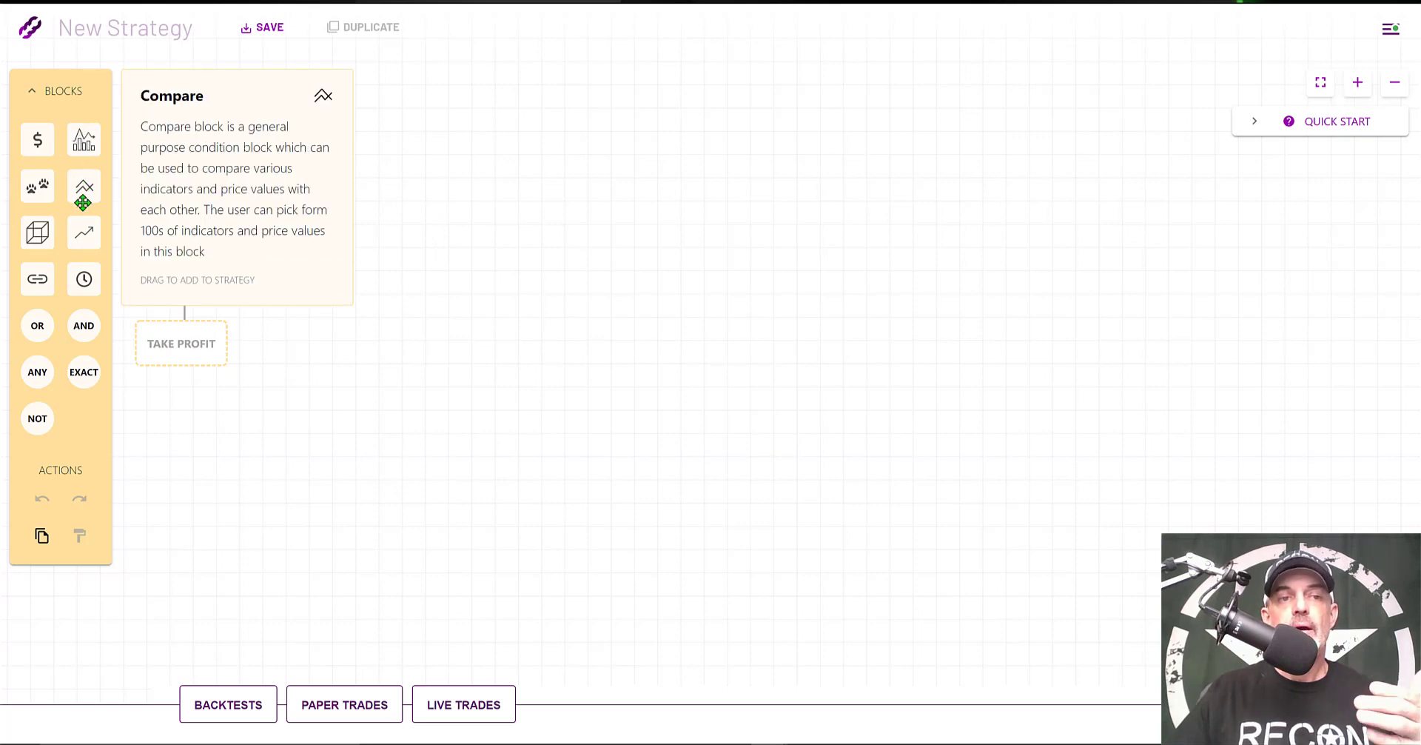
mouse_move(37, 186)
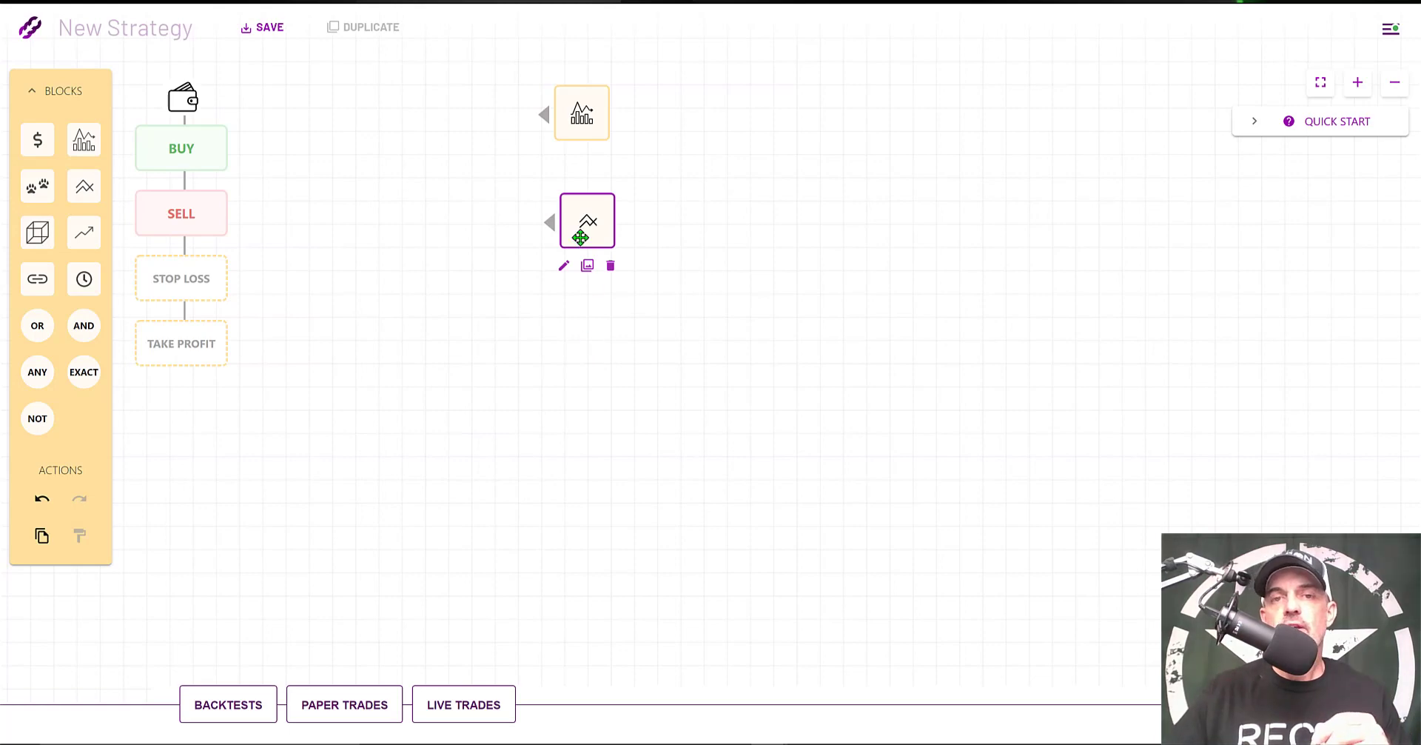
Step: Set the indicator block to RSI with period 9
click(582, 113)
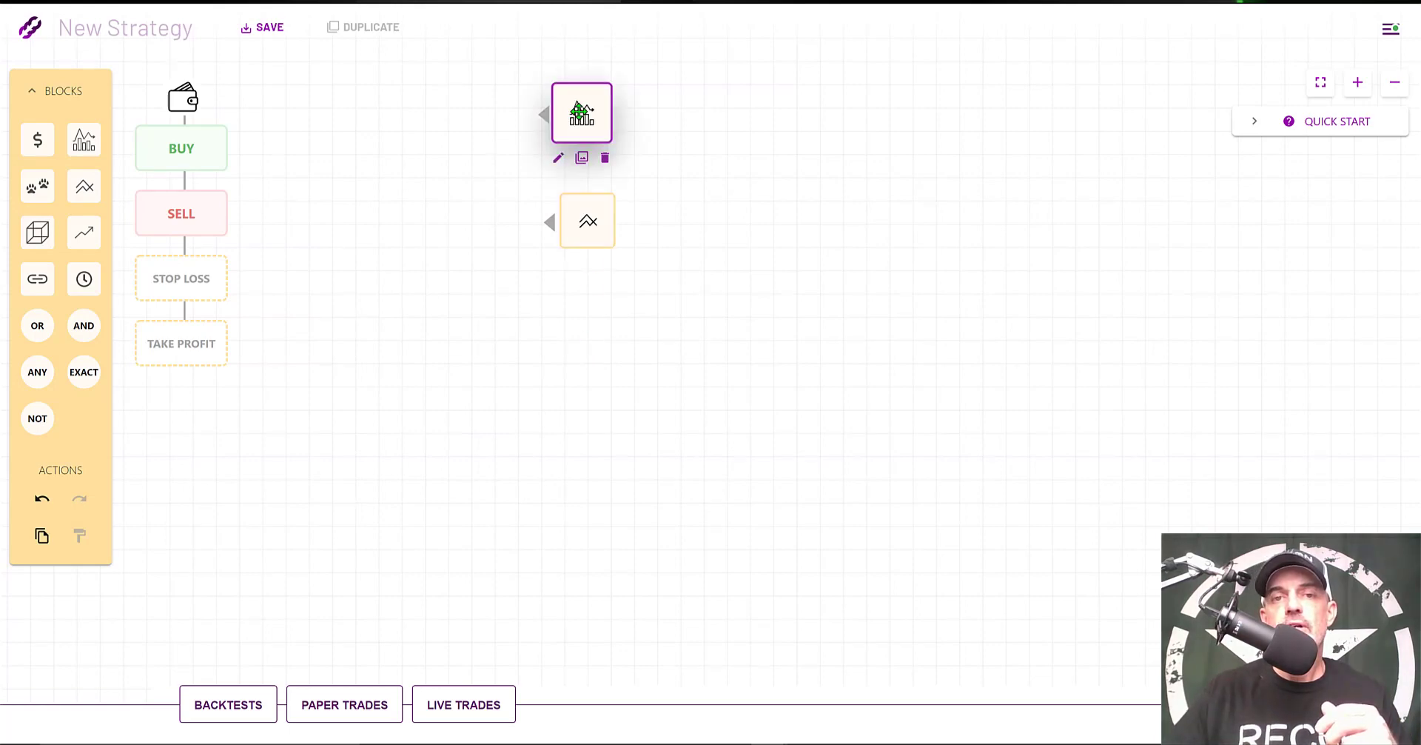
click(588, 220)
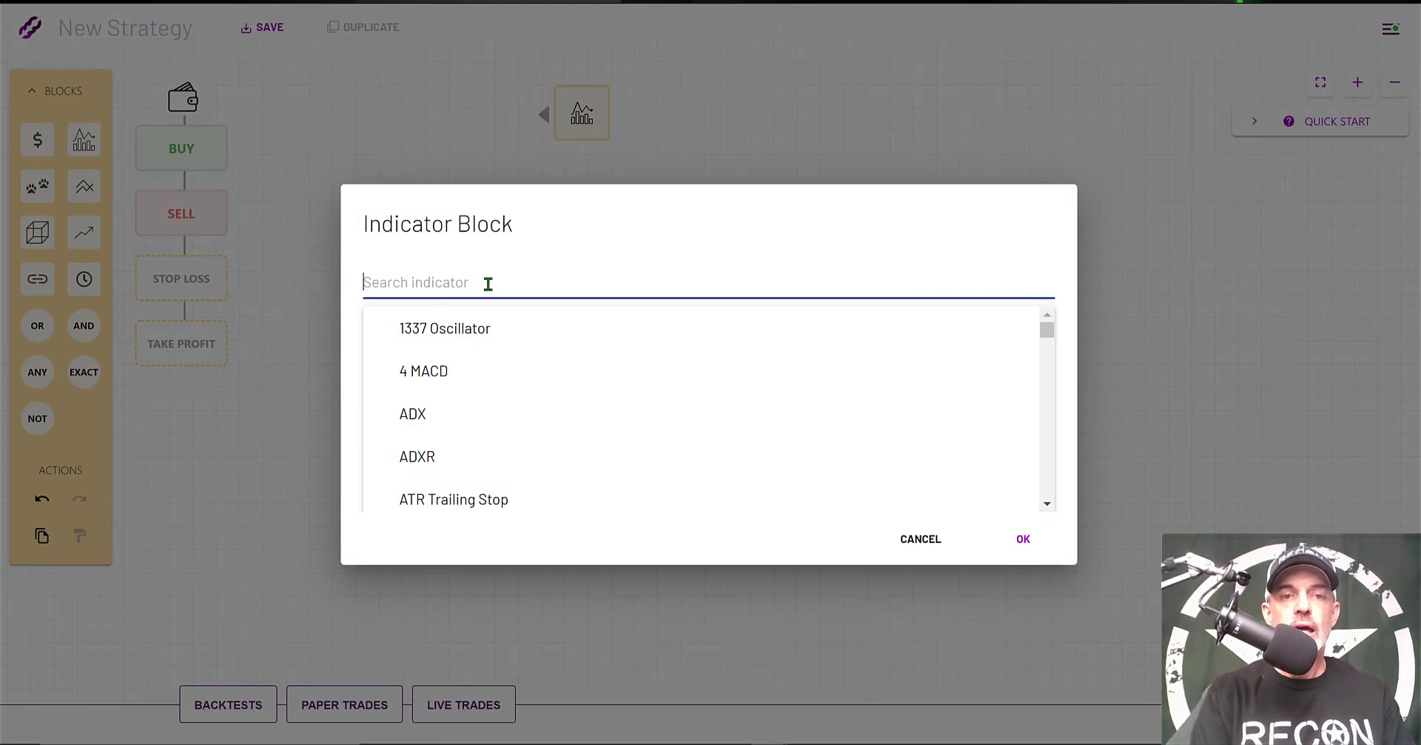
text(RSI)
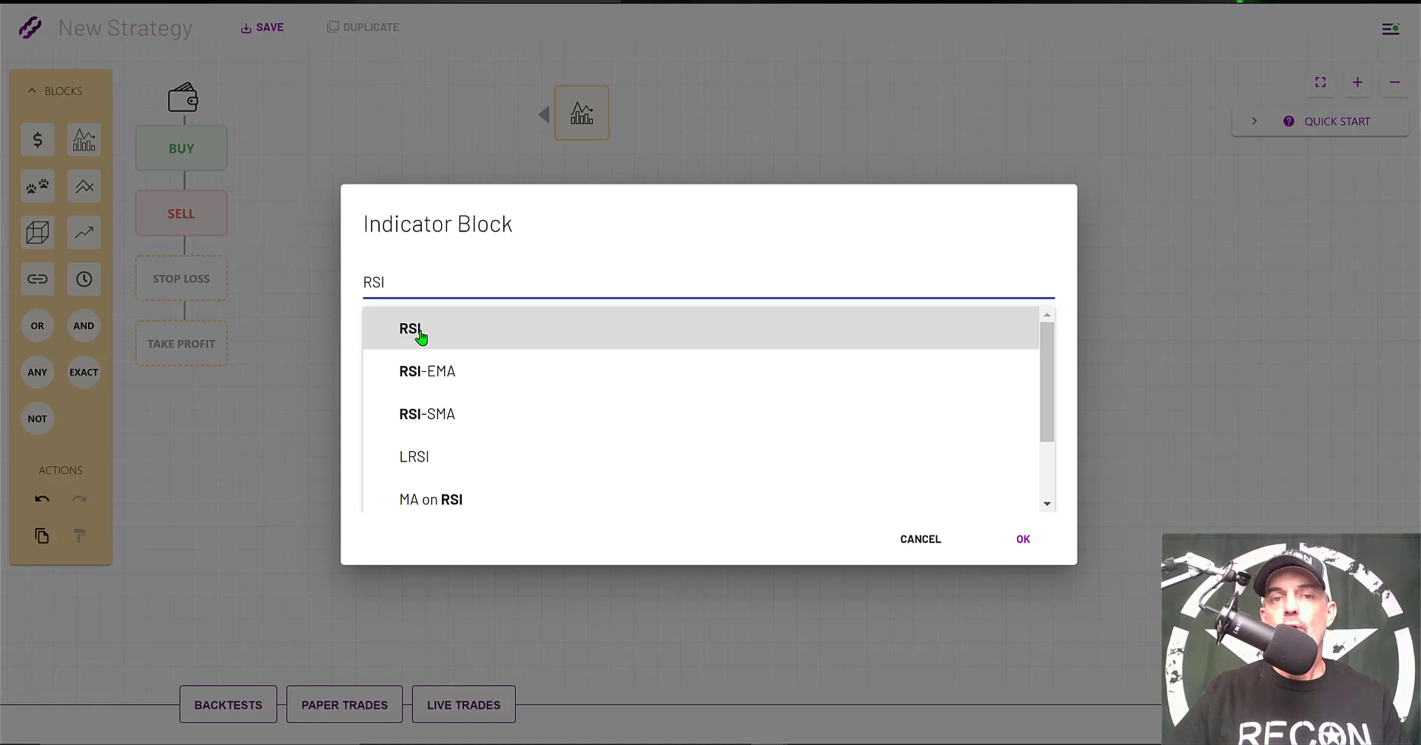
click(411, 329)
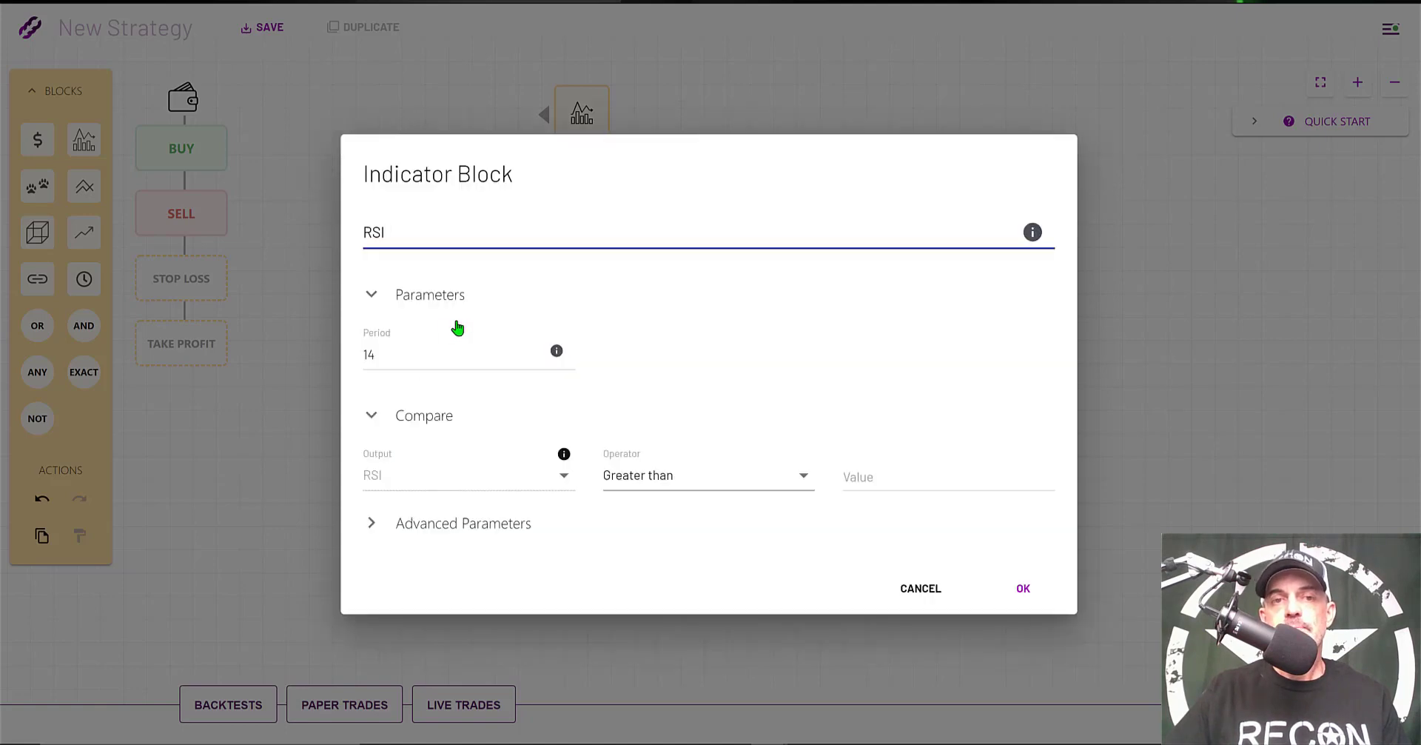
click(461, 353)
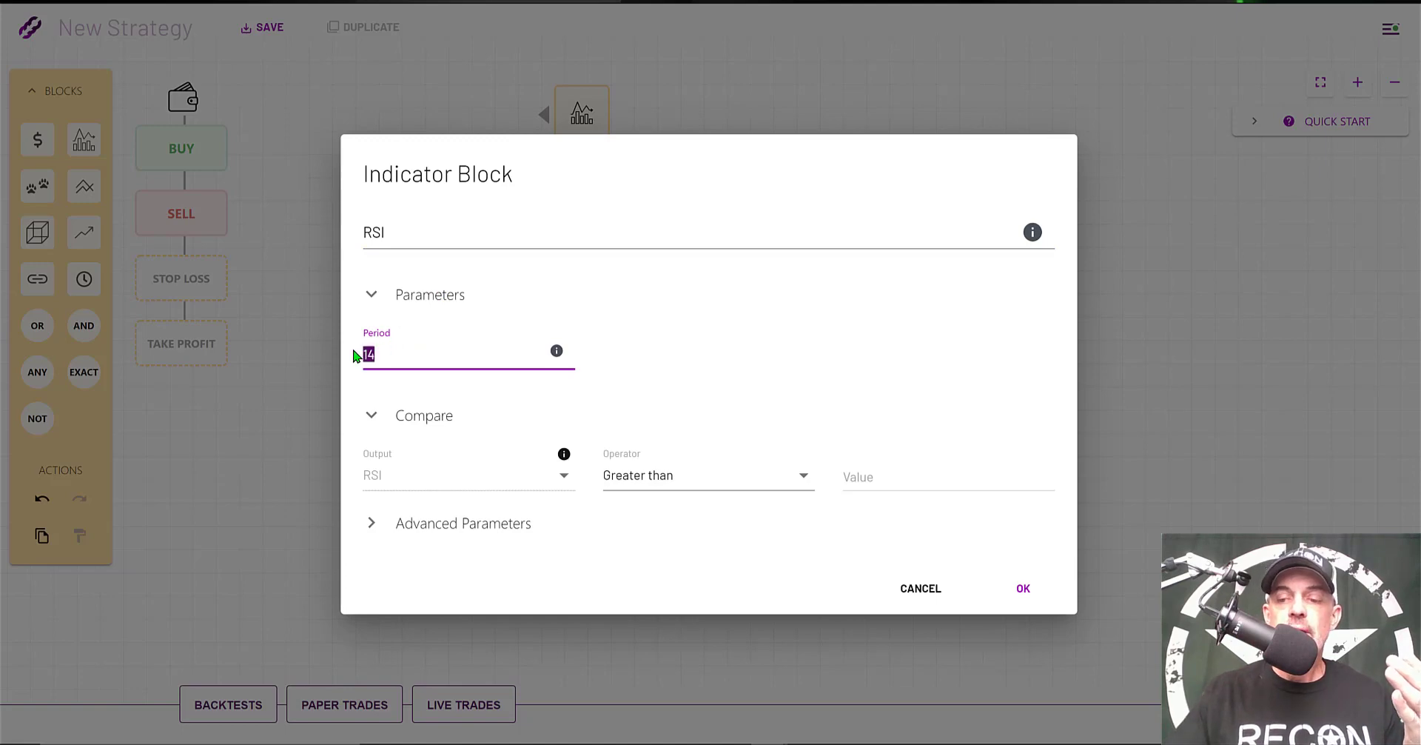
text(9)
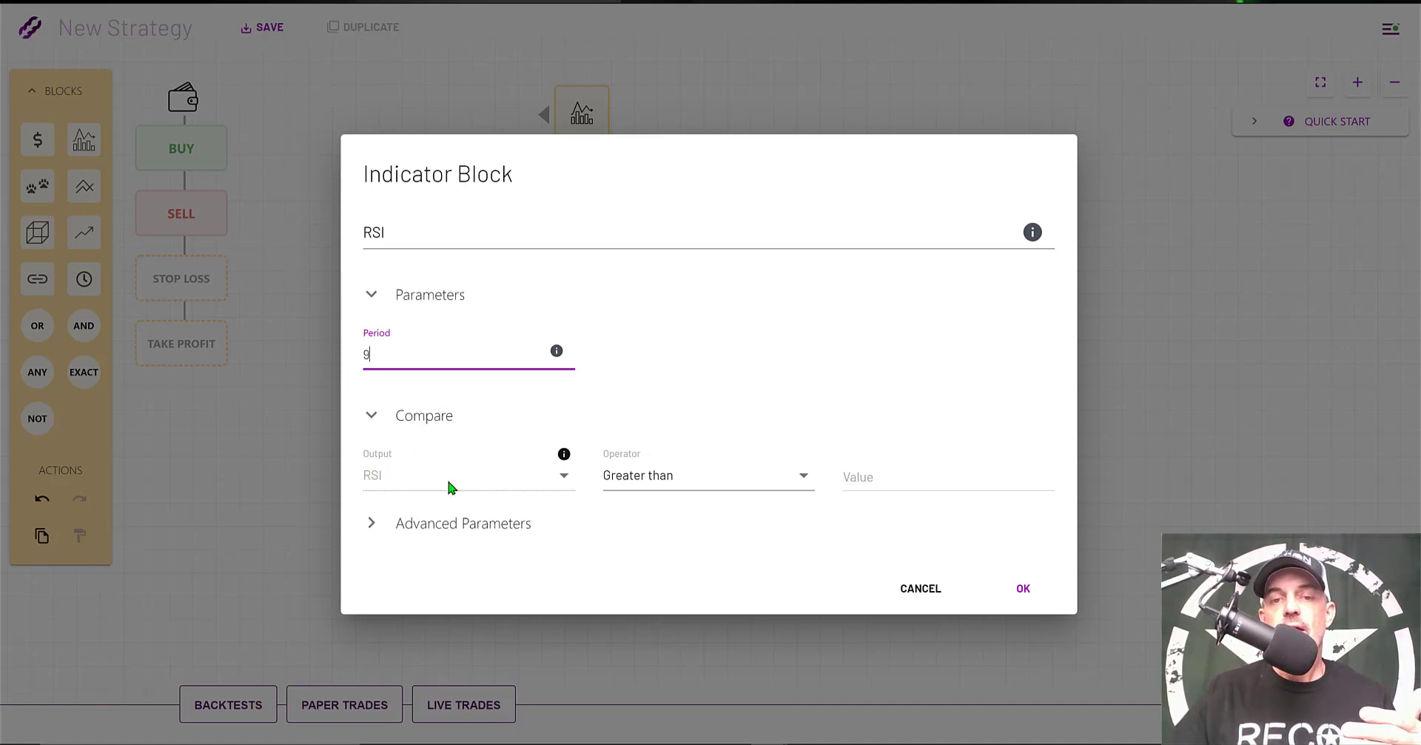
Step: Require RSI greater than or equal to 40 with EMA smoothing and confirm
click(708, 475)
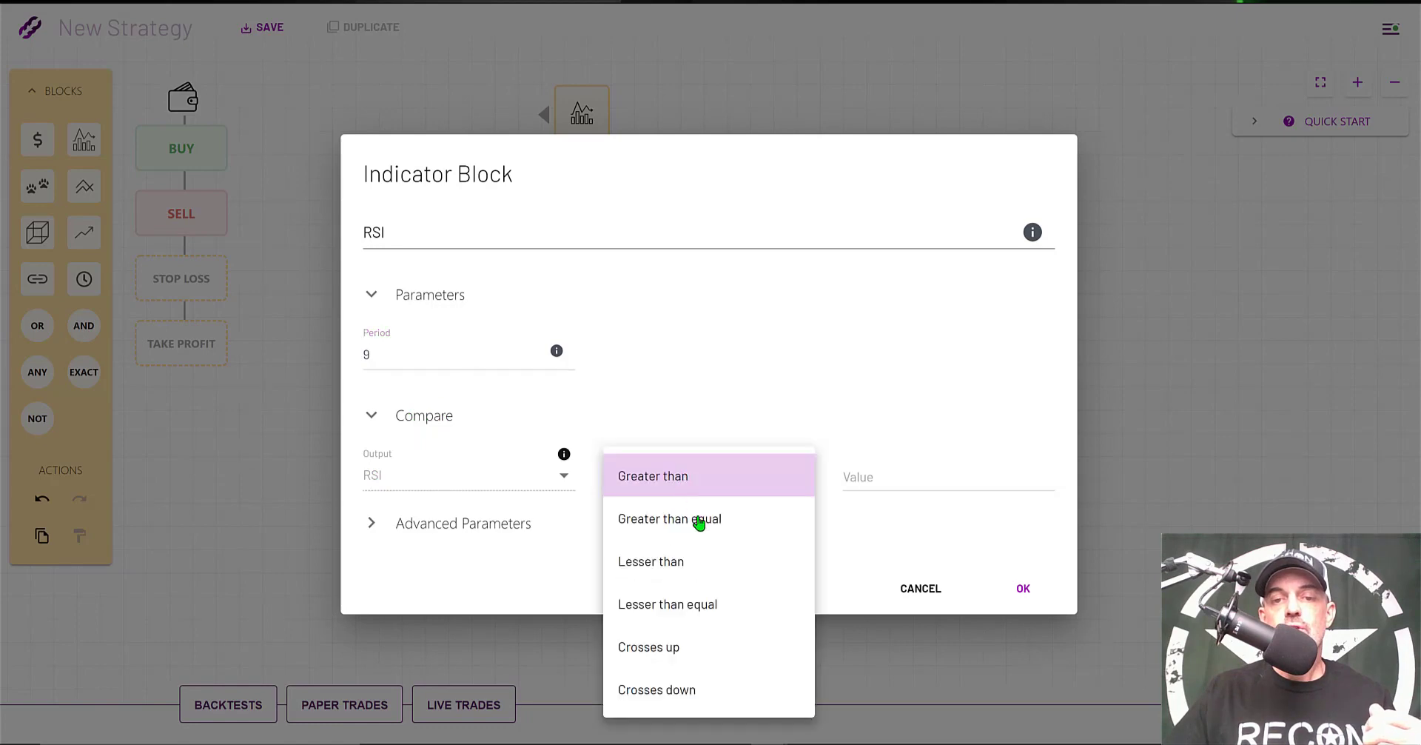
click(669, 518)
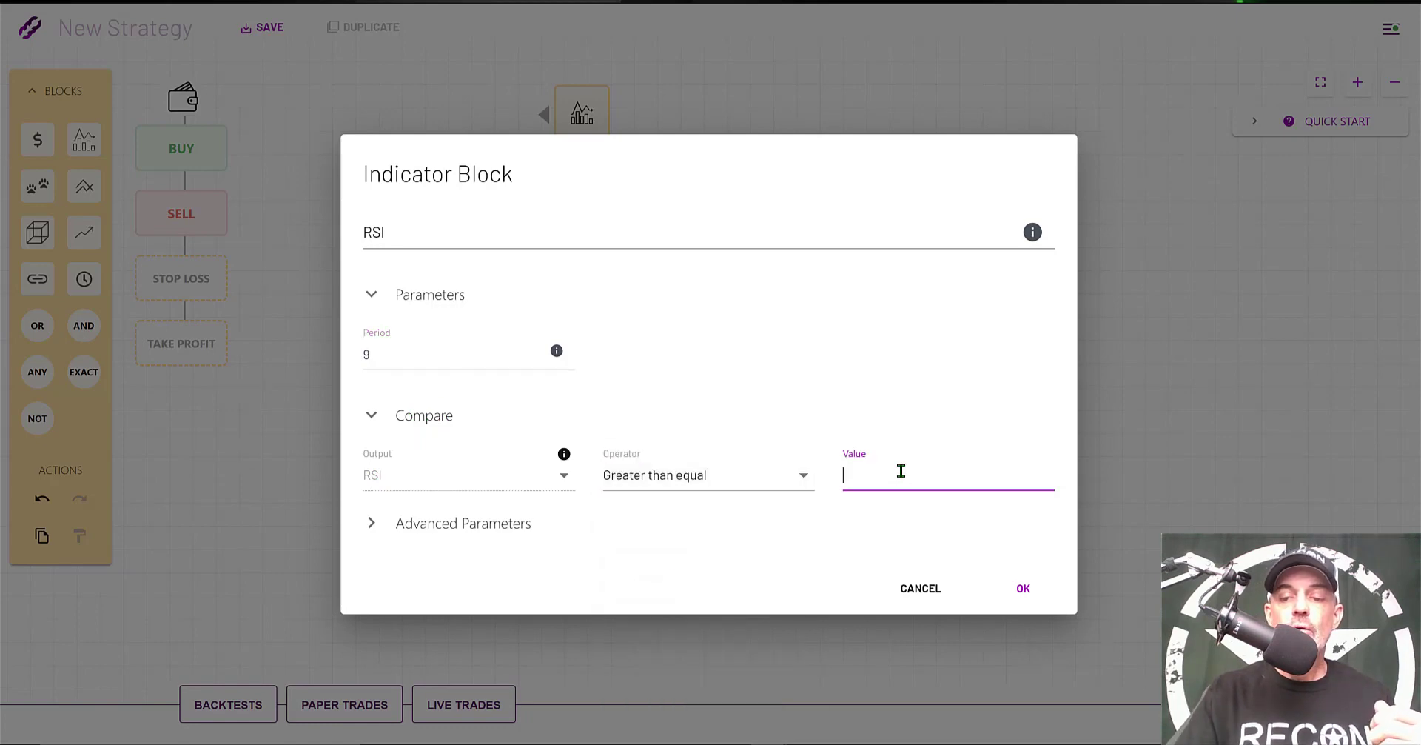
text(40)
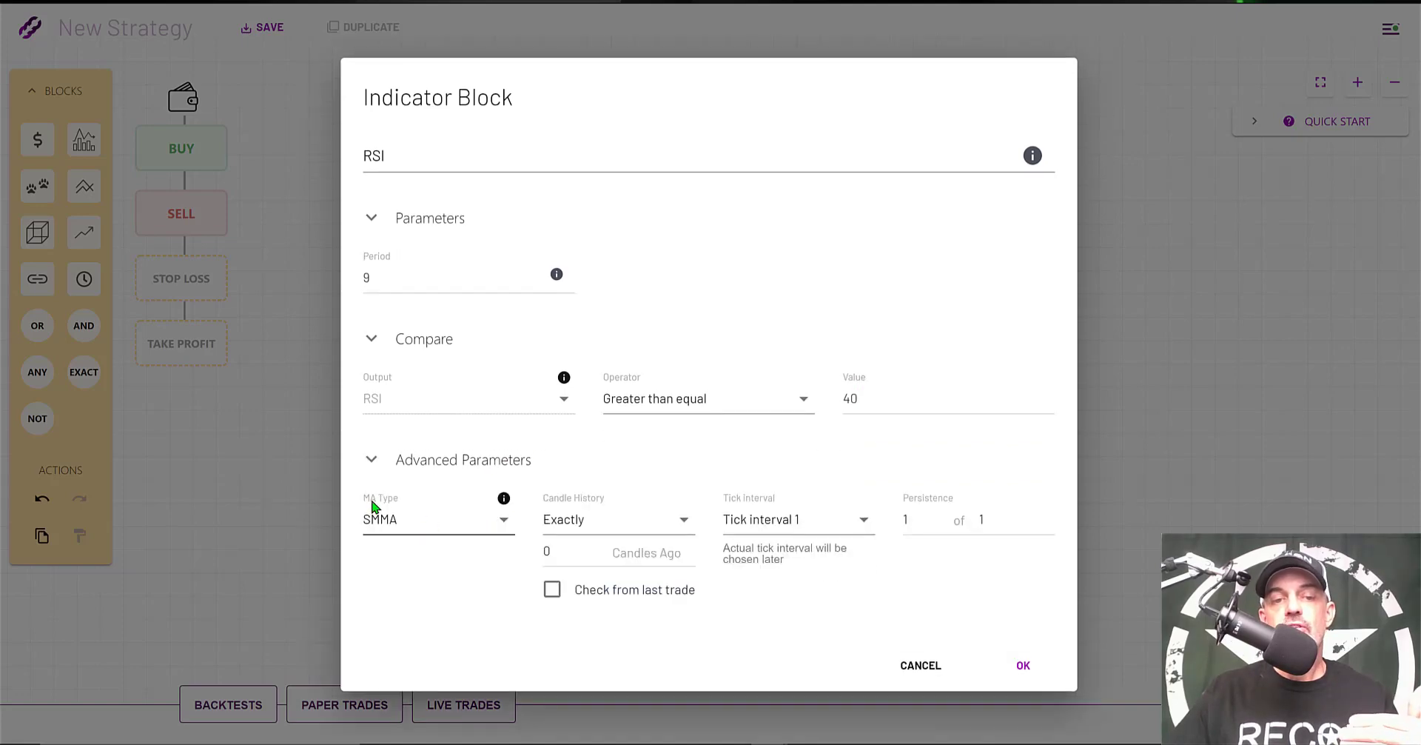
click(438, 519)
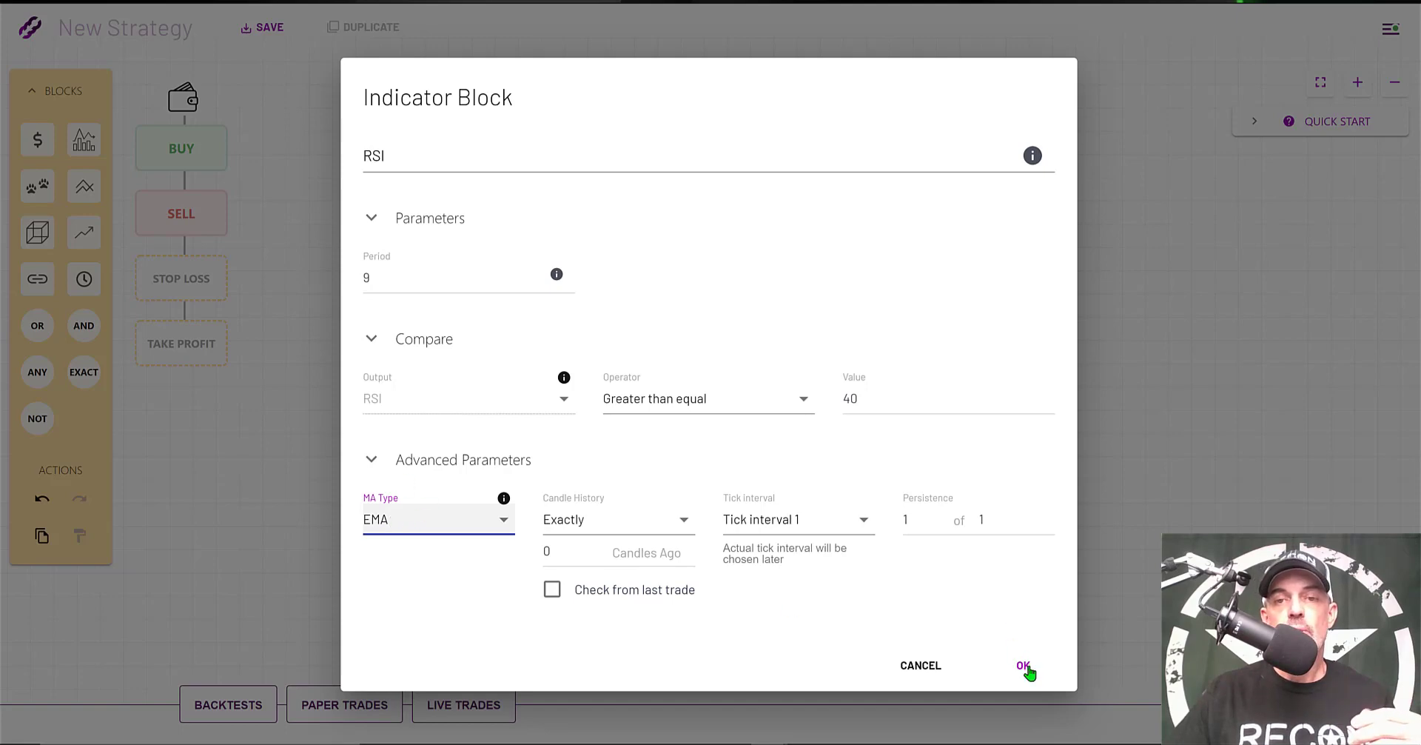
click(1023, 664)
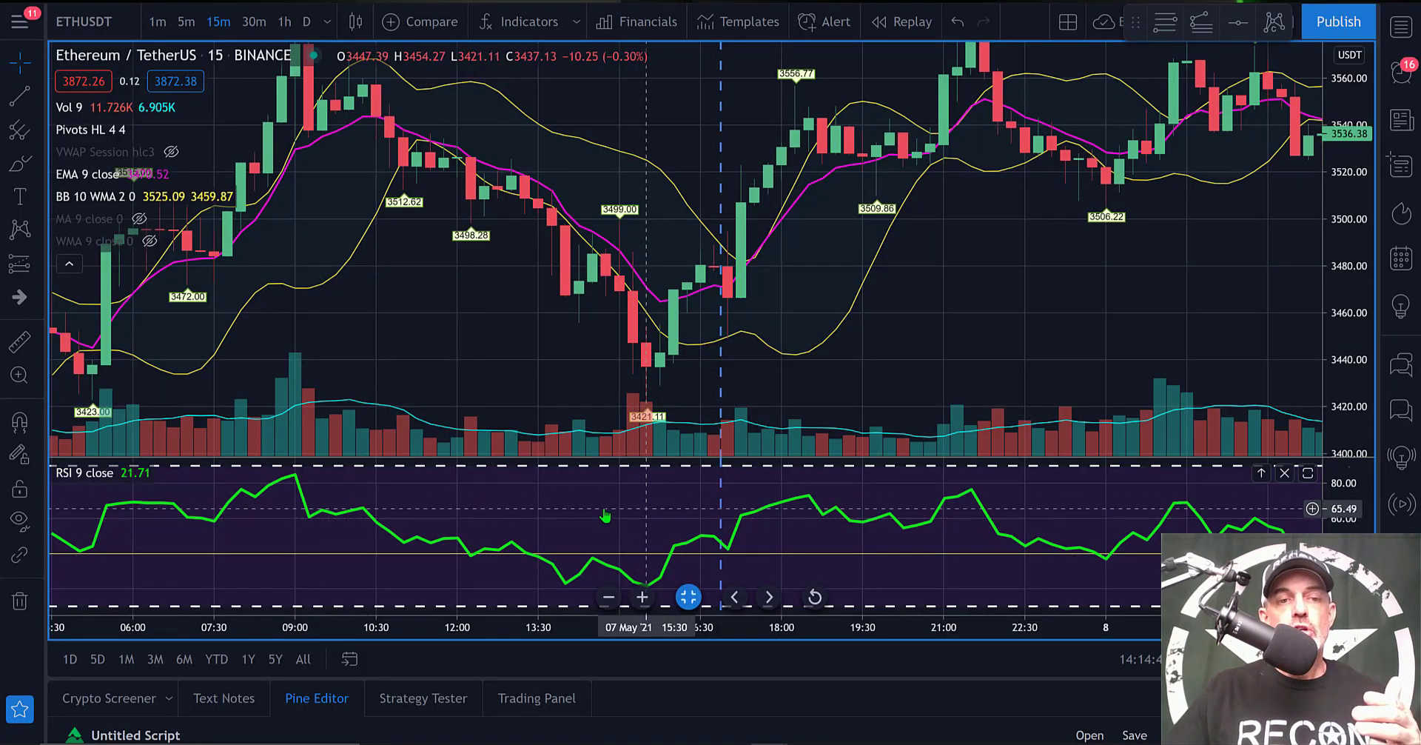
mouse_move(526, 528)
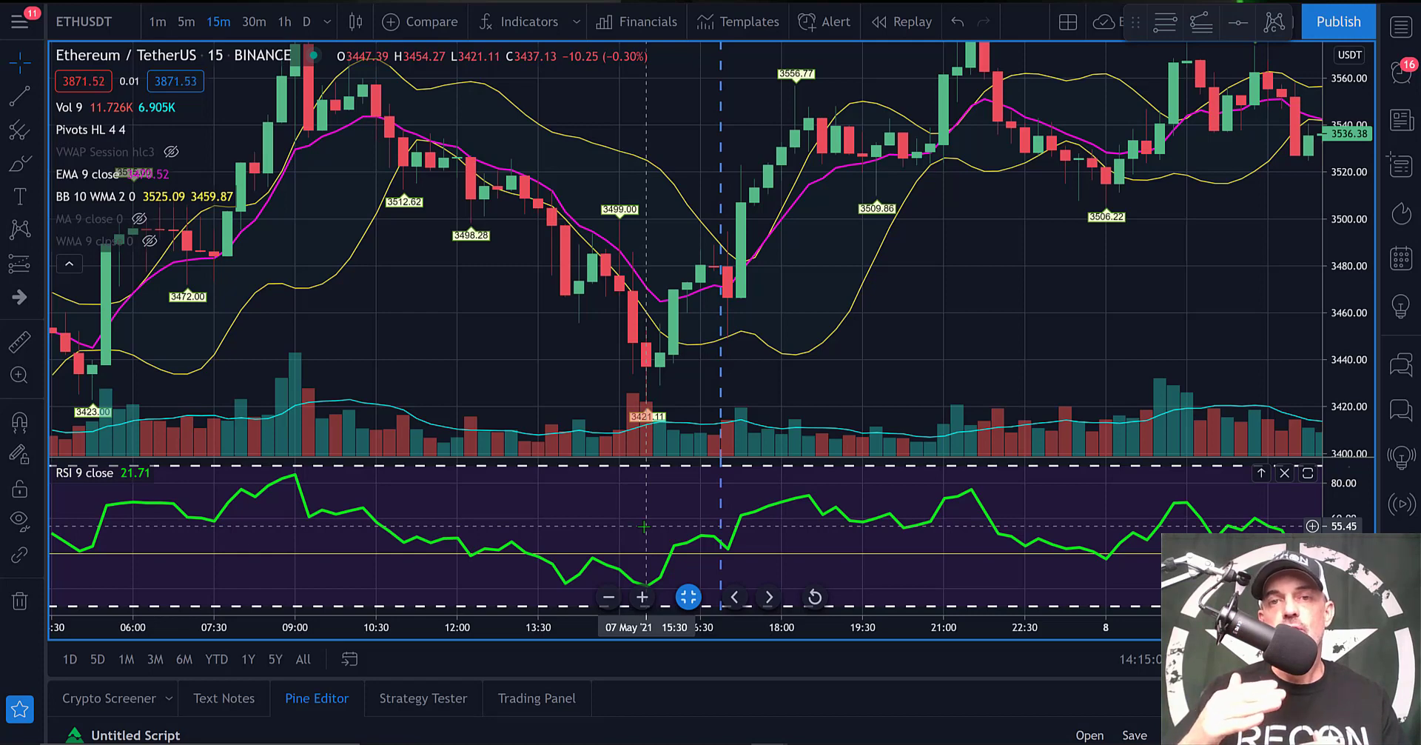
mouse_move(753, 522)
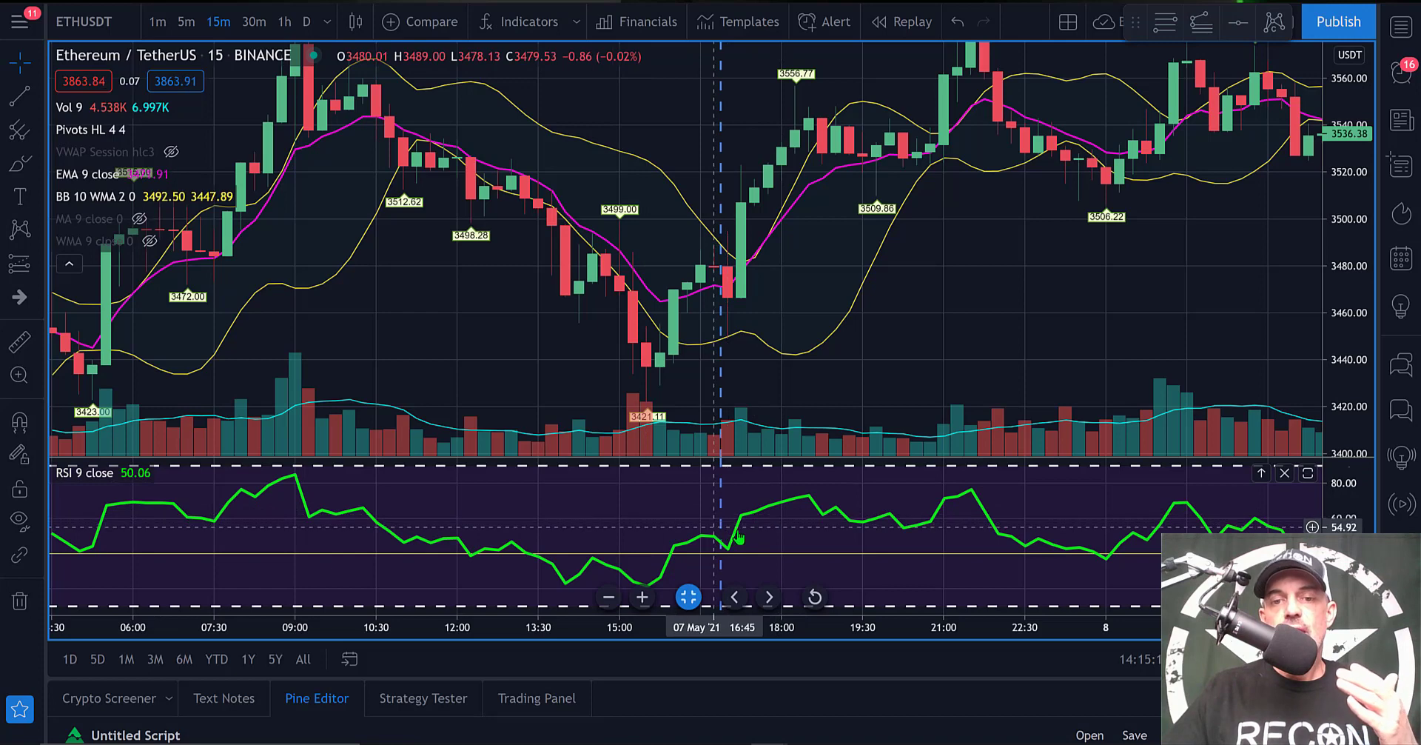
mouse_move(709, 536)
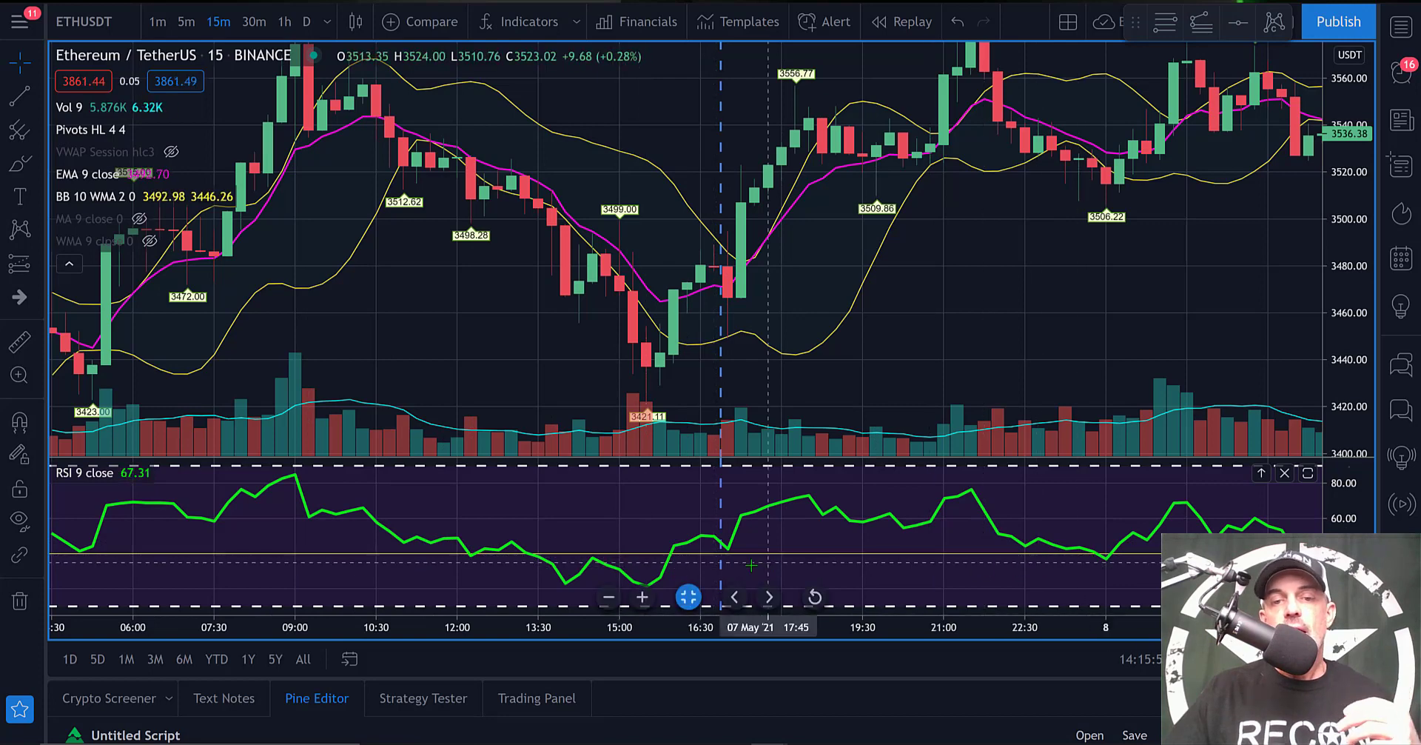
mouse_move(621, 565)
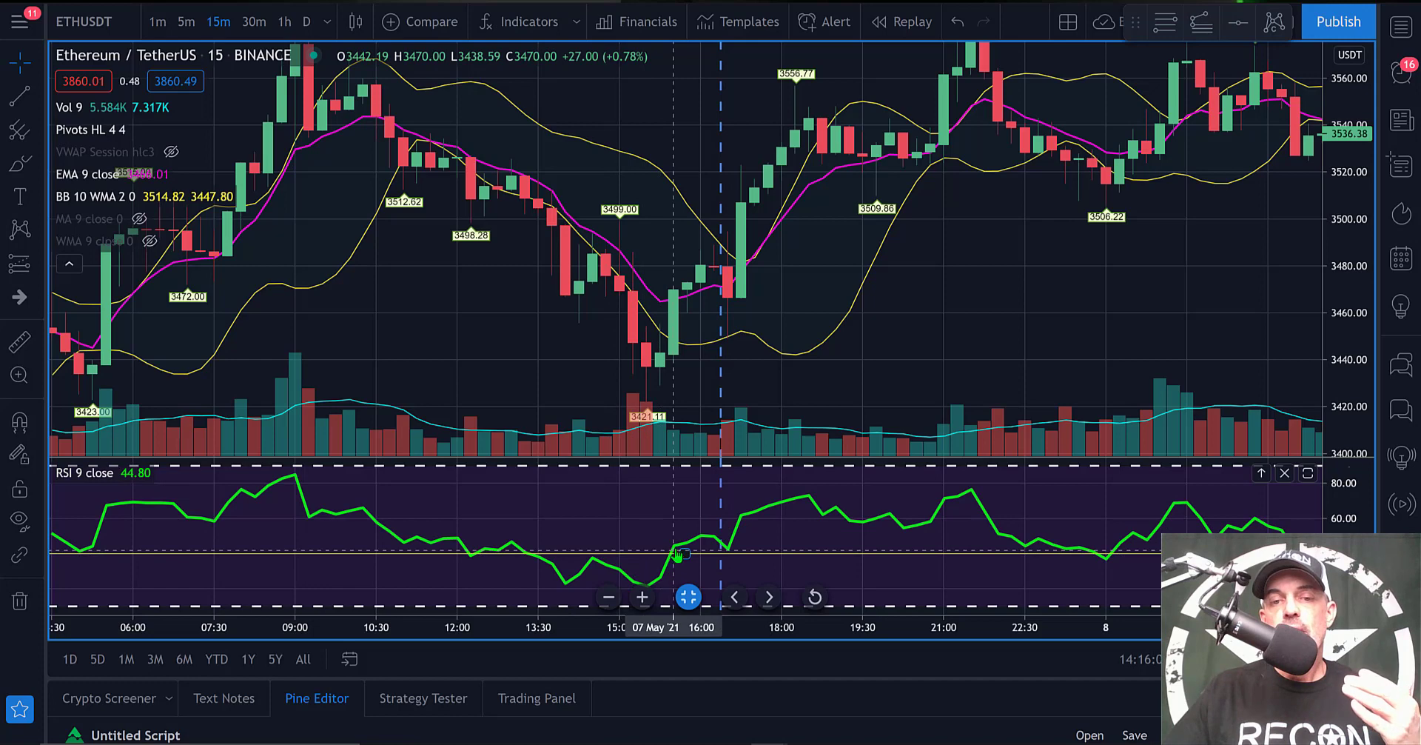
mouse_move(793, 506)
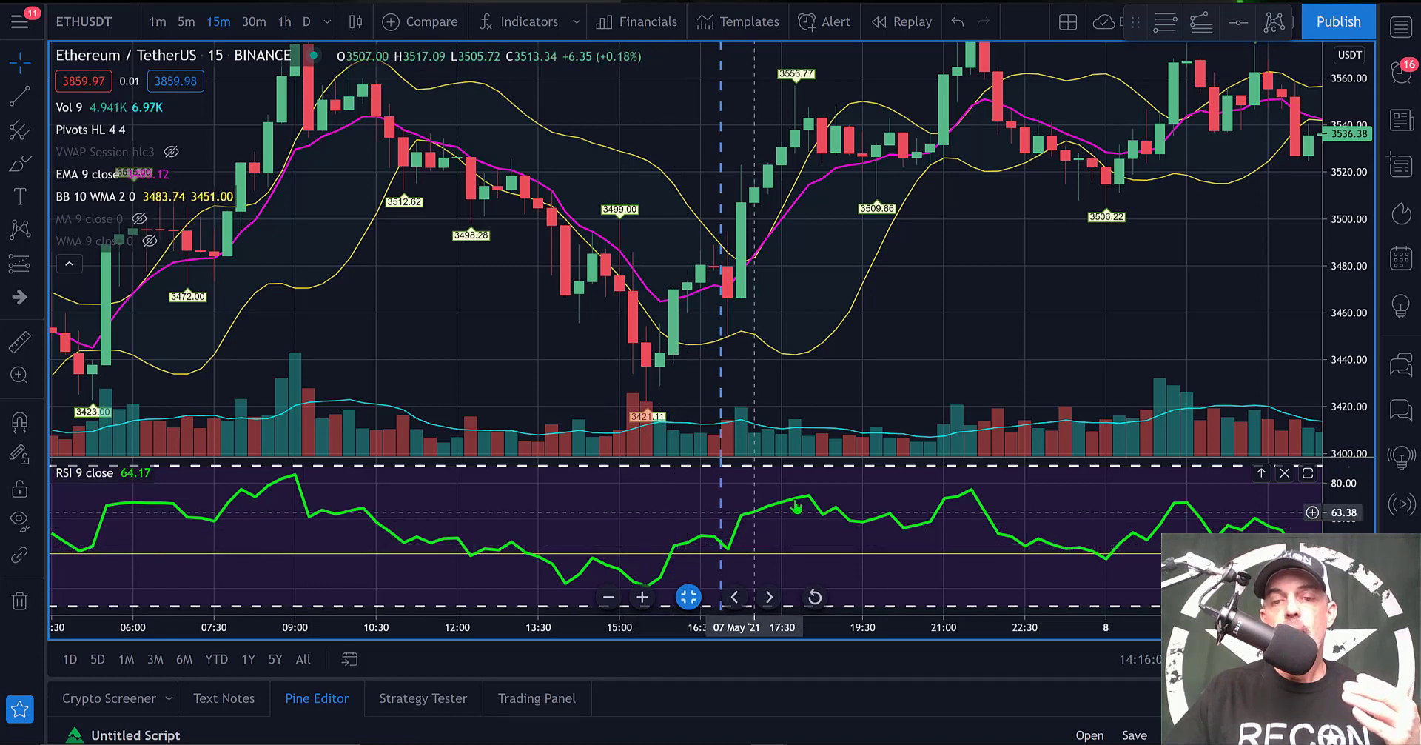
mouse_move(1106, 559)
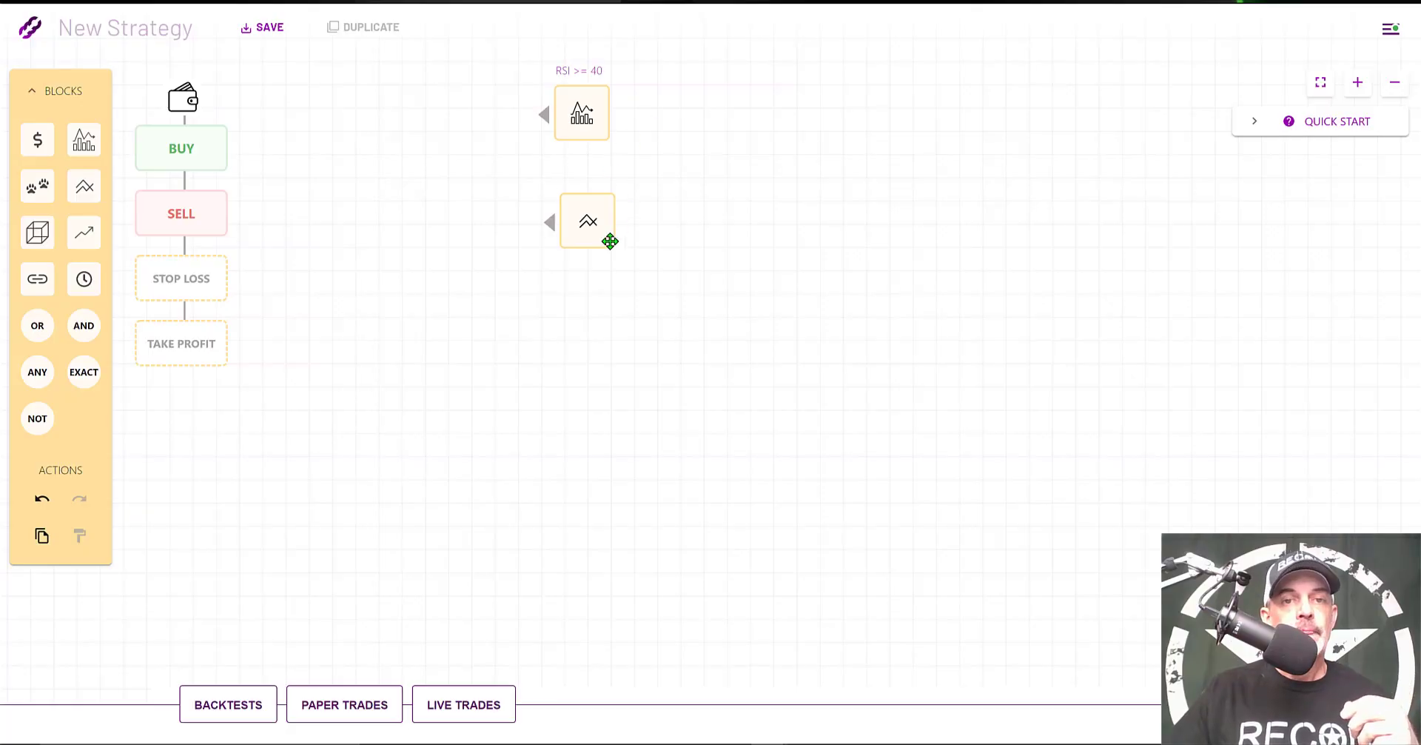
Step: Set the compare block to close price greater than the lower Bollinger Band
click(588, 221)
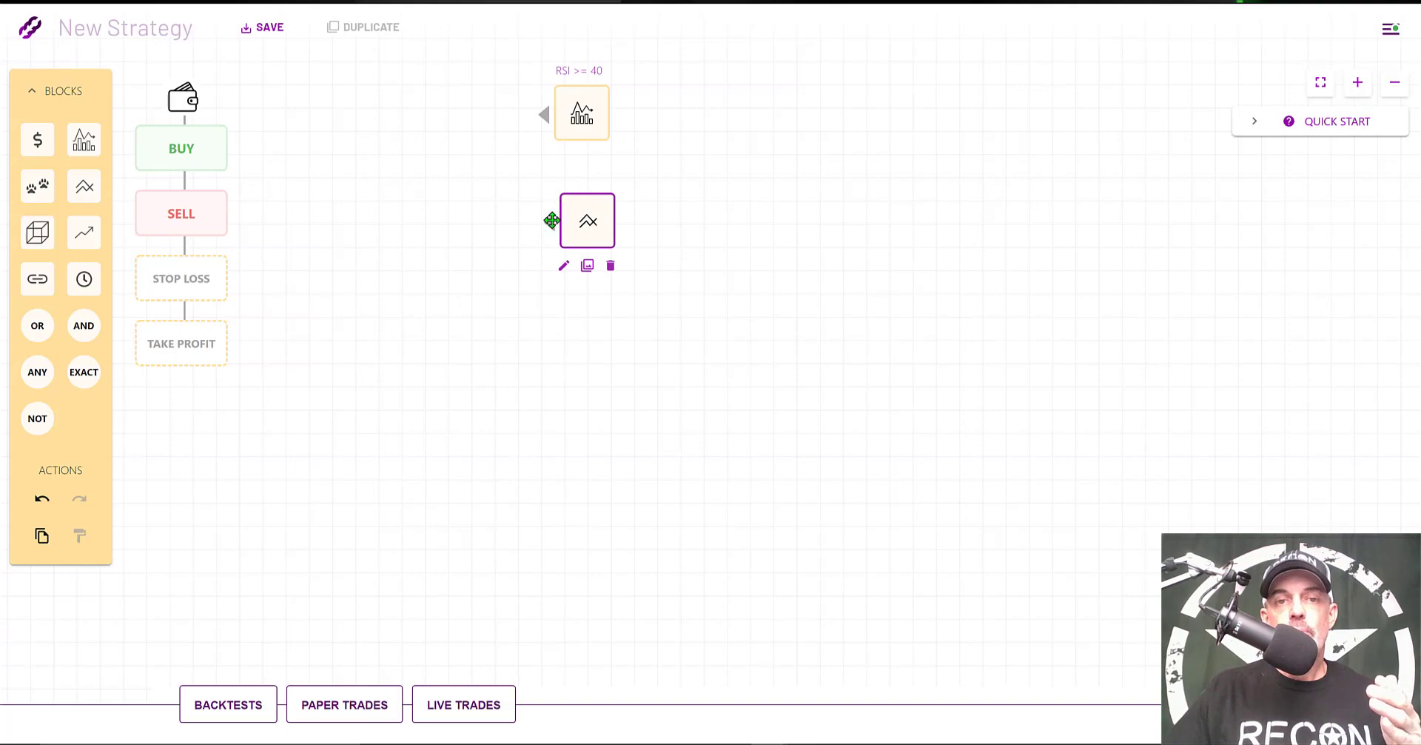
click(562, 265)
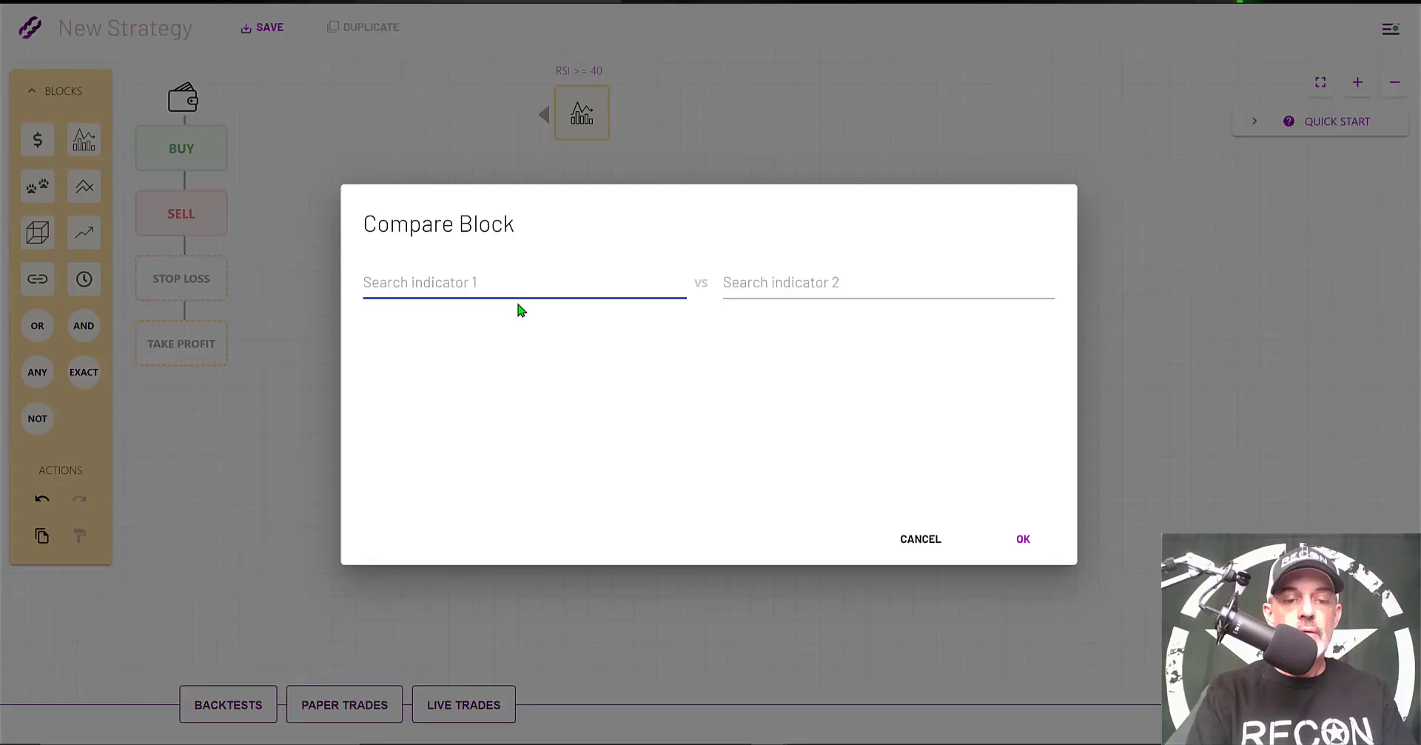
text(PRI)
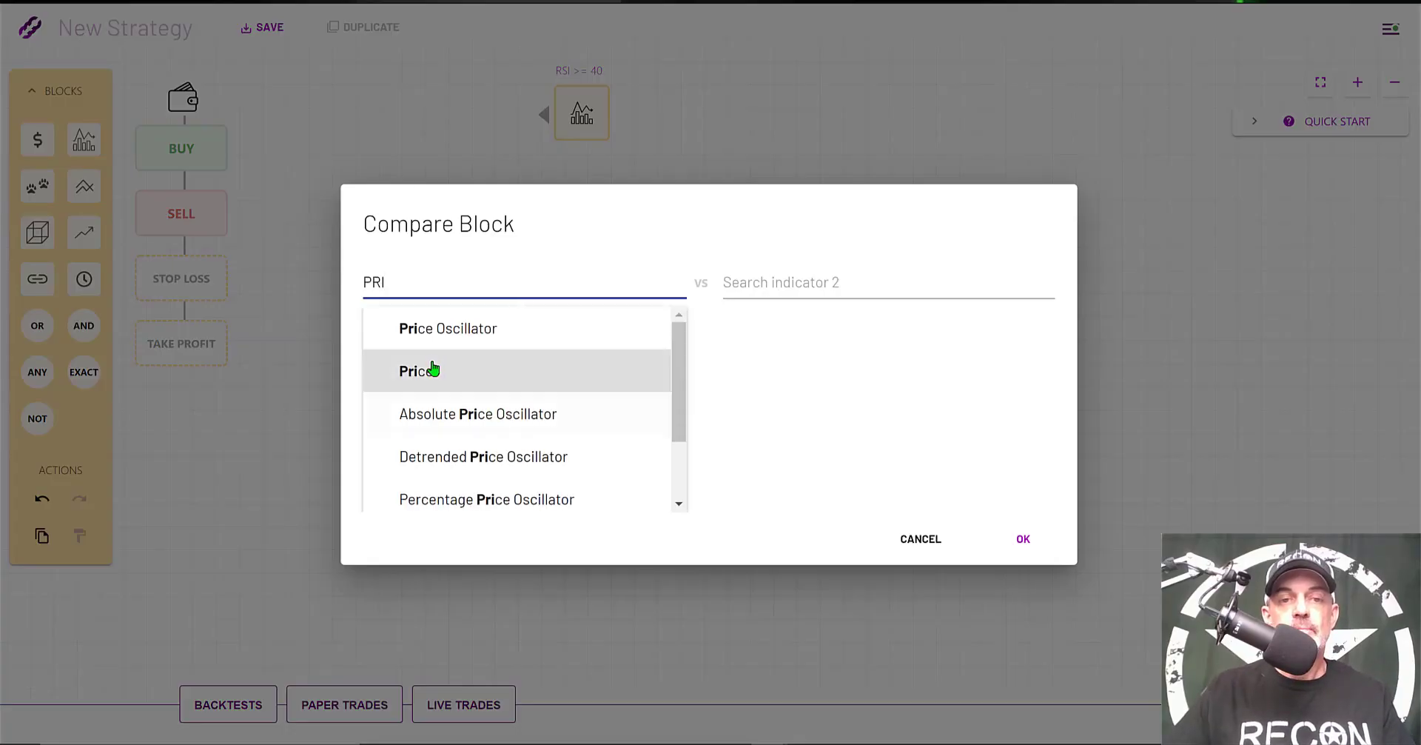
text(BOL)
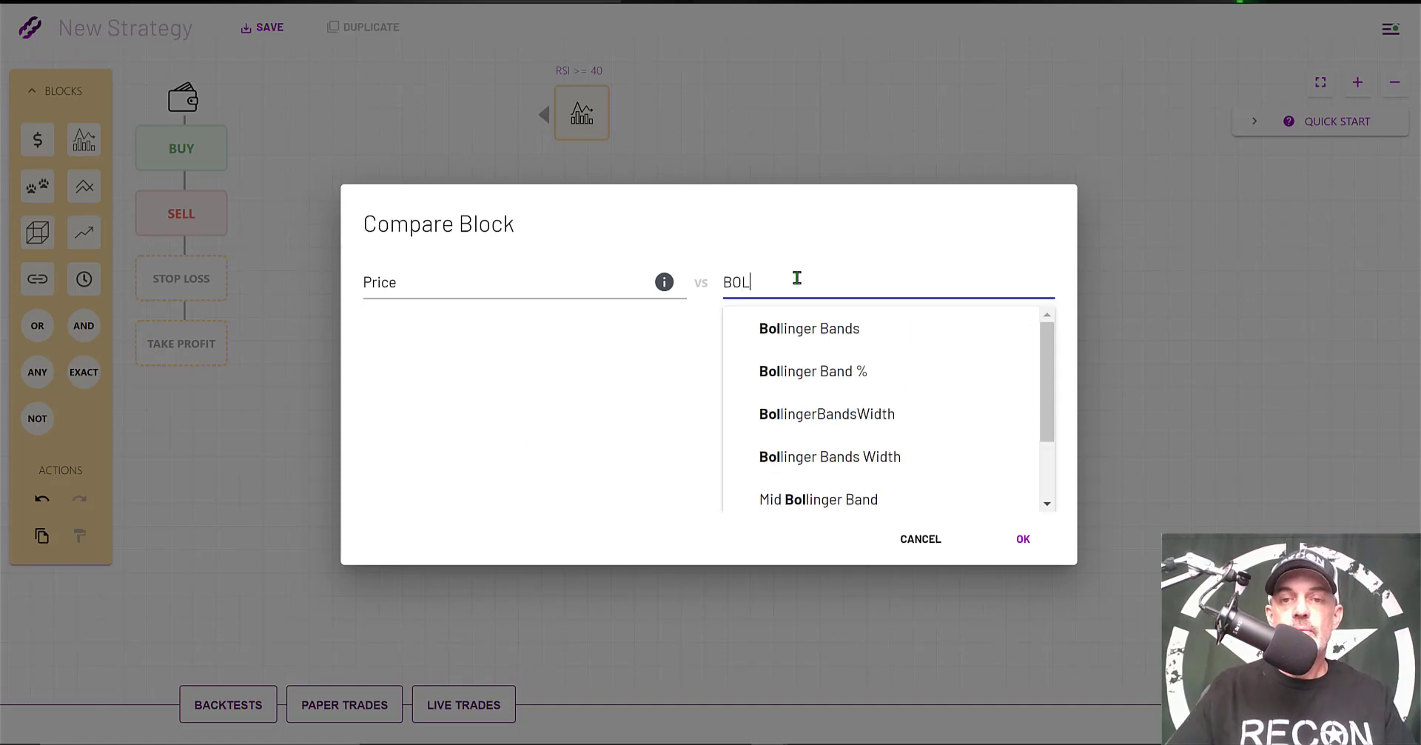
click(808, 328)
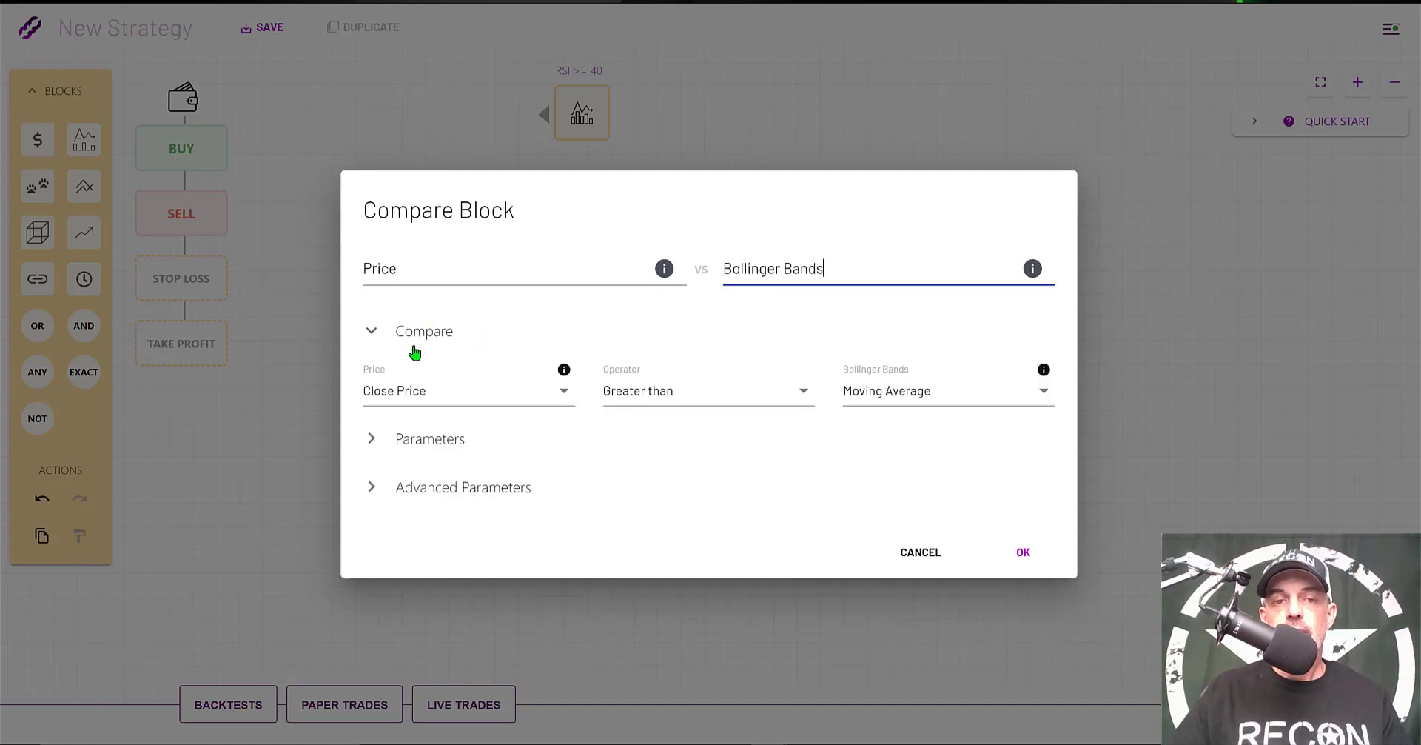
mouse_move(669, 402)
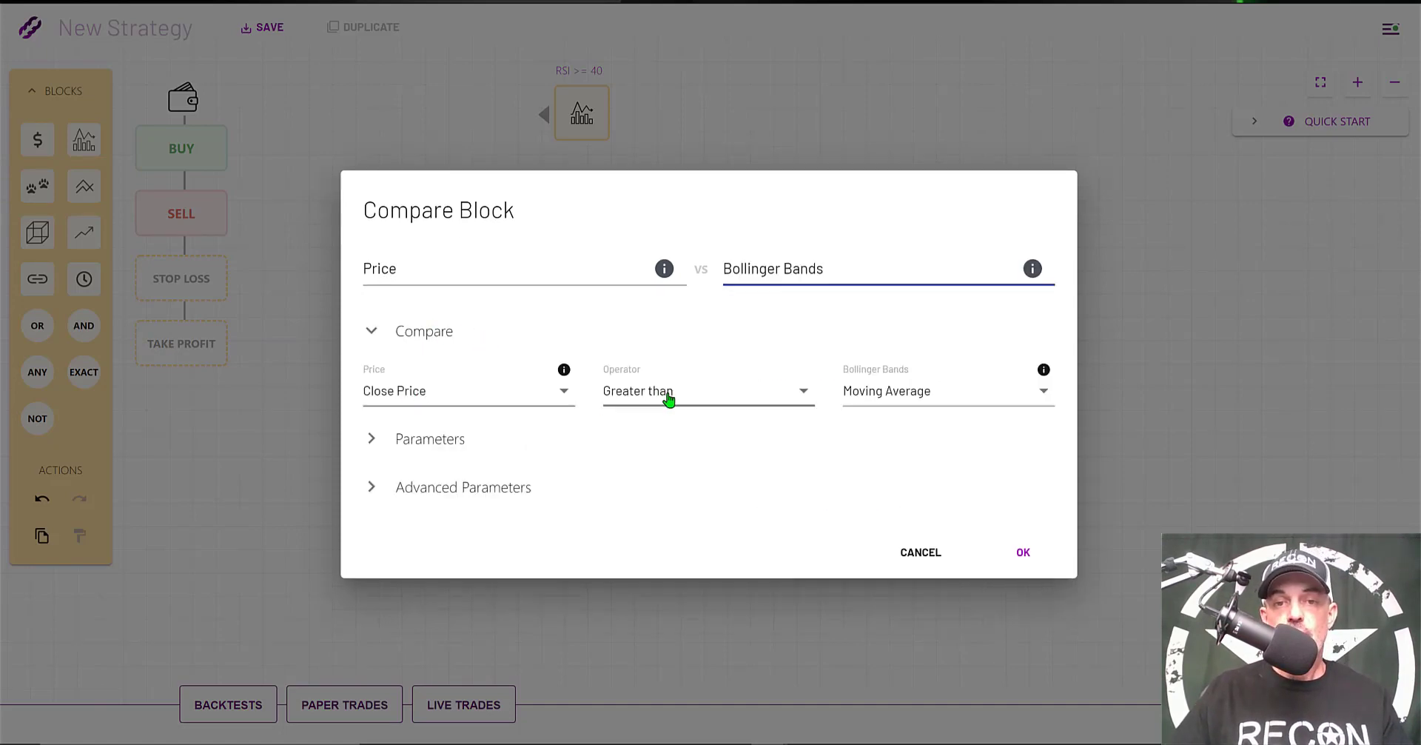
click(943, 391)
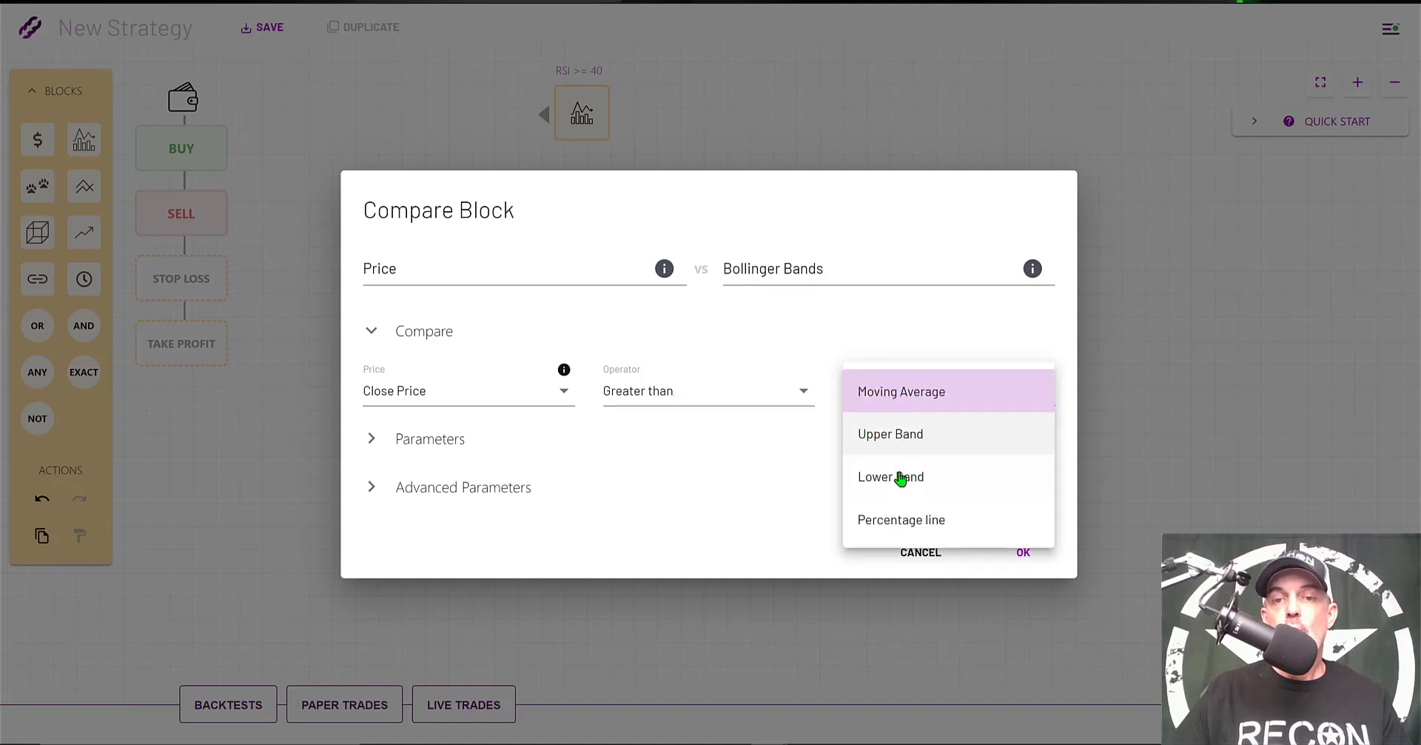
click(889, 477)
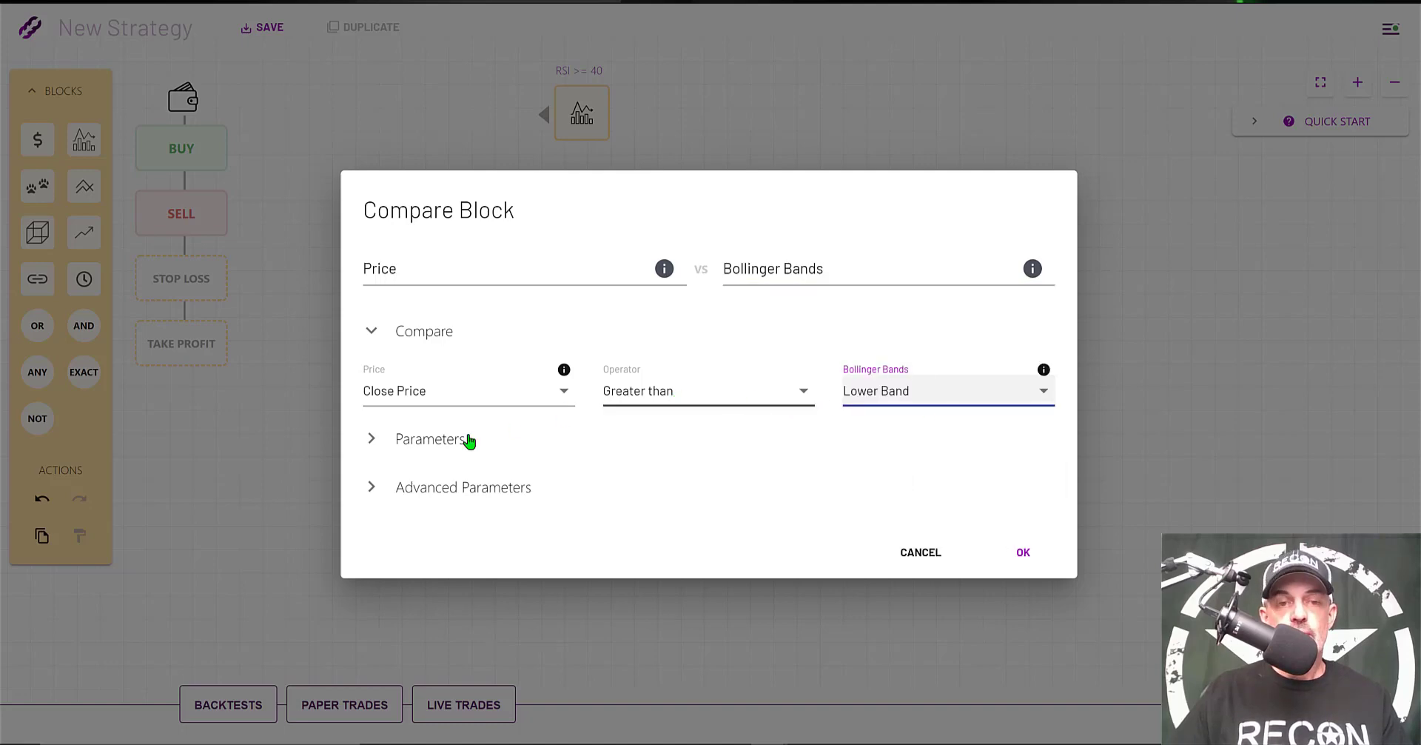
Step: Give the Bollinger Bands period 10 with WMA averaging and confirm
click(430, 440)
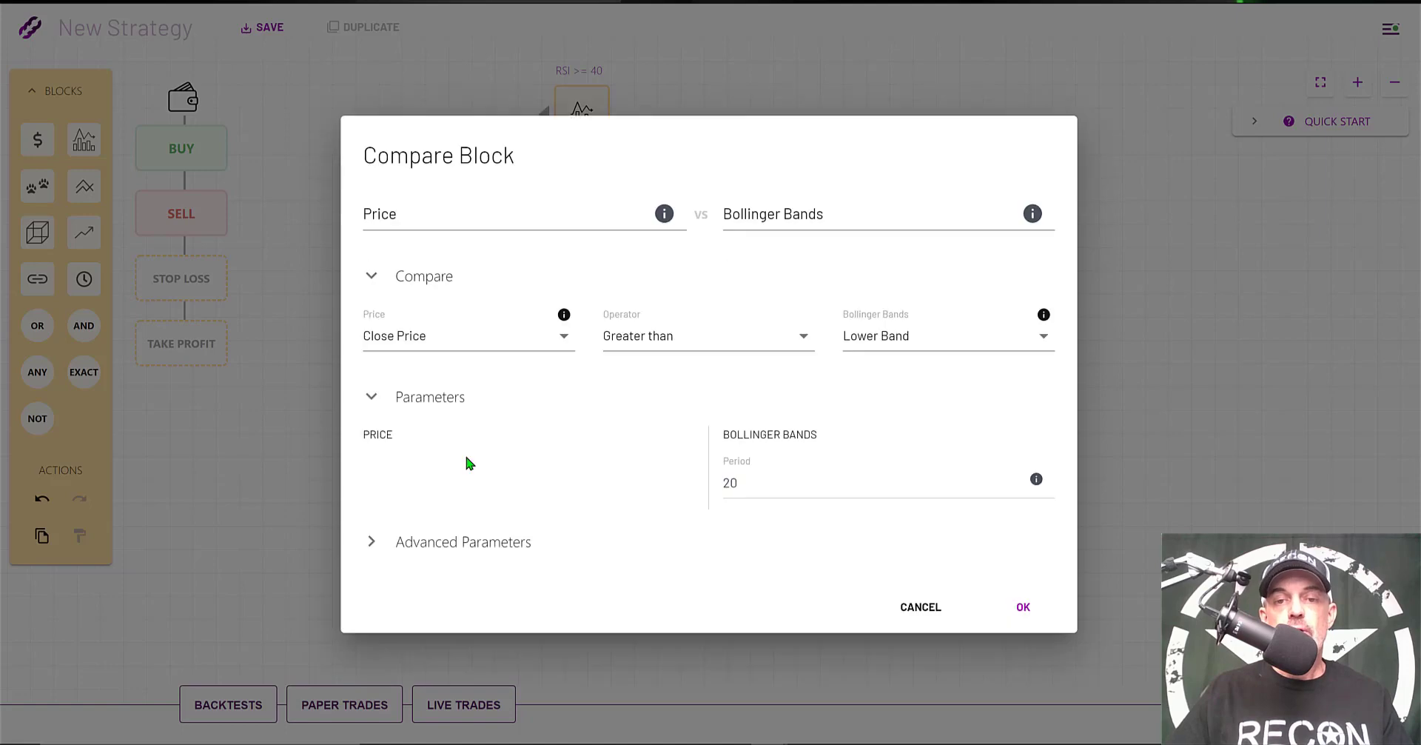
click(730, 483)
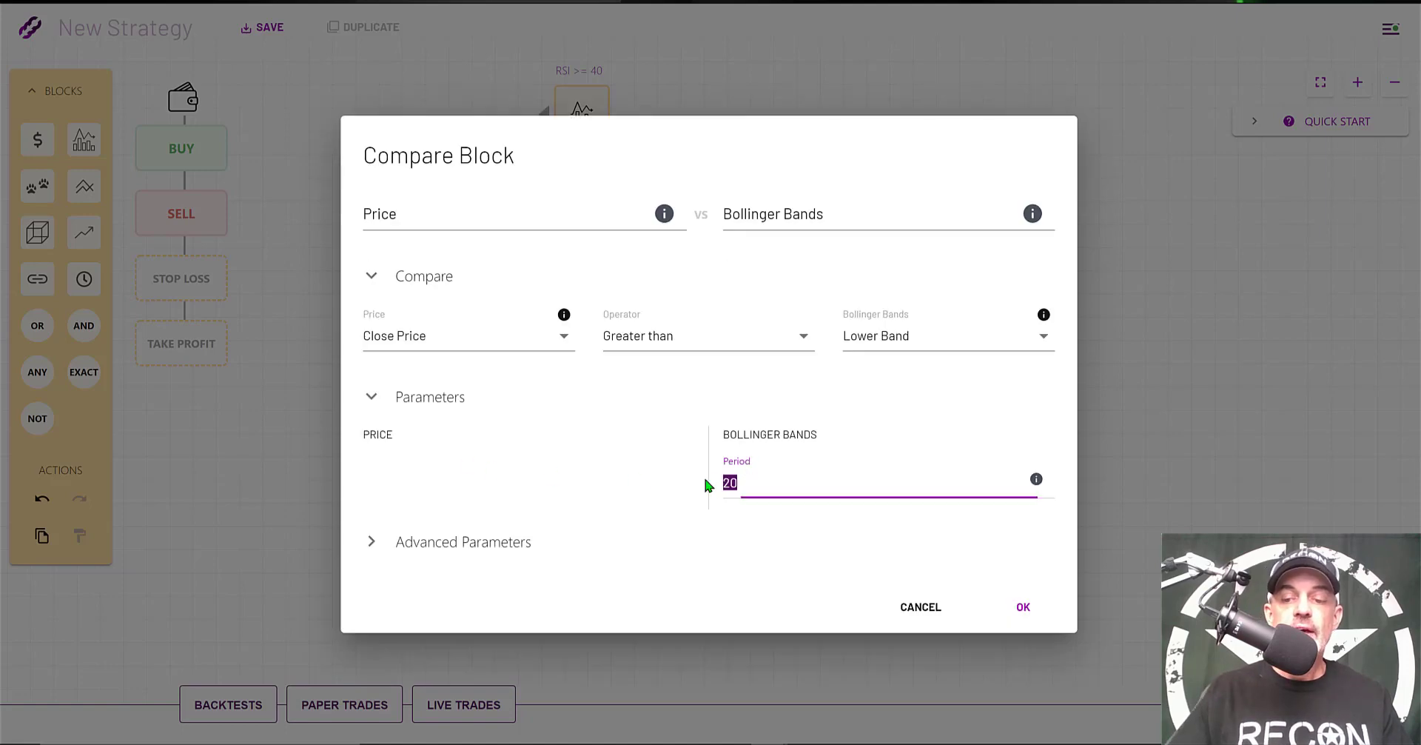
click(731, 482)
text(10)
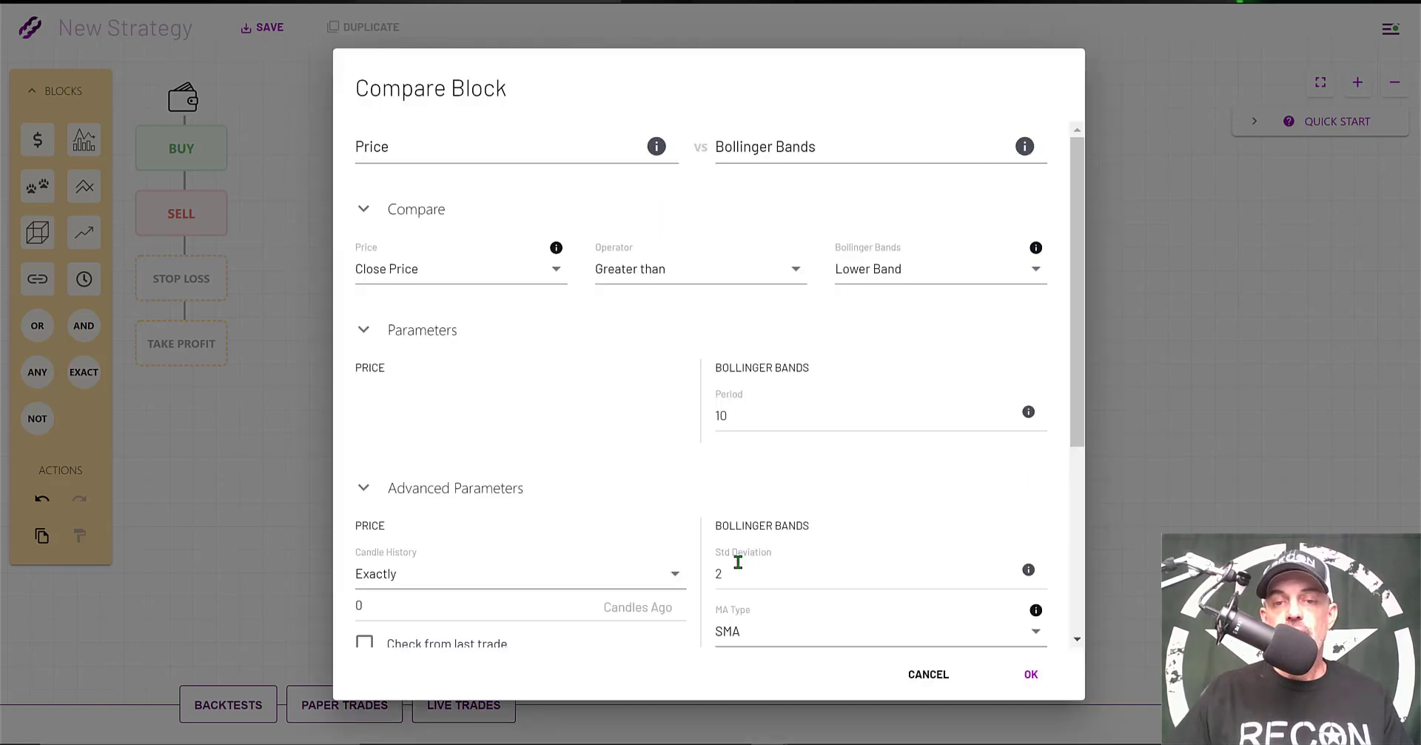
click(875, 631)
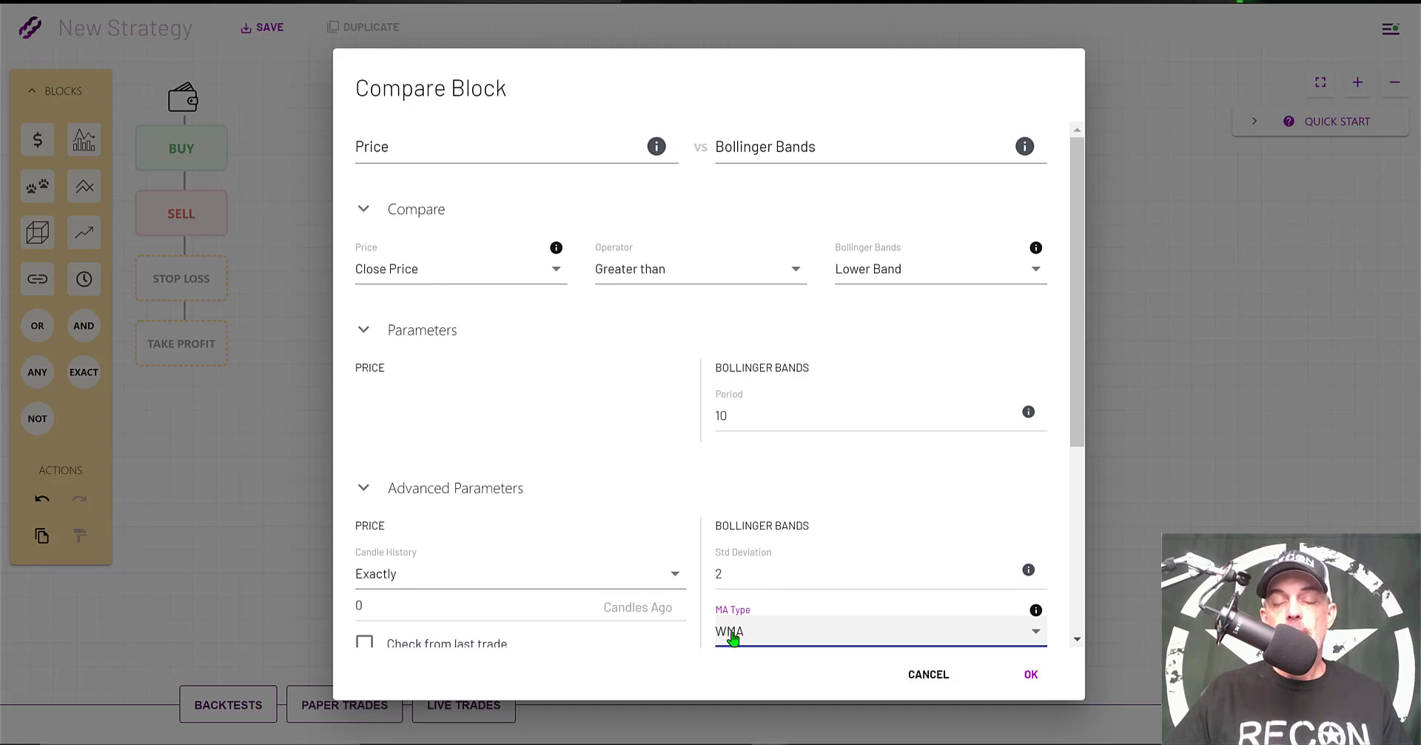
mouse_move(1012, 654)
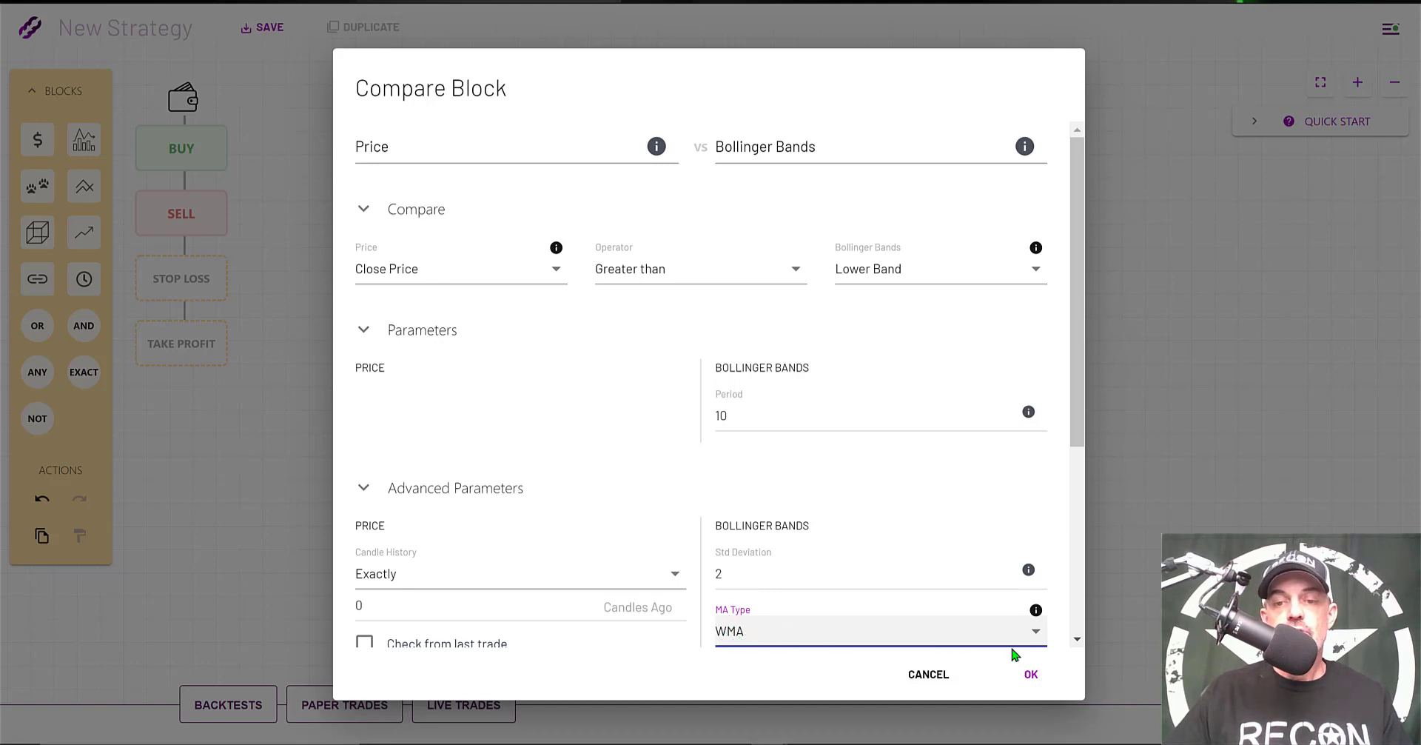
click(1030, 674)
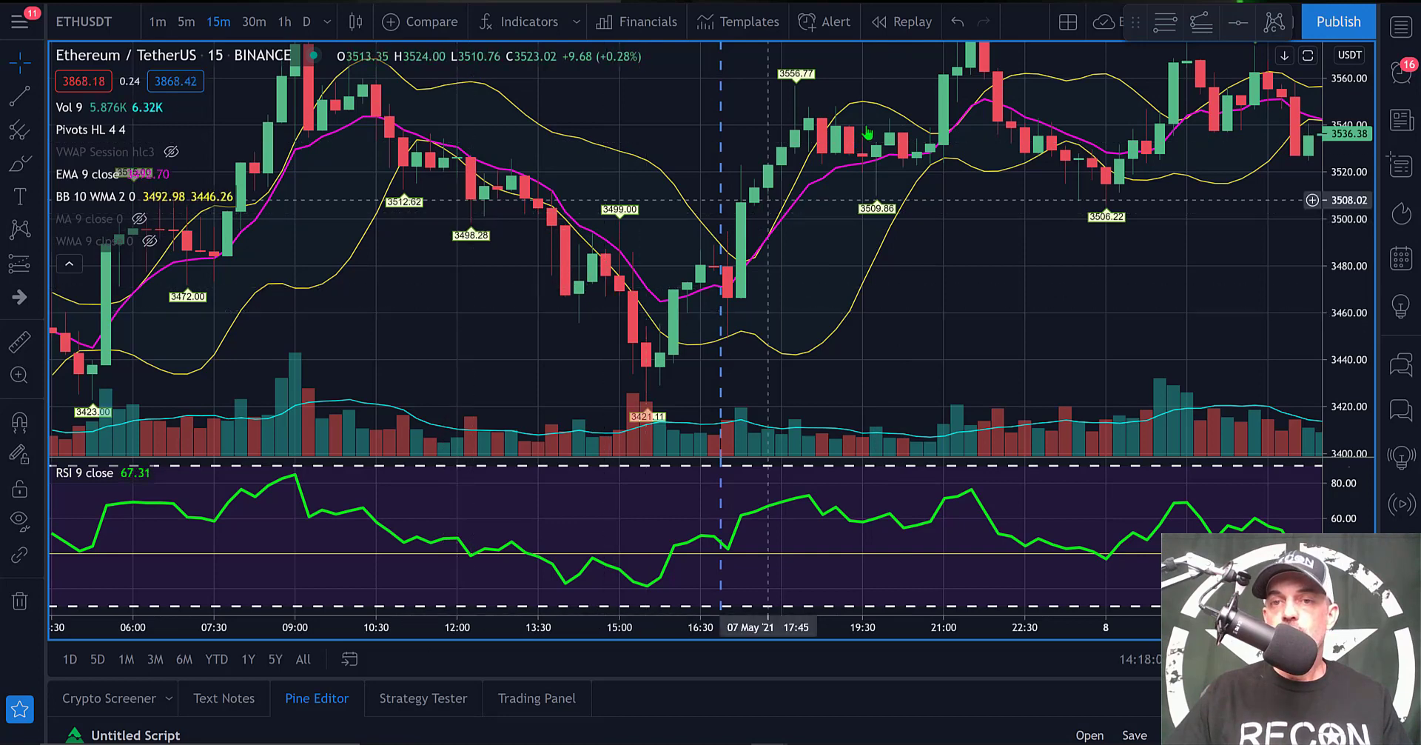
mouse_move(688, 200)
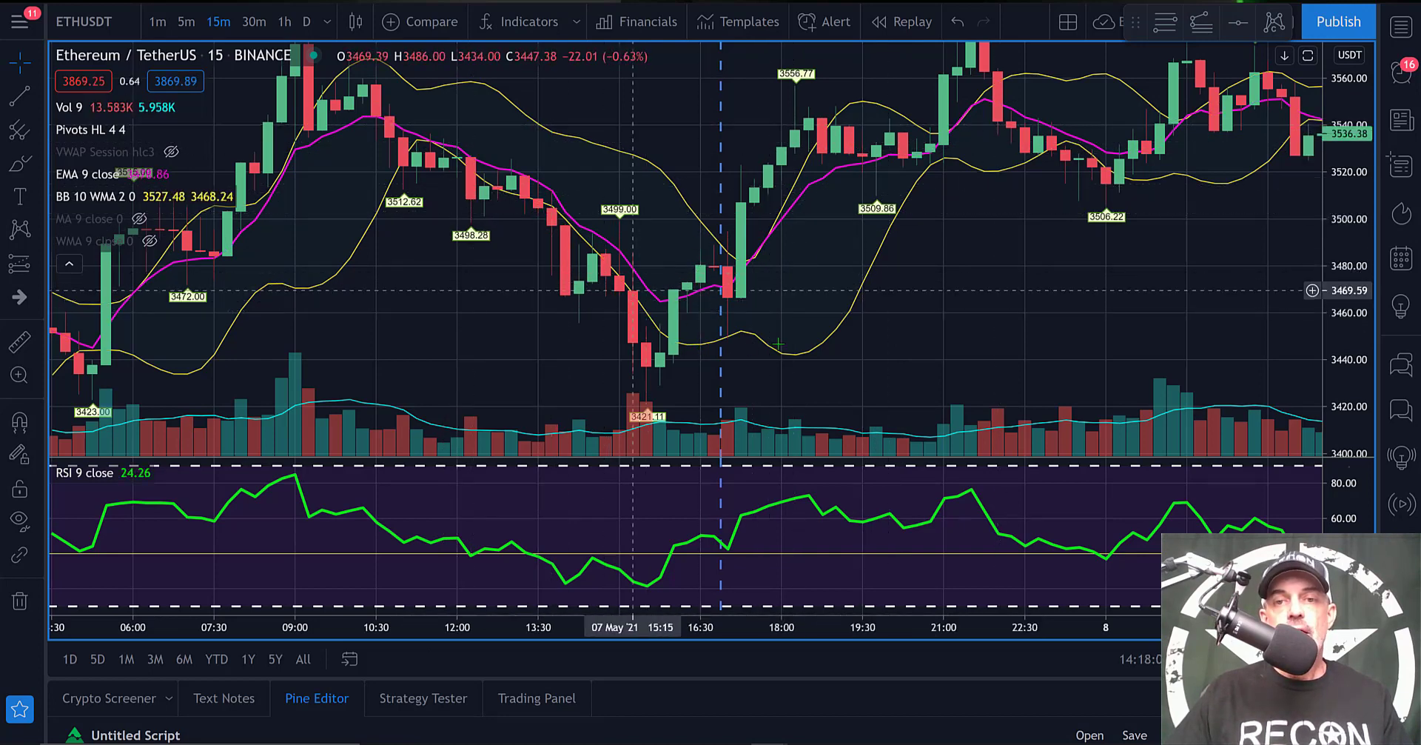
mouse_move(878, 298)
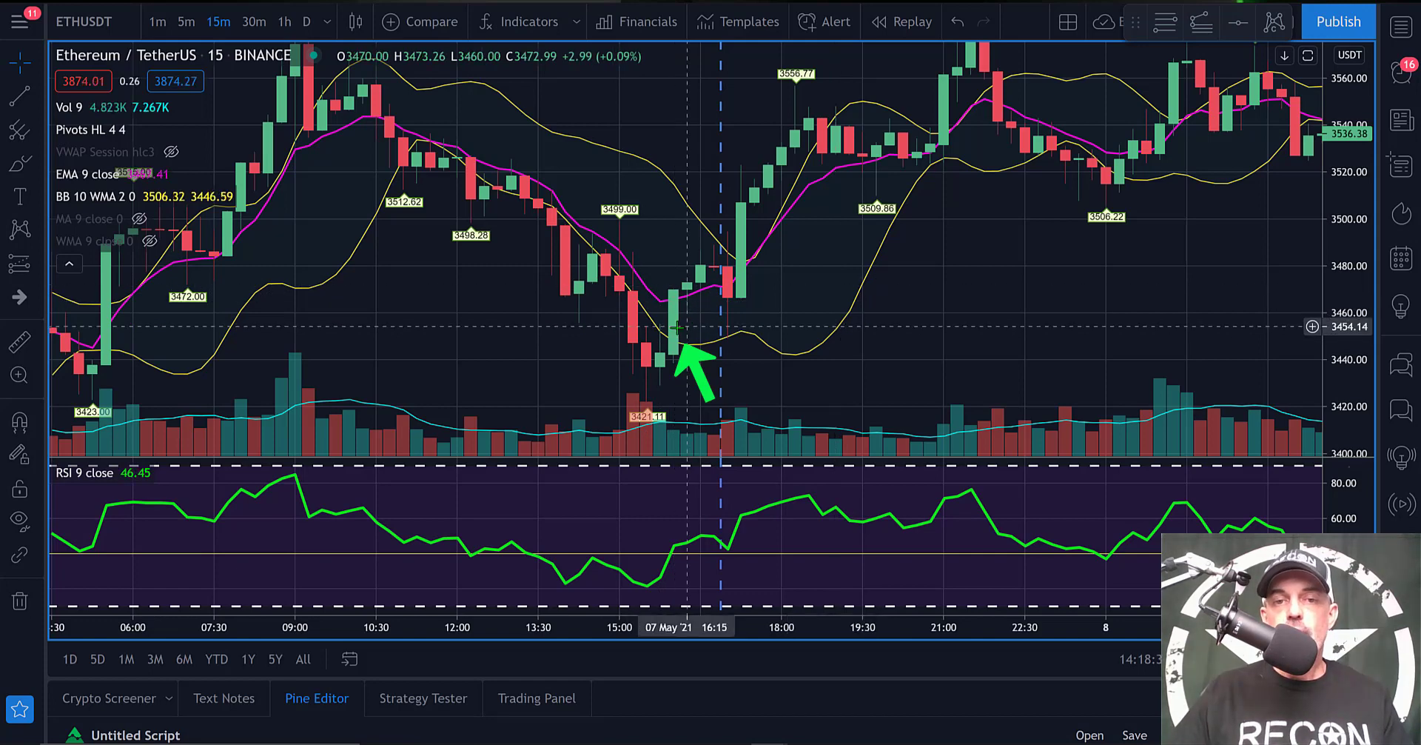
mouse_move(764, 342)
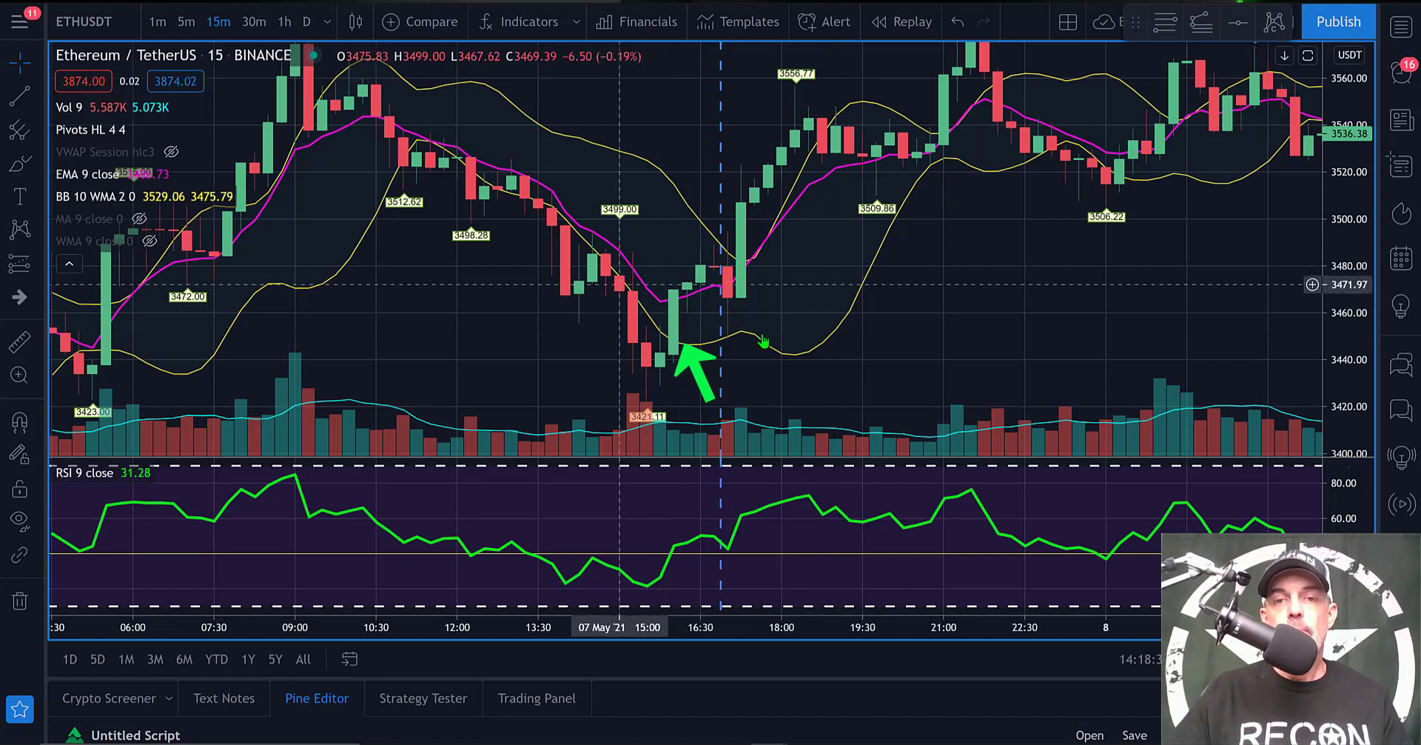
mouse_move(780, 321)
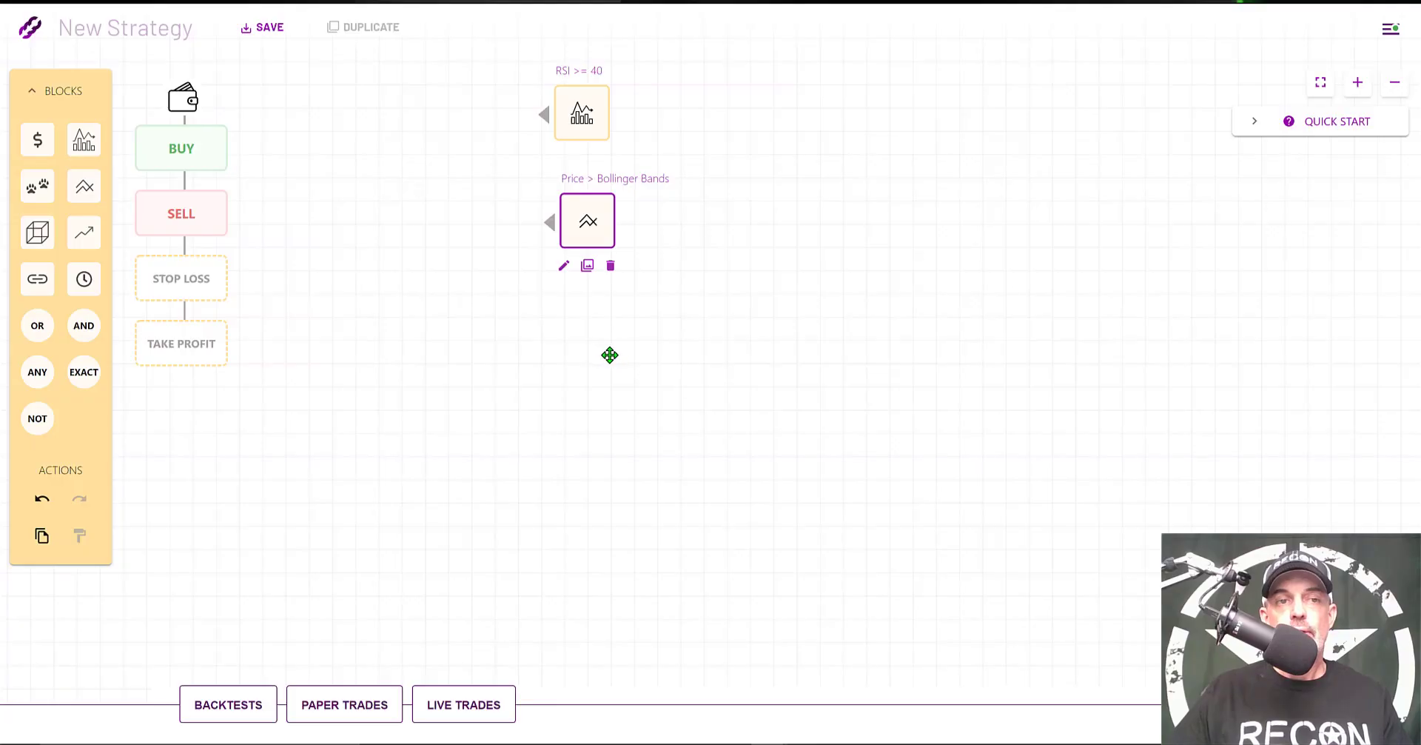
mouse_move(83, 185)
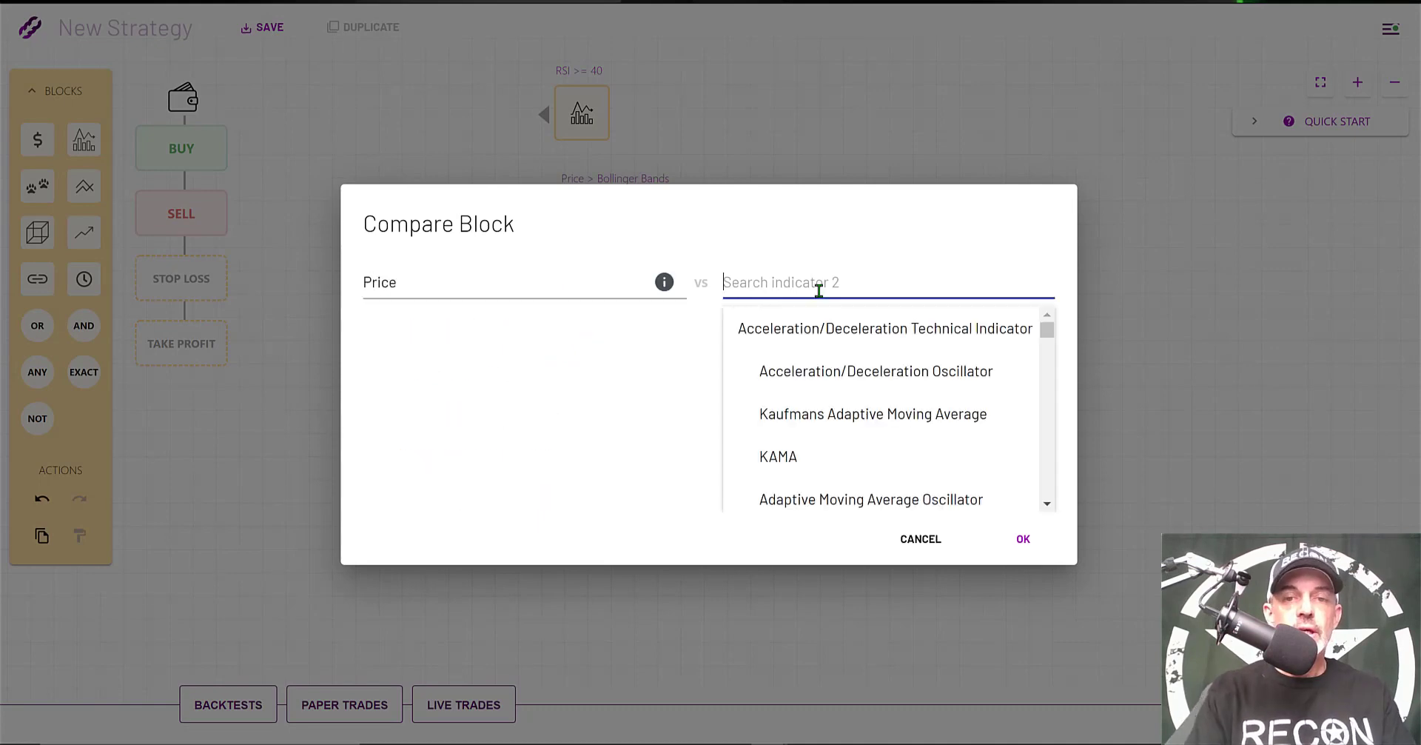
Step: Set the third compare block to close price crossing up the 9-period EMA and confirm
text(EMA)
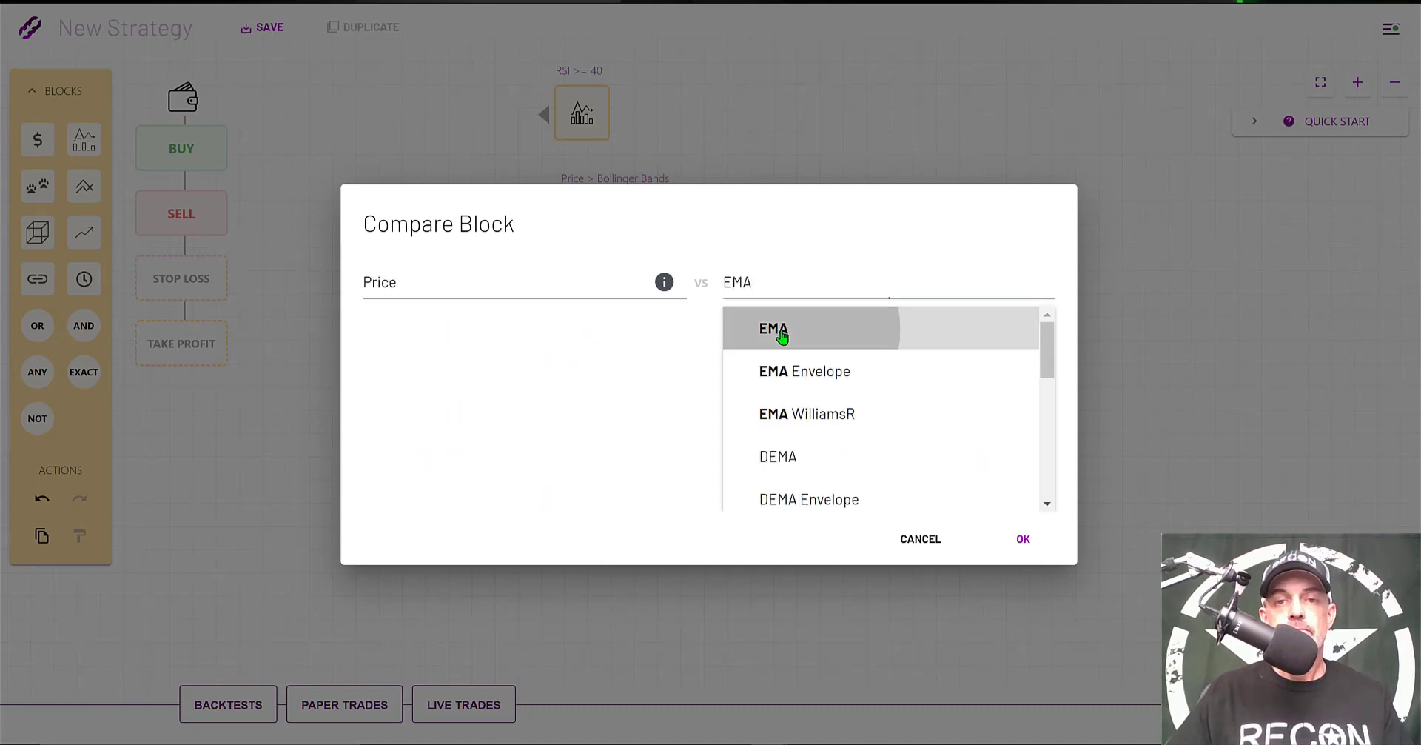
click(772, 328)
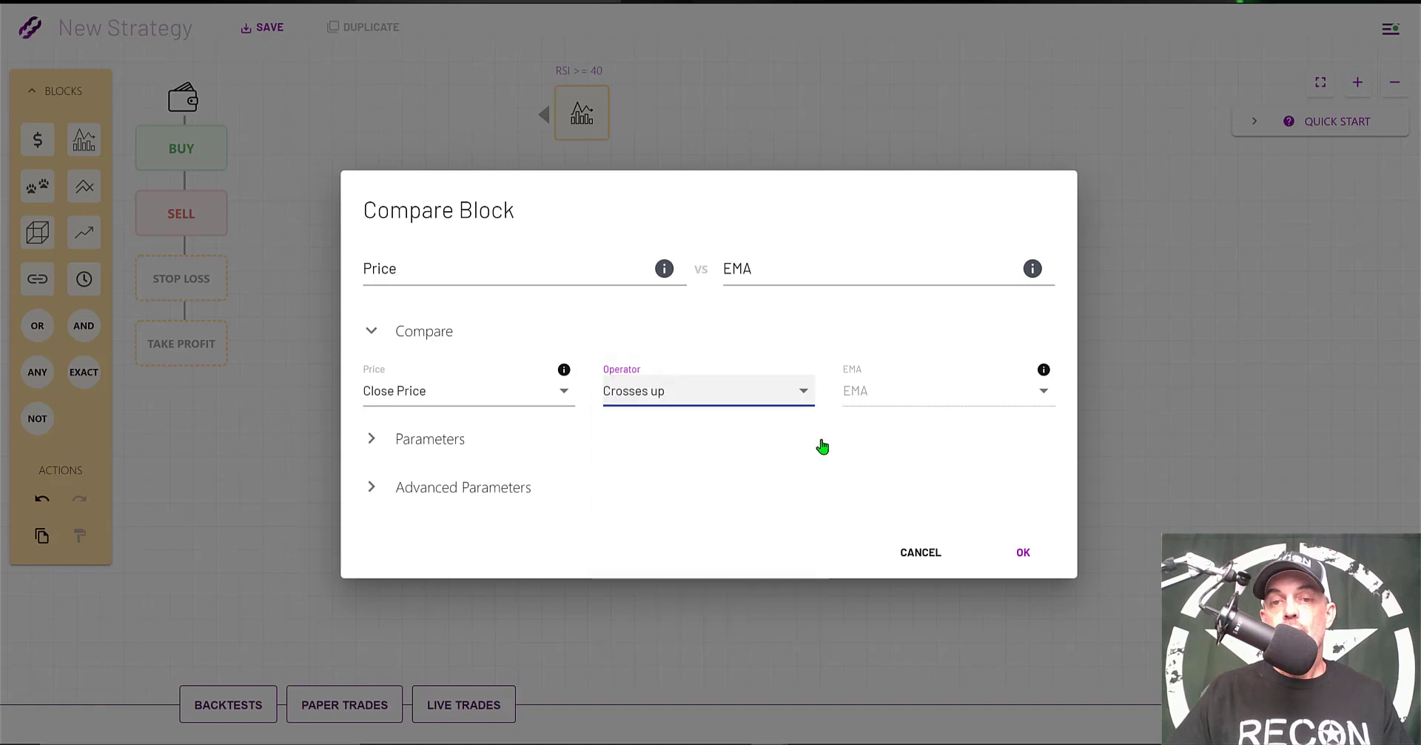
mouse_move(429, 447)
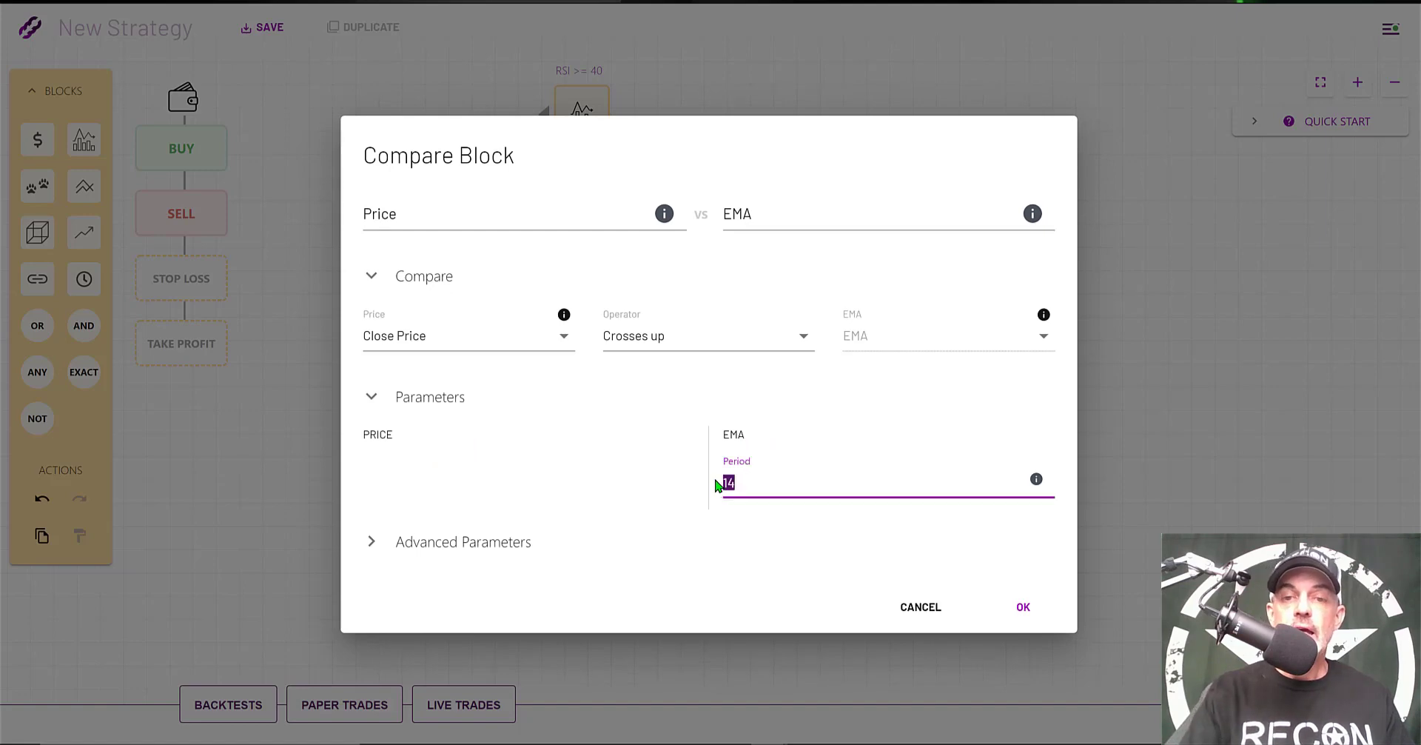
text(9)
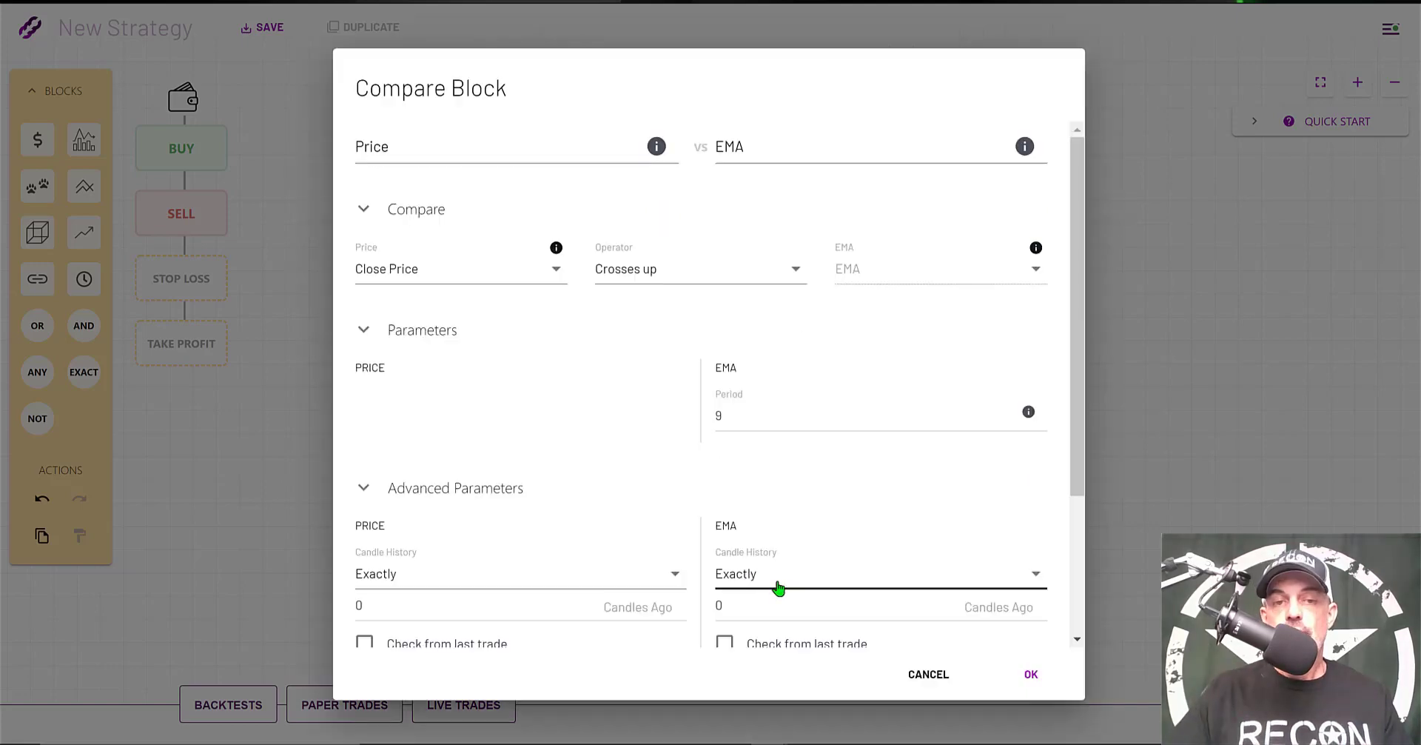
mouse_move(1011, 674)
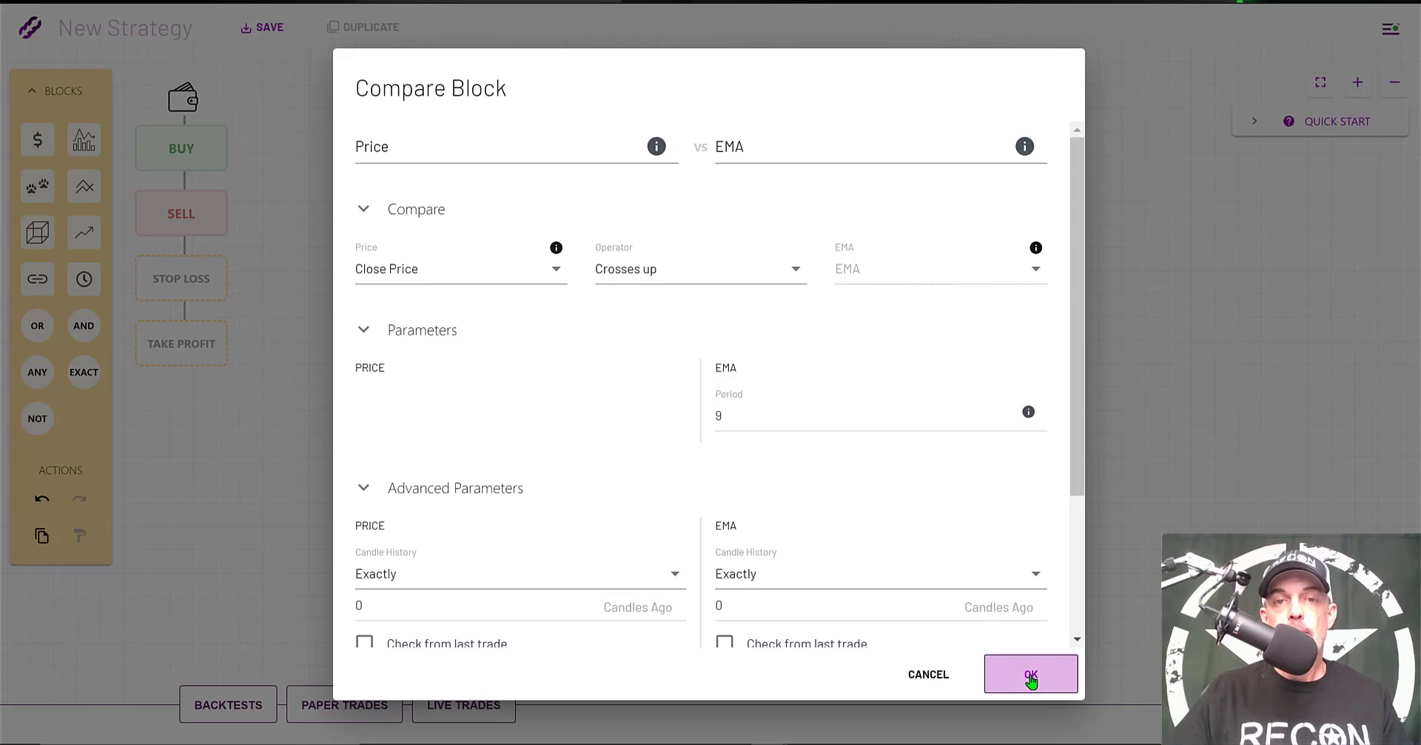
click(1030, 673)
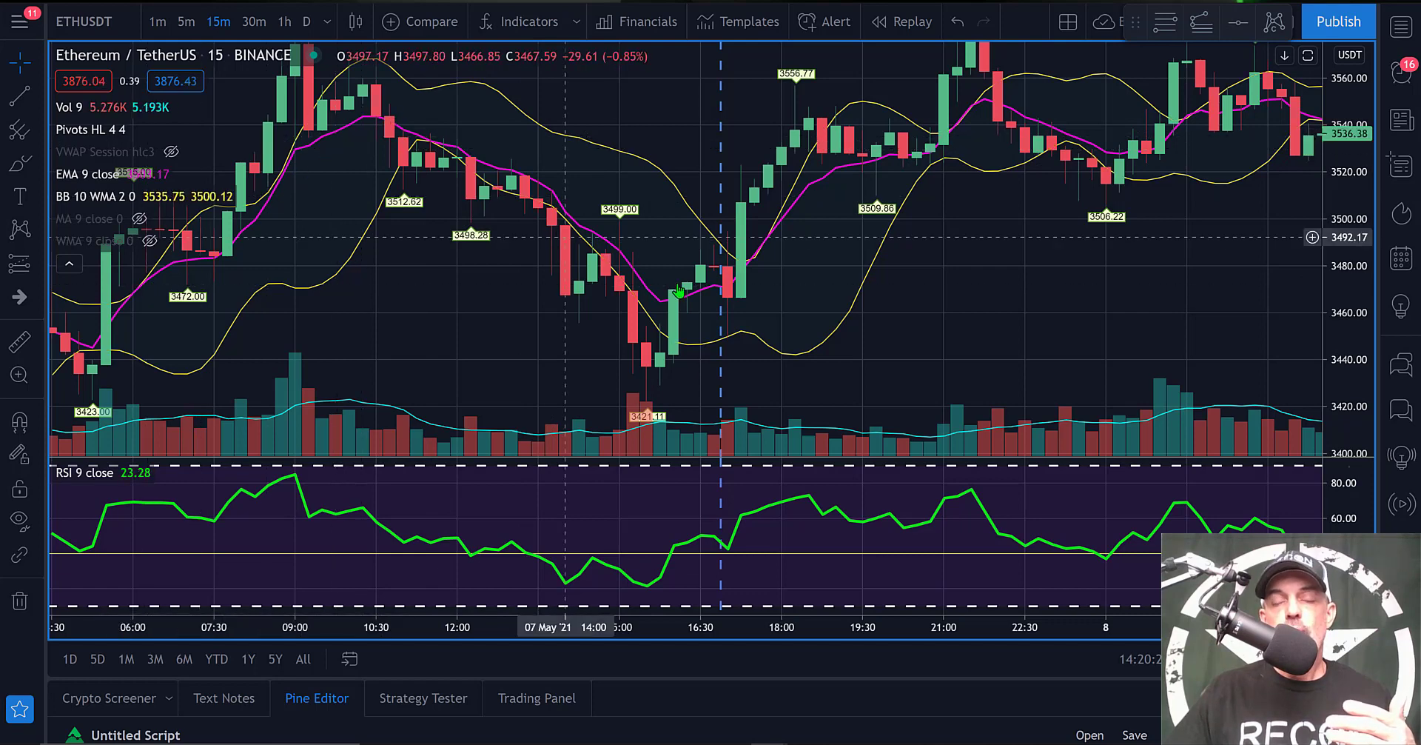
mouse_move(914, 160)
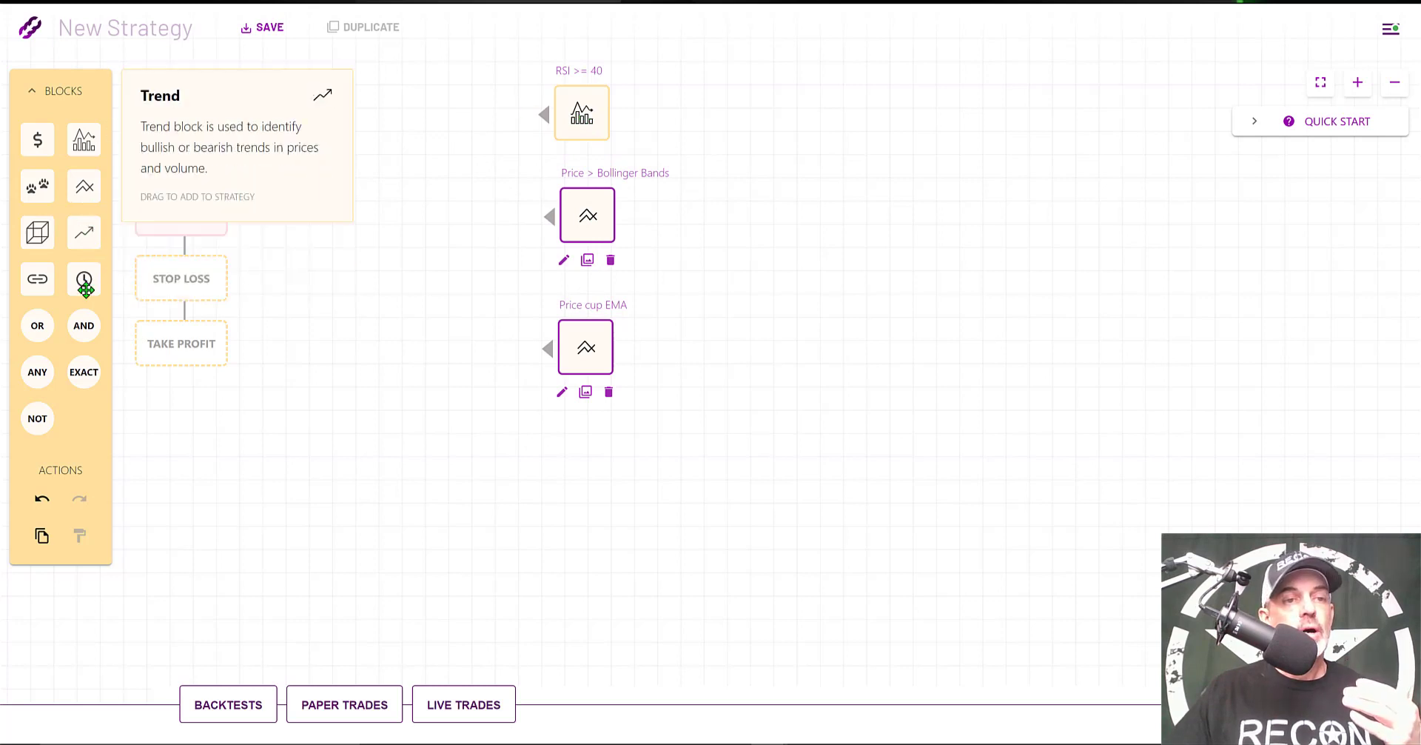
mouse_move(83, 325)
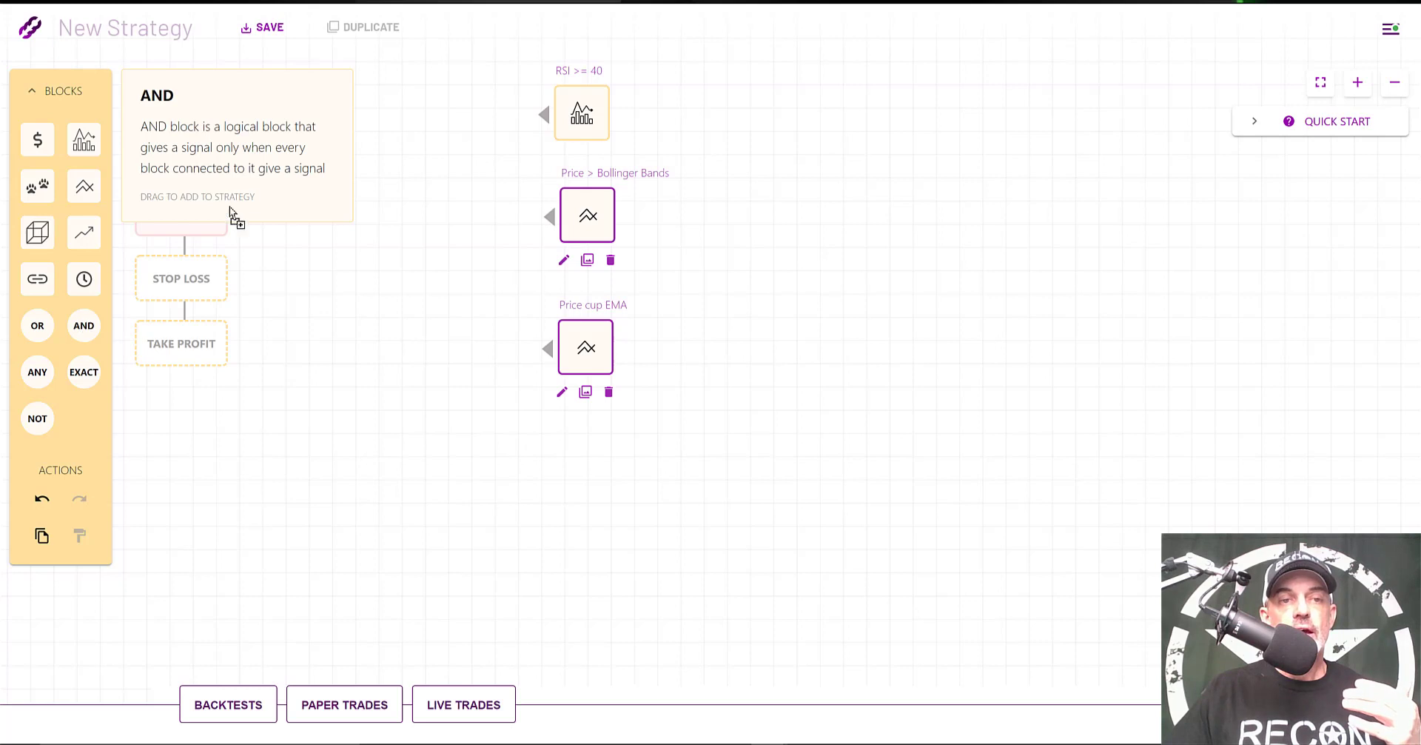
Step: Add an AND block joining the three conditions into the Buy signal
drag(83, 326, 365, 152)
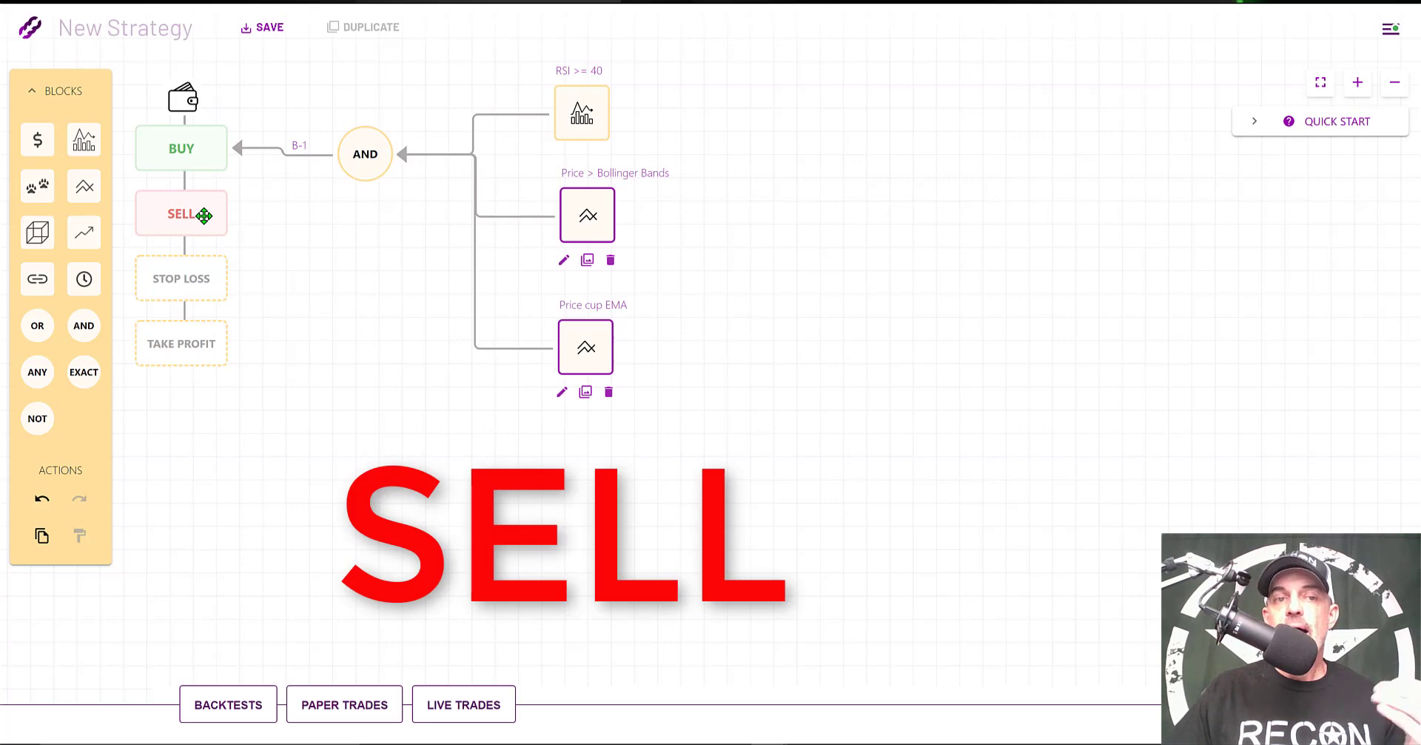
mouse_move(83, 187)
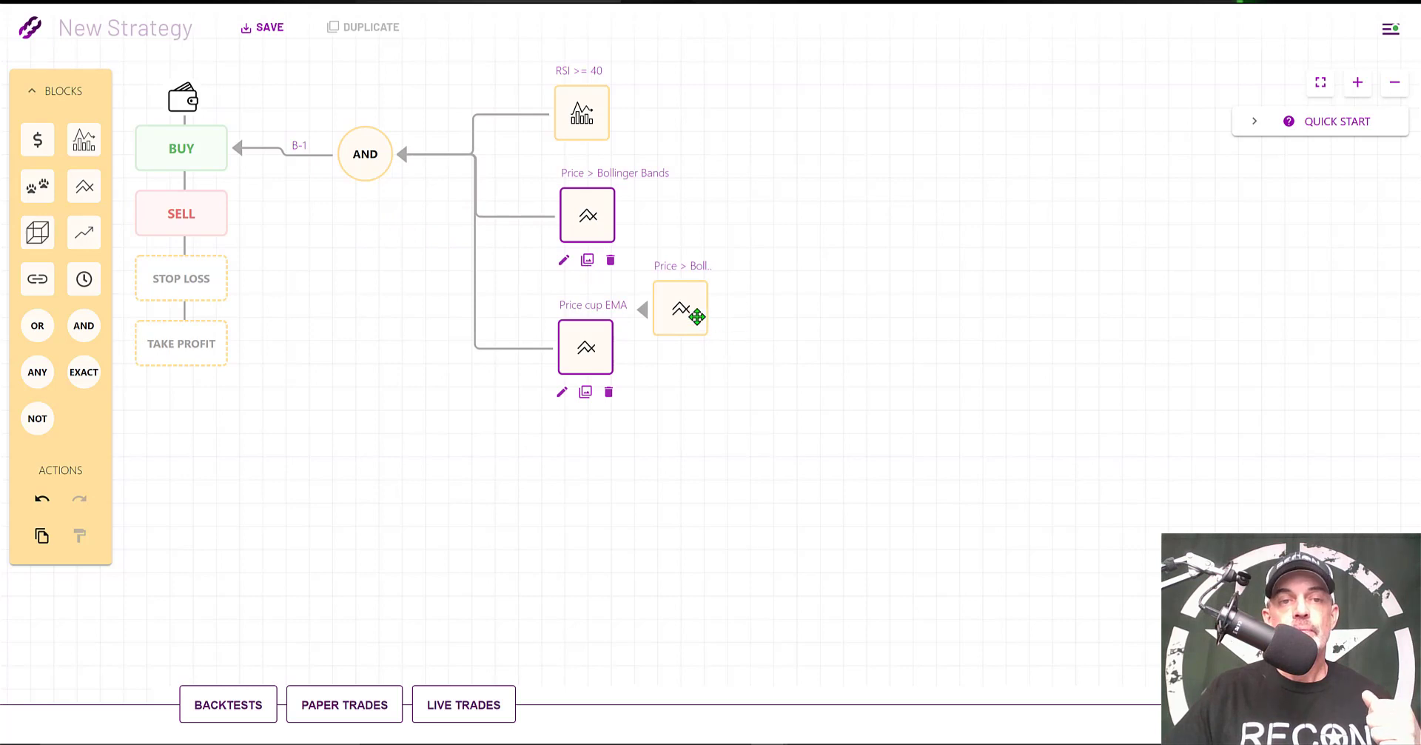
Step: Link the sell block and set it to close price crossing down the upper Bollinger Band
drag(679, 308, 376, 269)
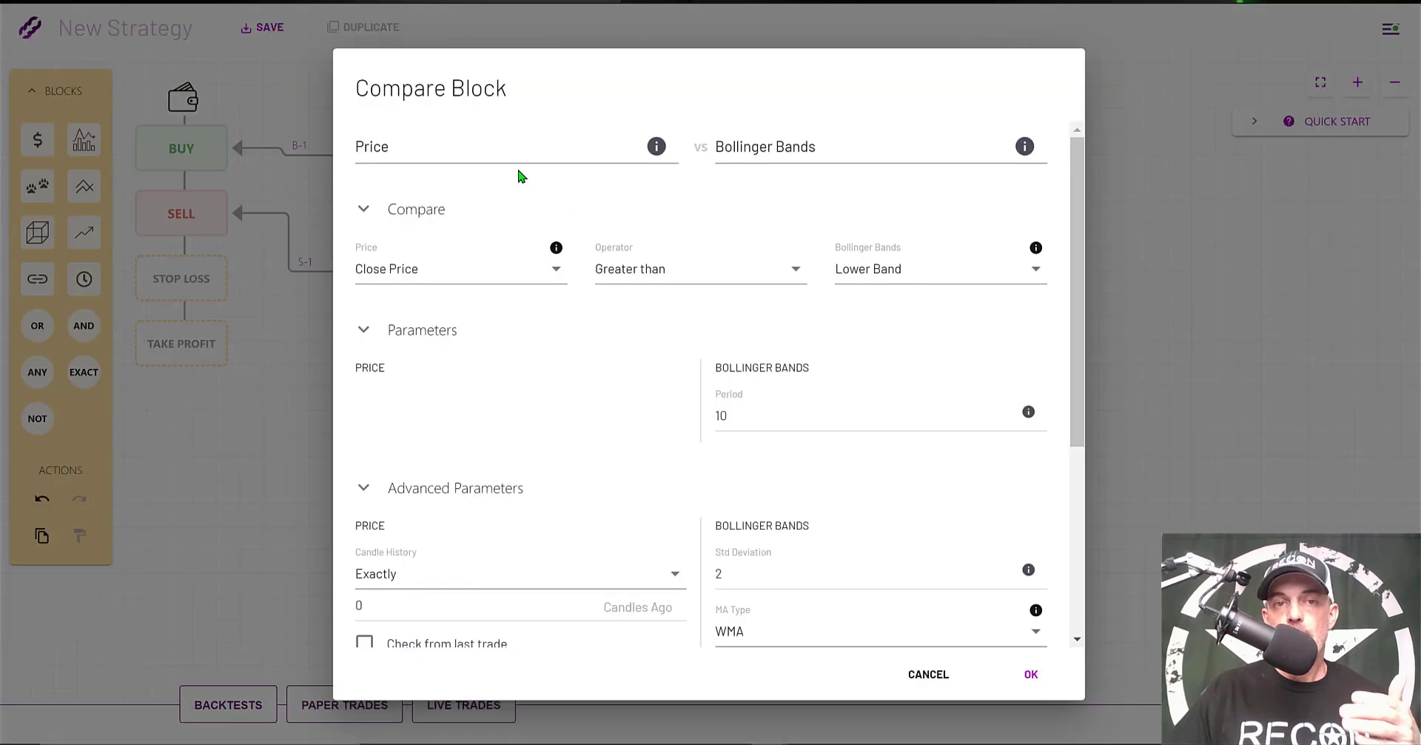
mouse_move(443, 193)
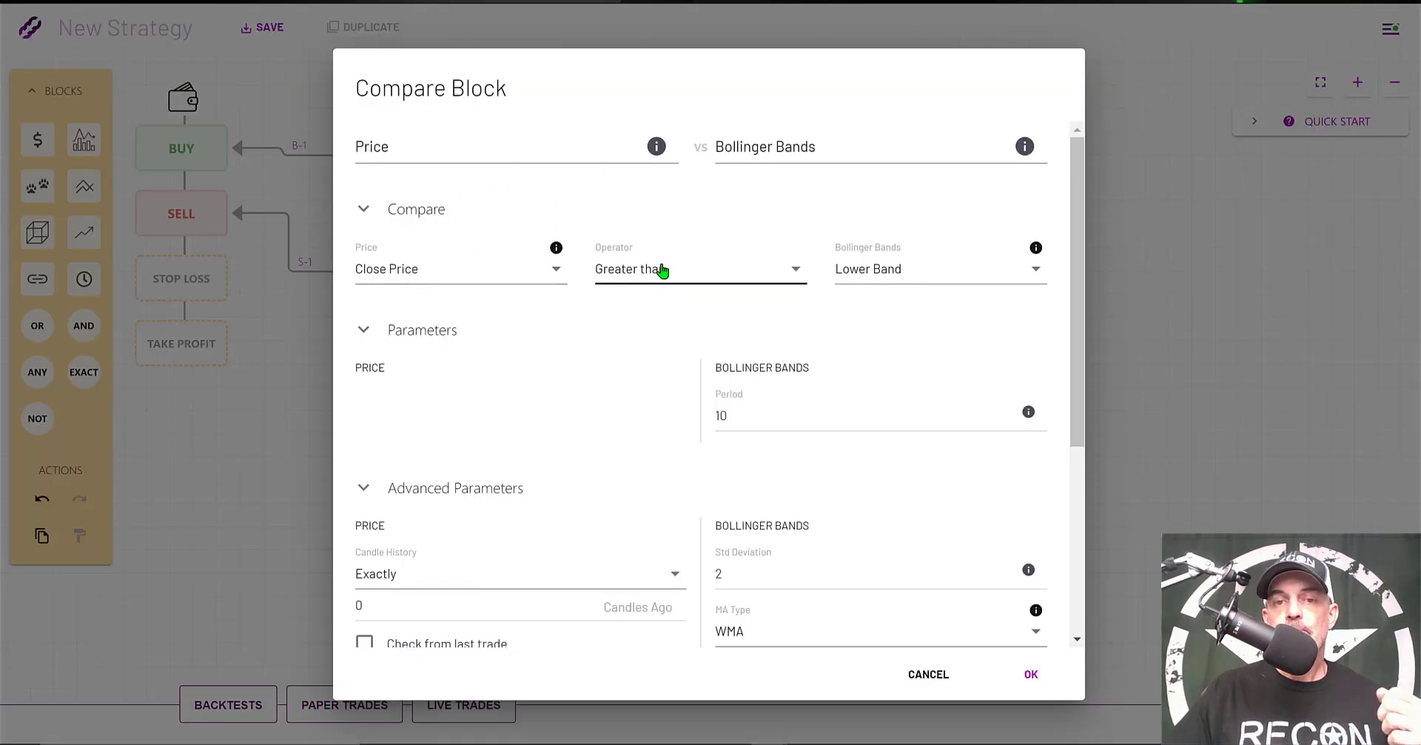
click(697, 268)
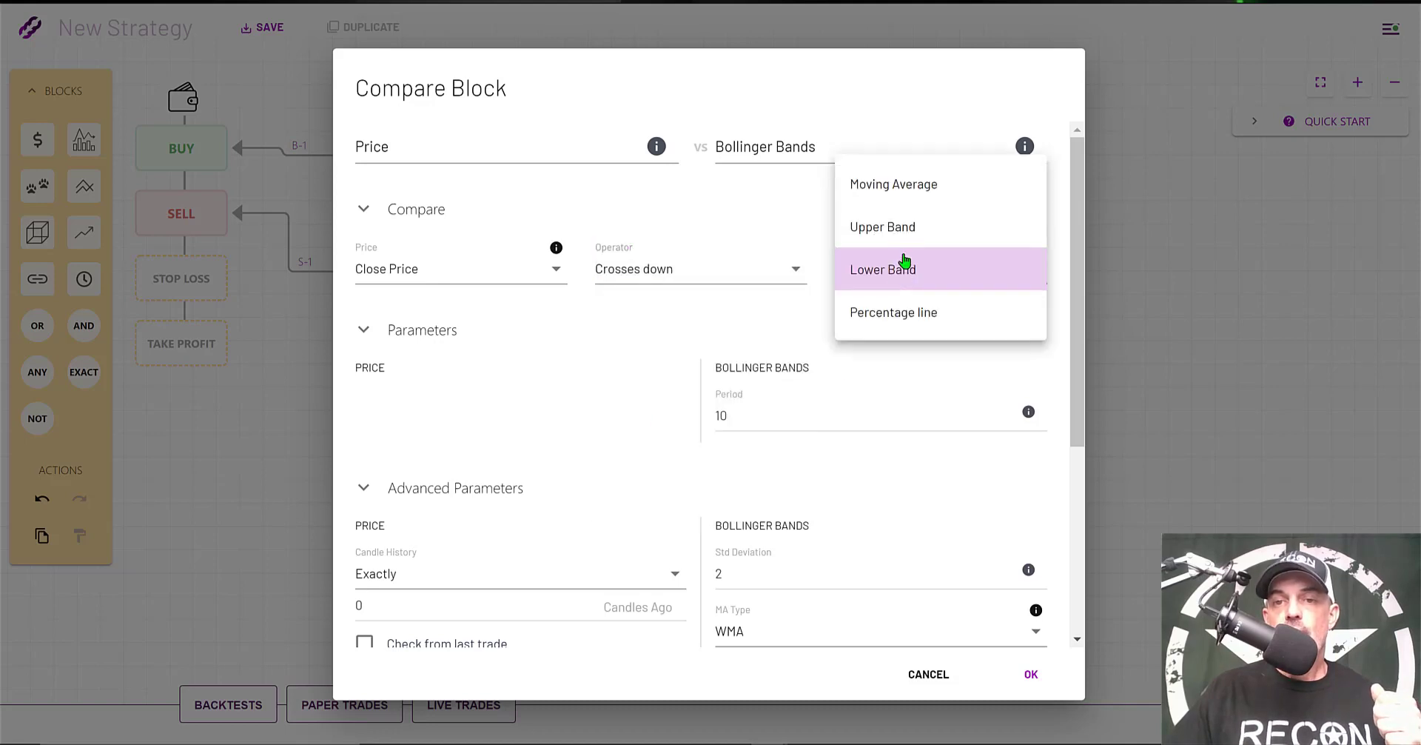
click(881, 227)
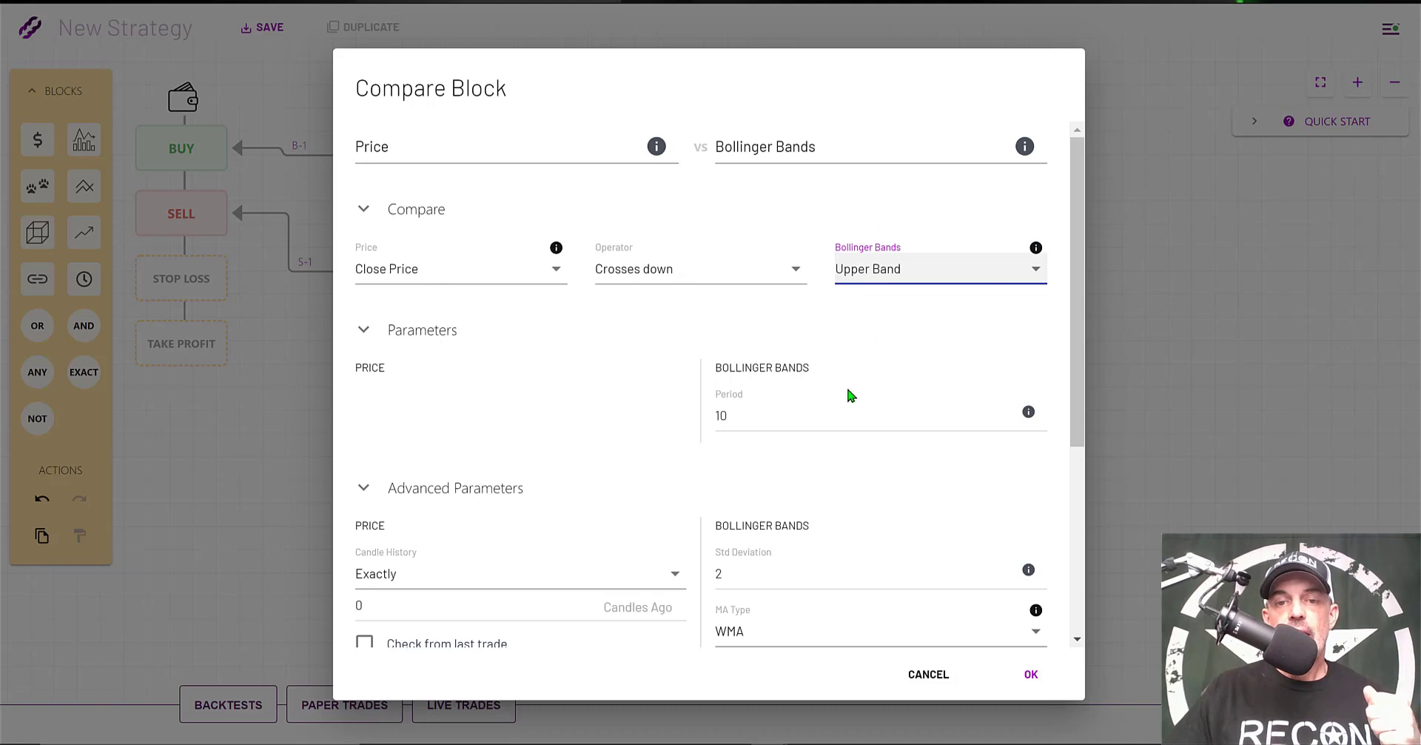
mouse_move(734, 469)
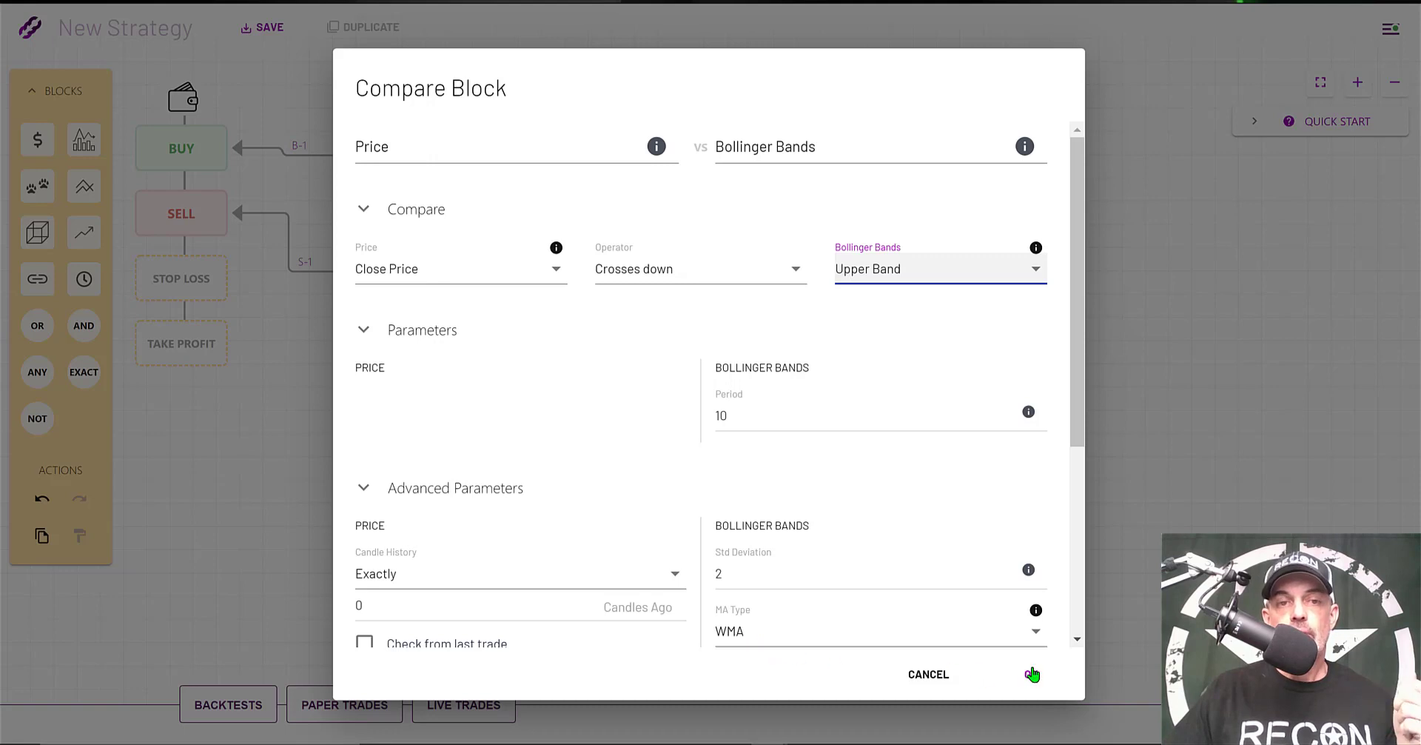
click(1032, 673)
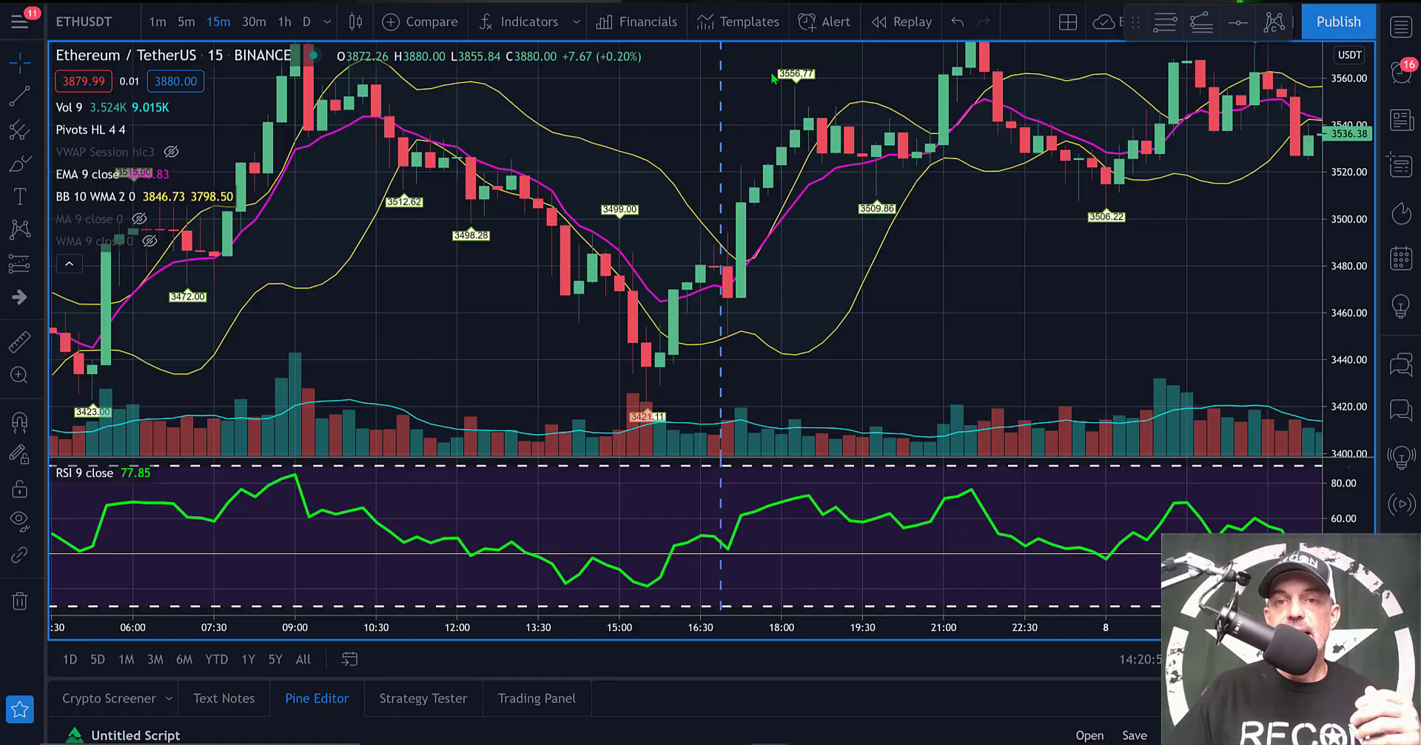
mouse_move(692, 312)
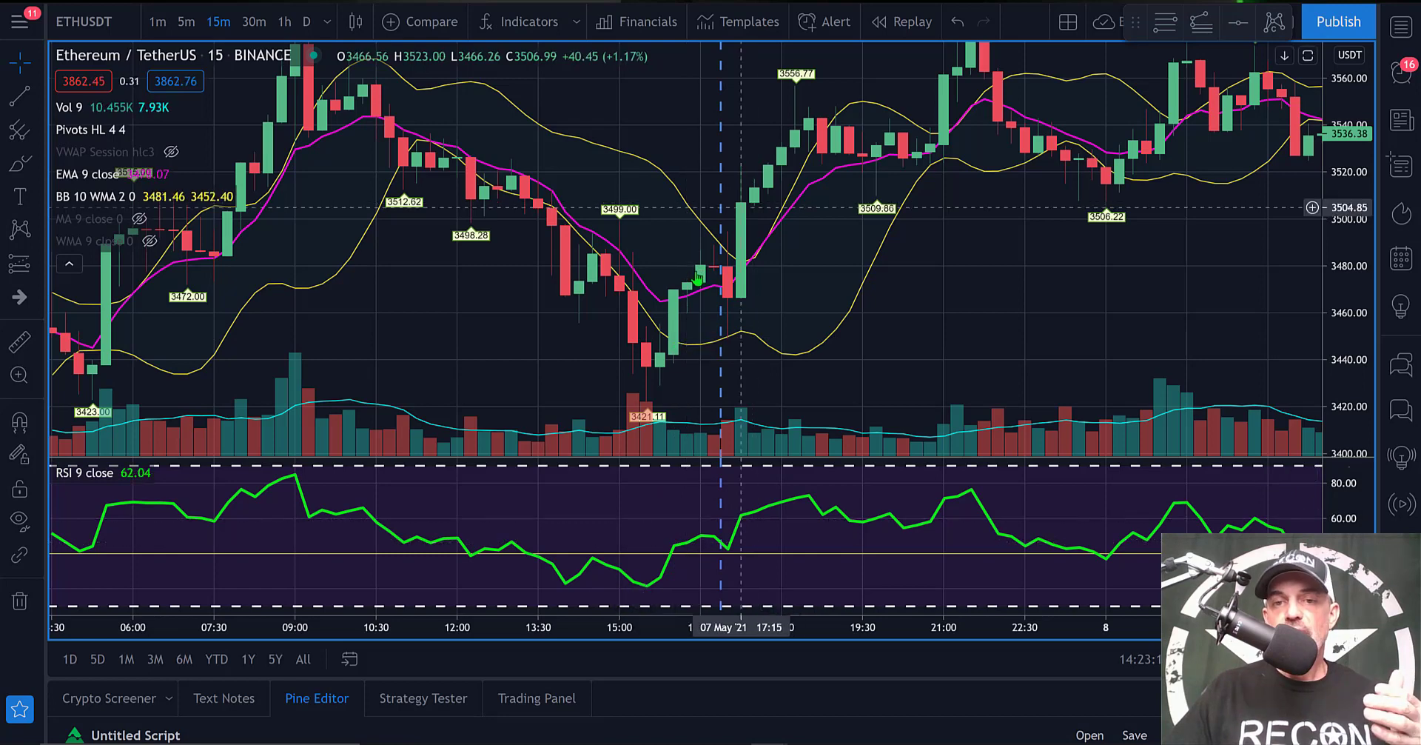
mouse_move(743, 240)
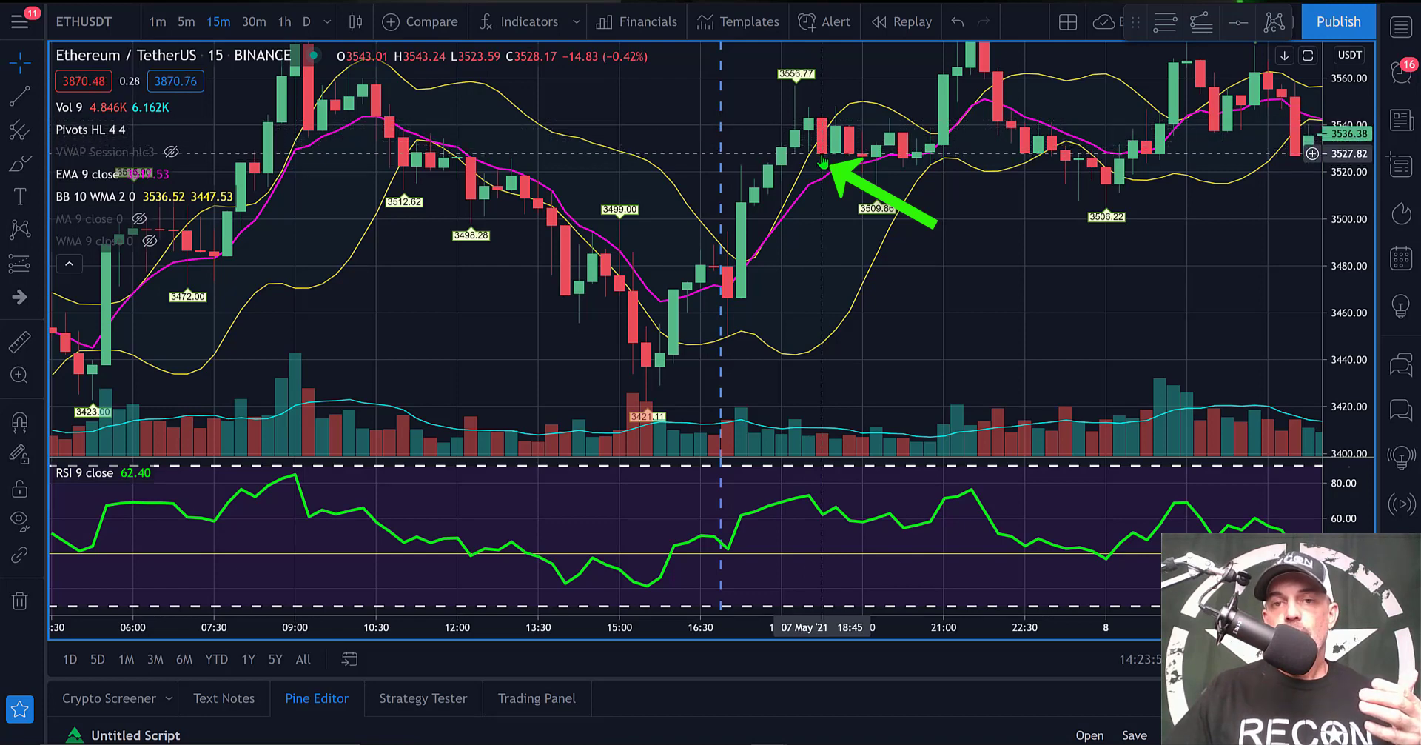
mouse_move(684, 302)
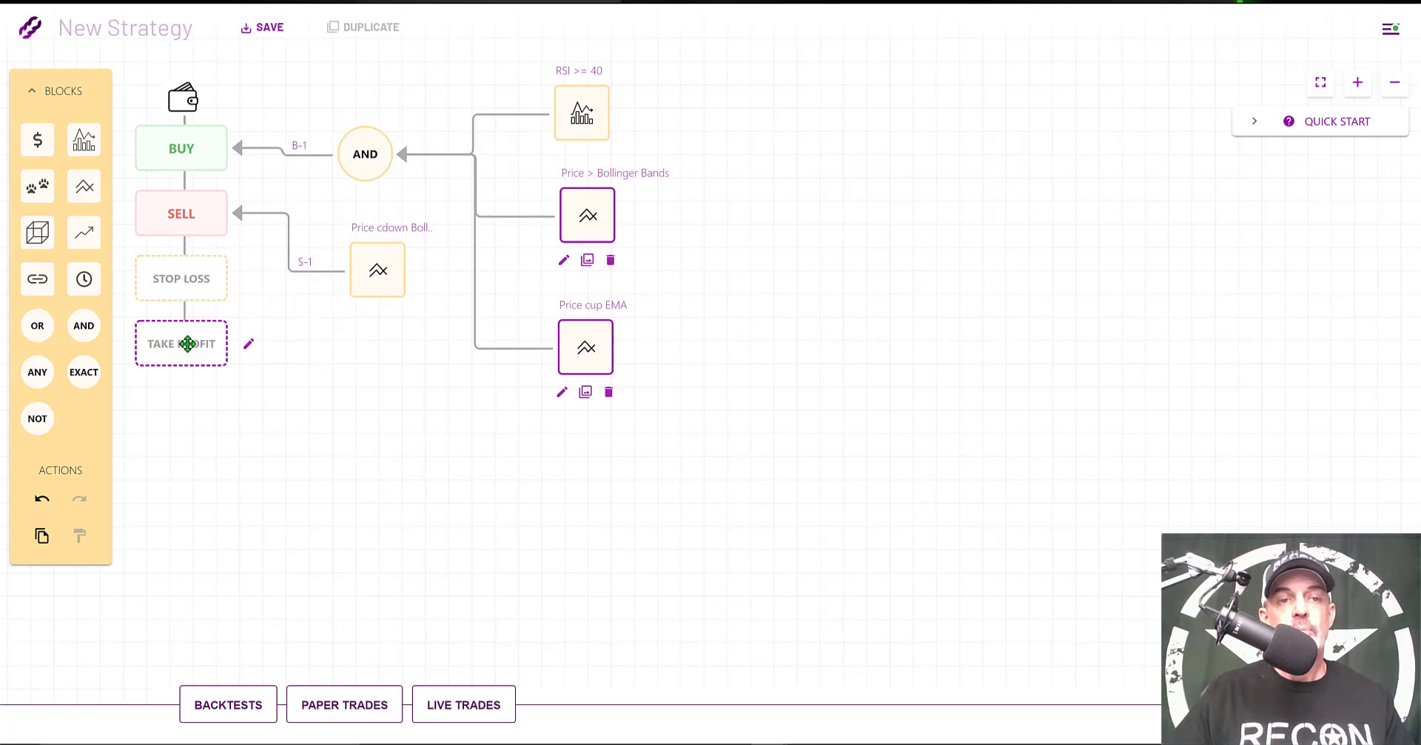
Step: Configure an 18% percentage take profit, trailing with a 3% trailing limit
click(180, 344)
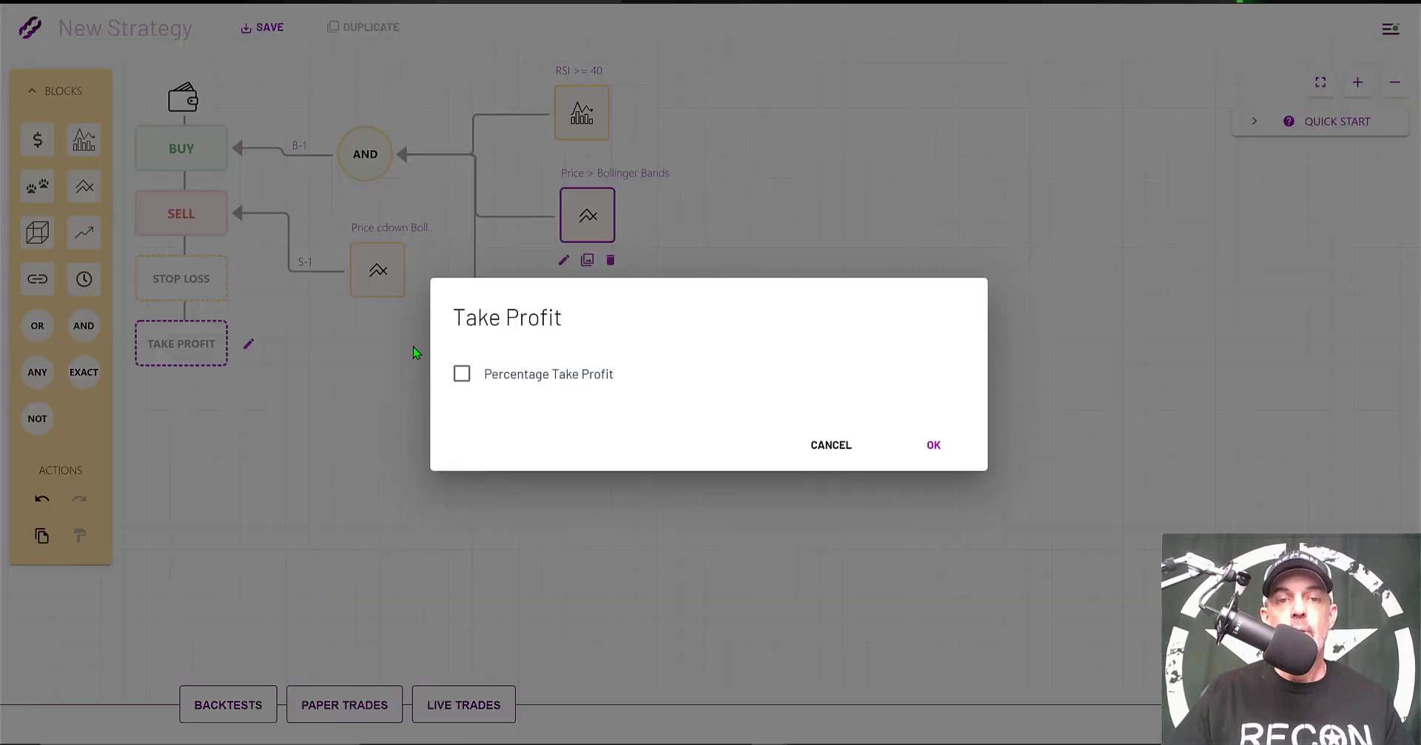
click(462, 373)
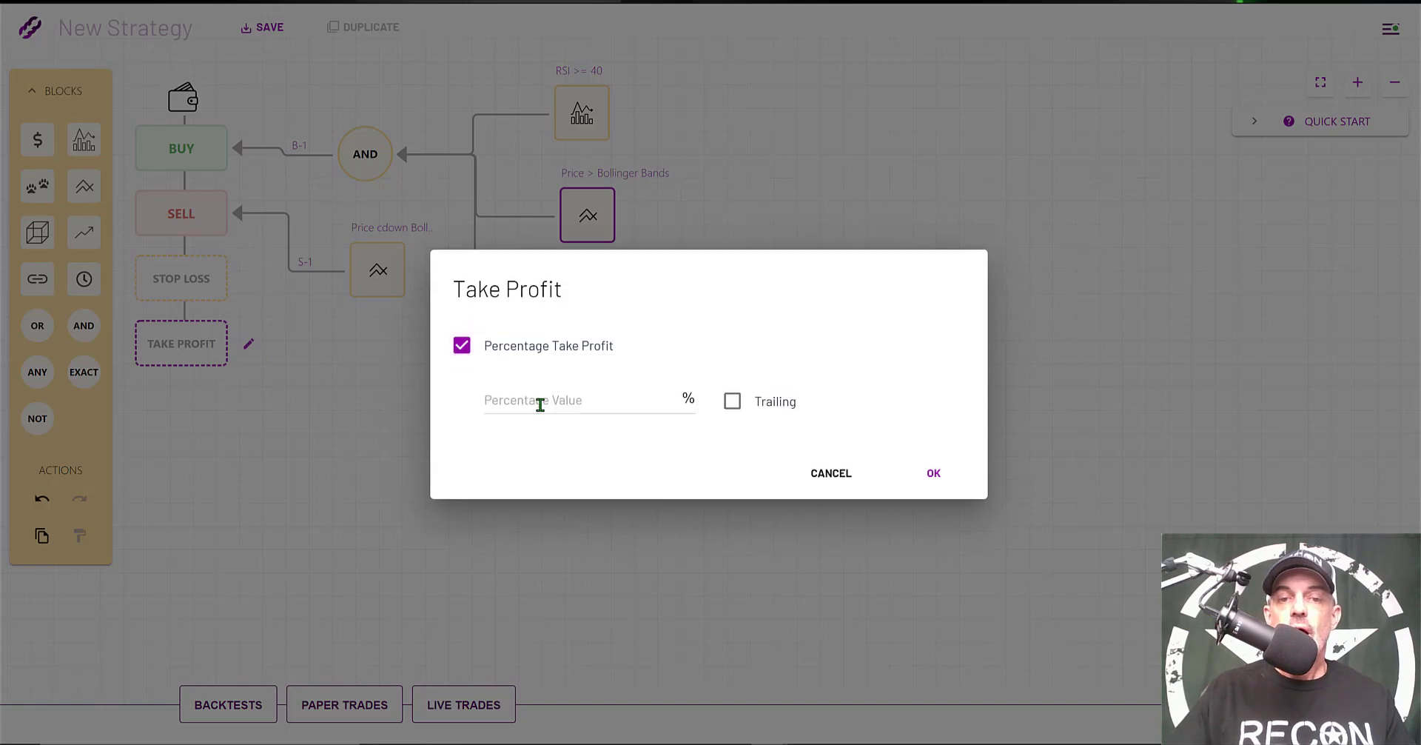
text(18)
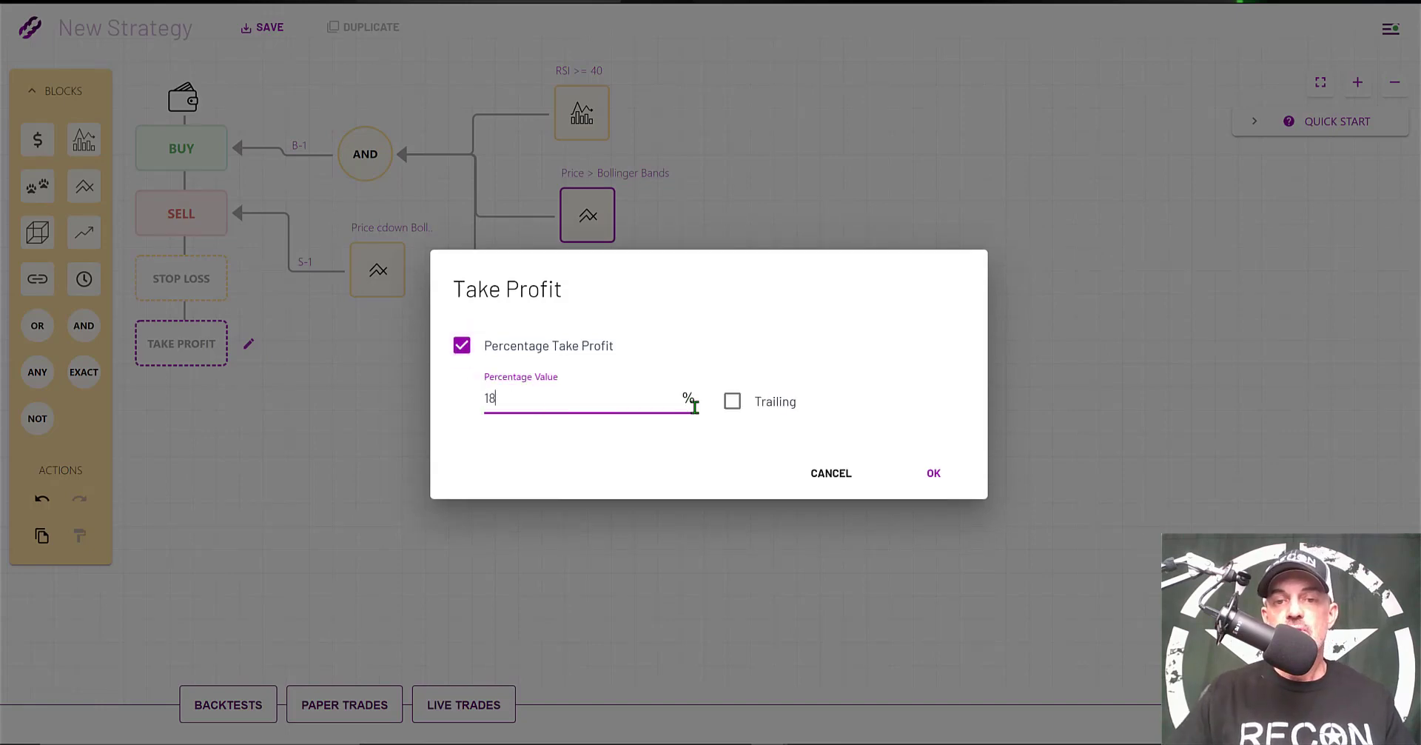
click(733, 400)
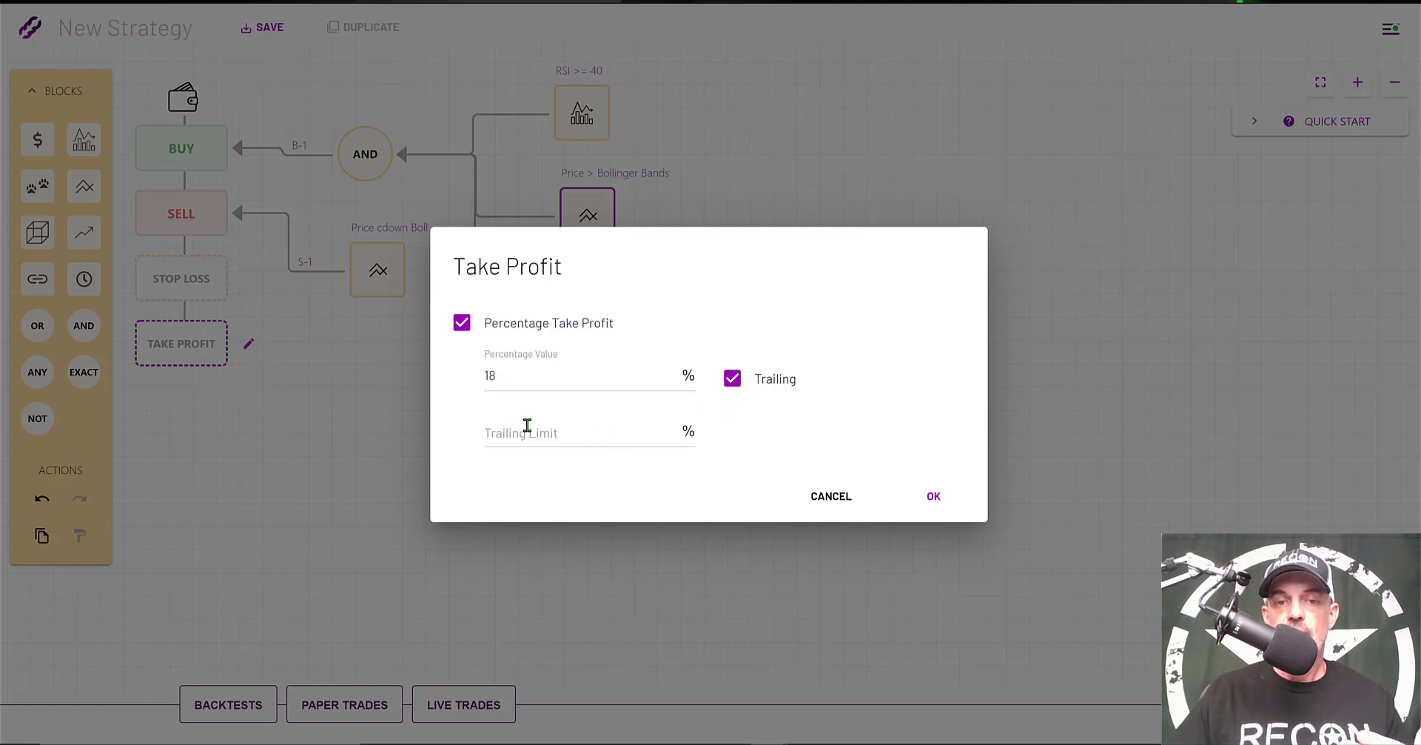
text(3)
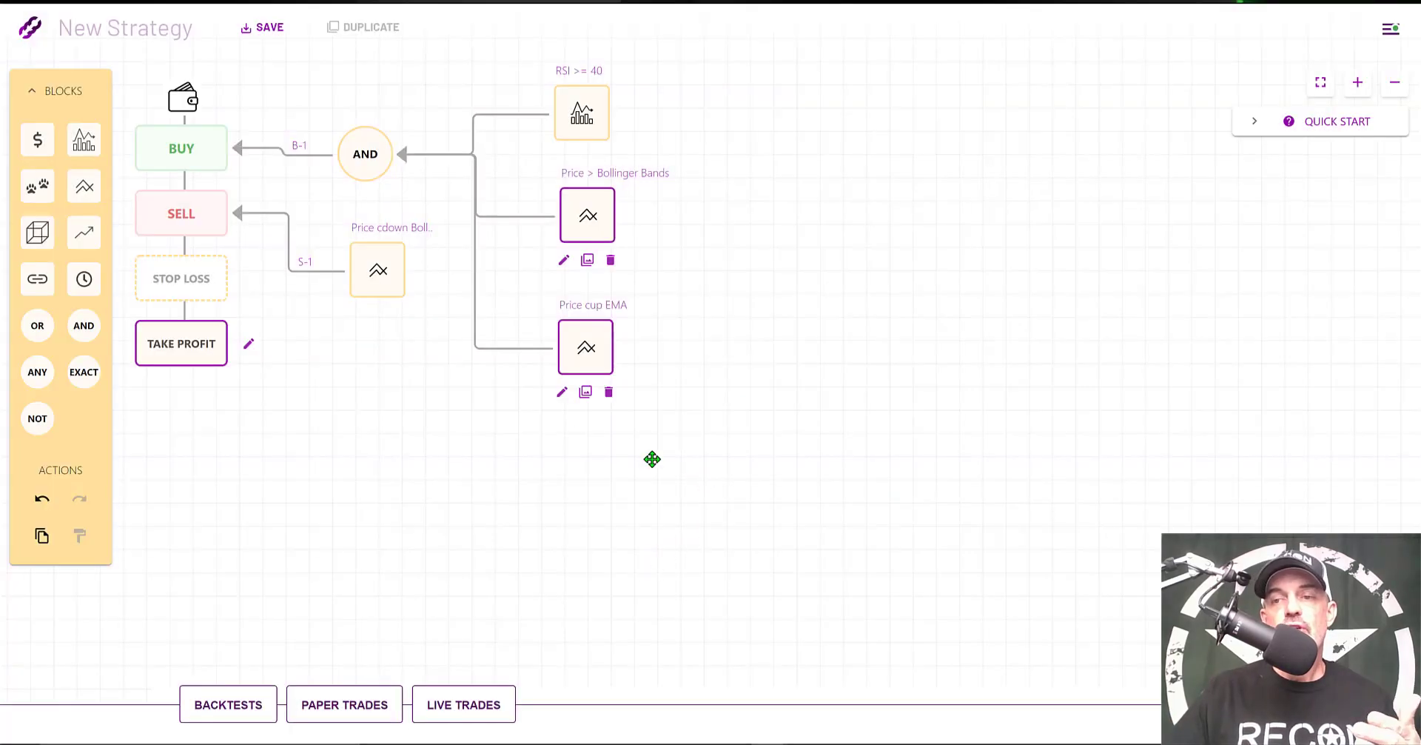
mouse_move(228, 703)
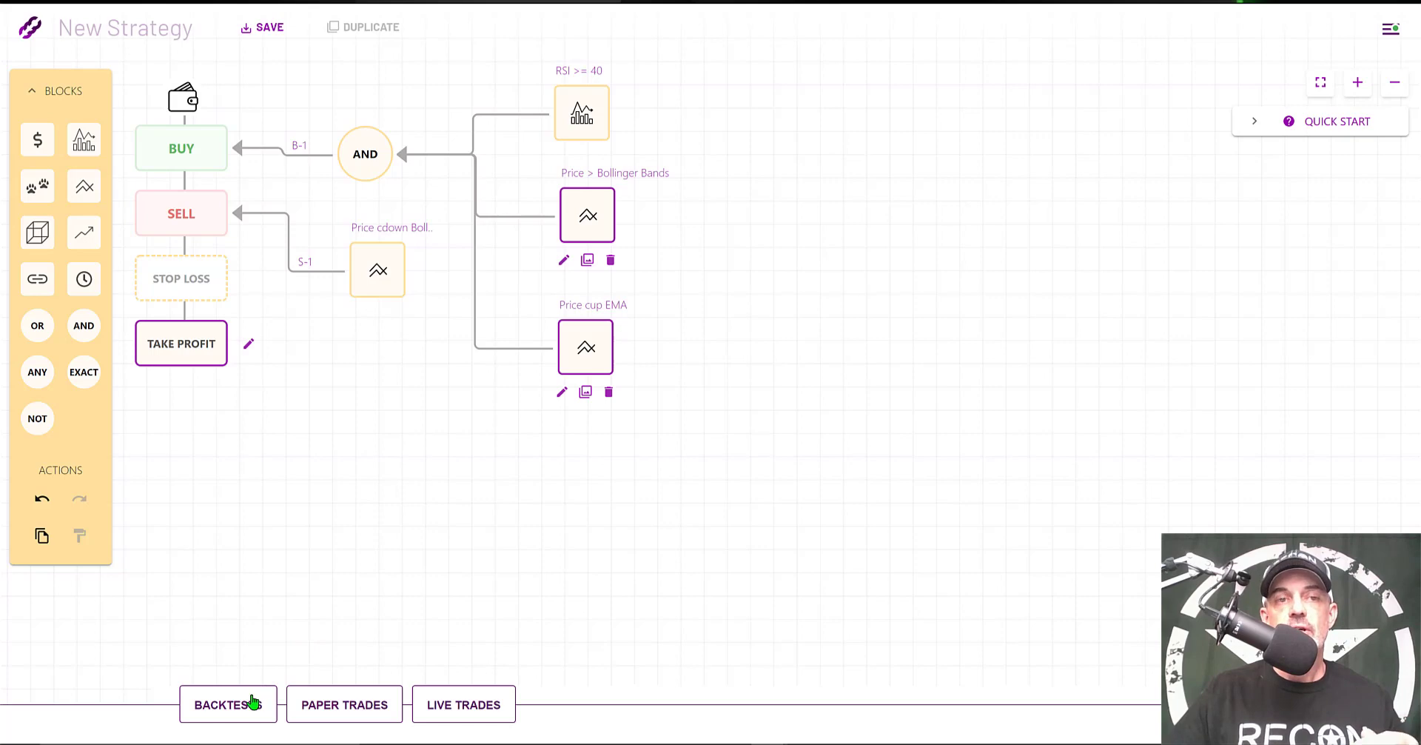
Step: Rename the strategy to 'EMA X RSI X BB'
click(126, 27)
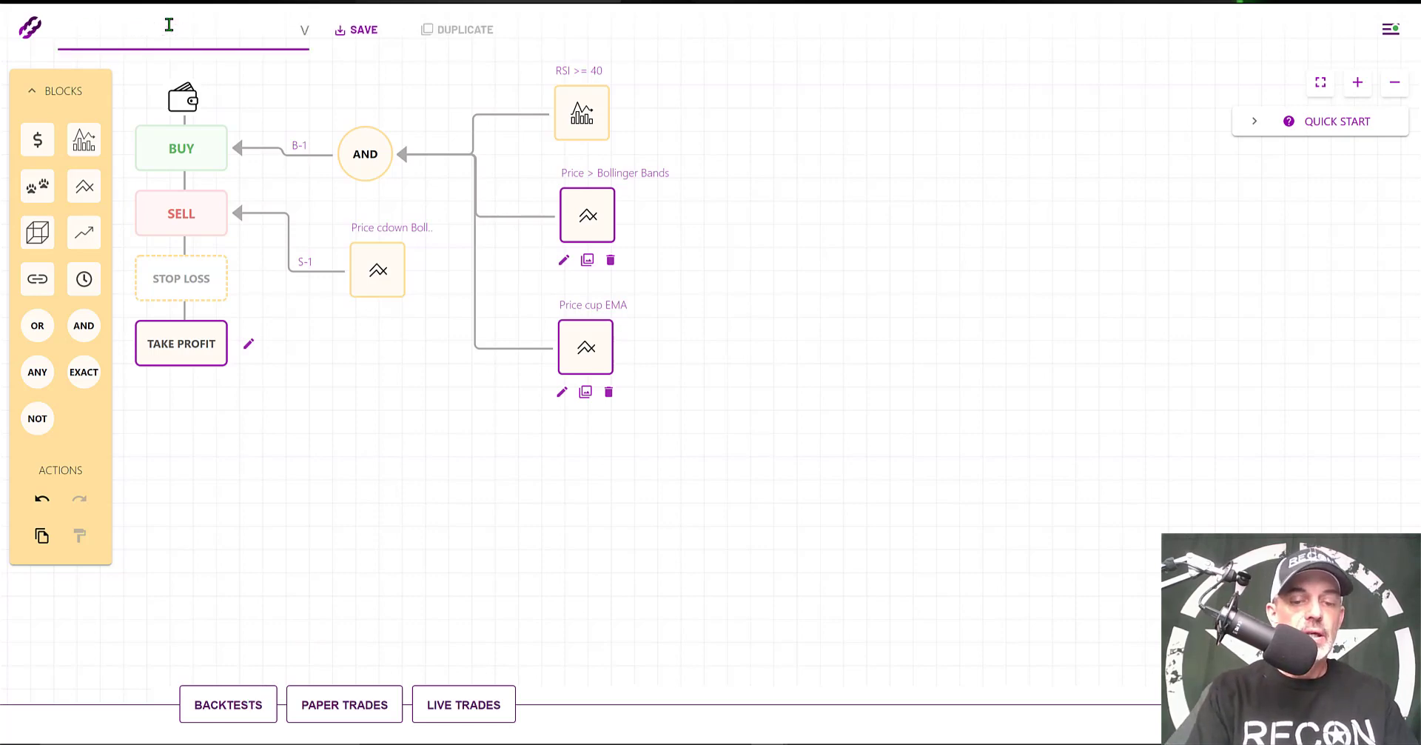
text(EMA)
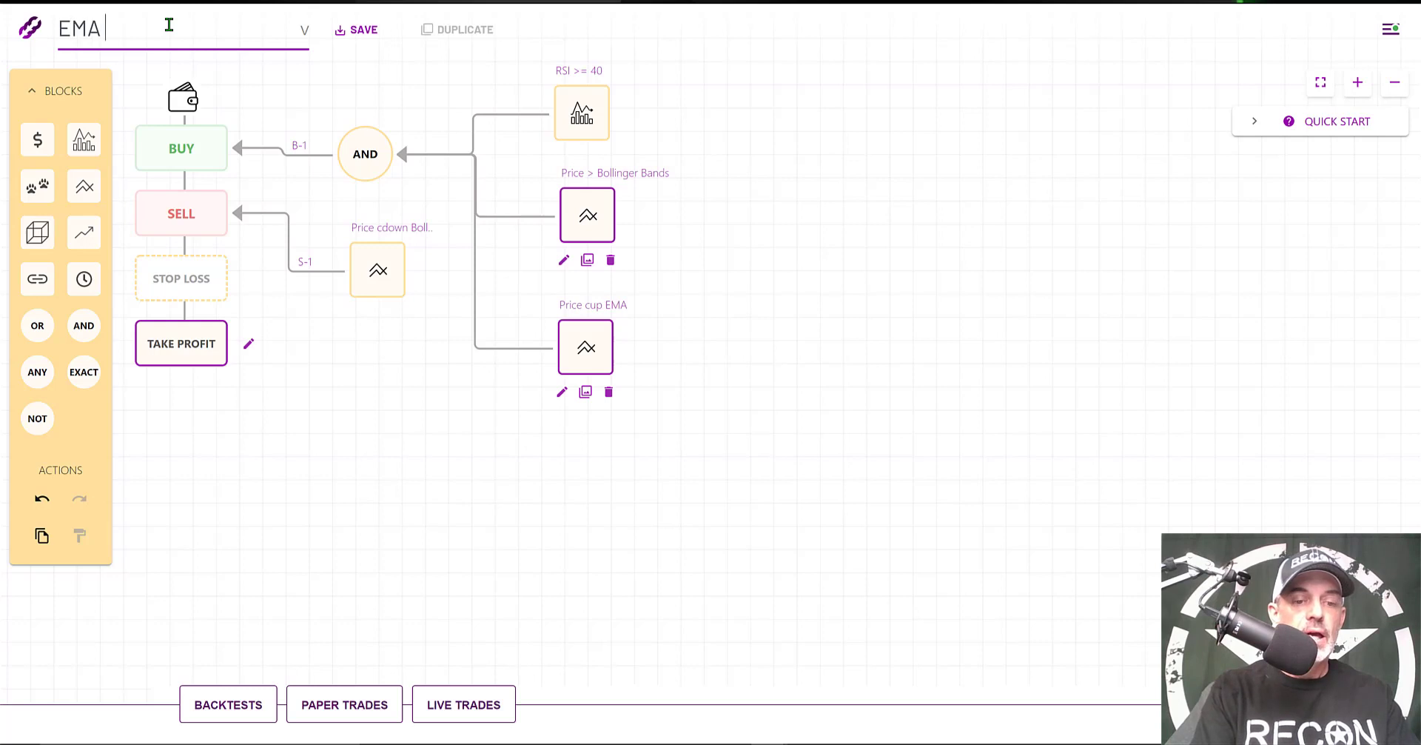
text(X RSI X BB)
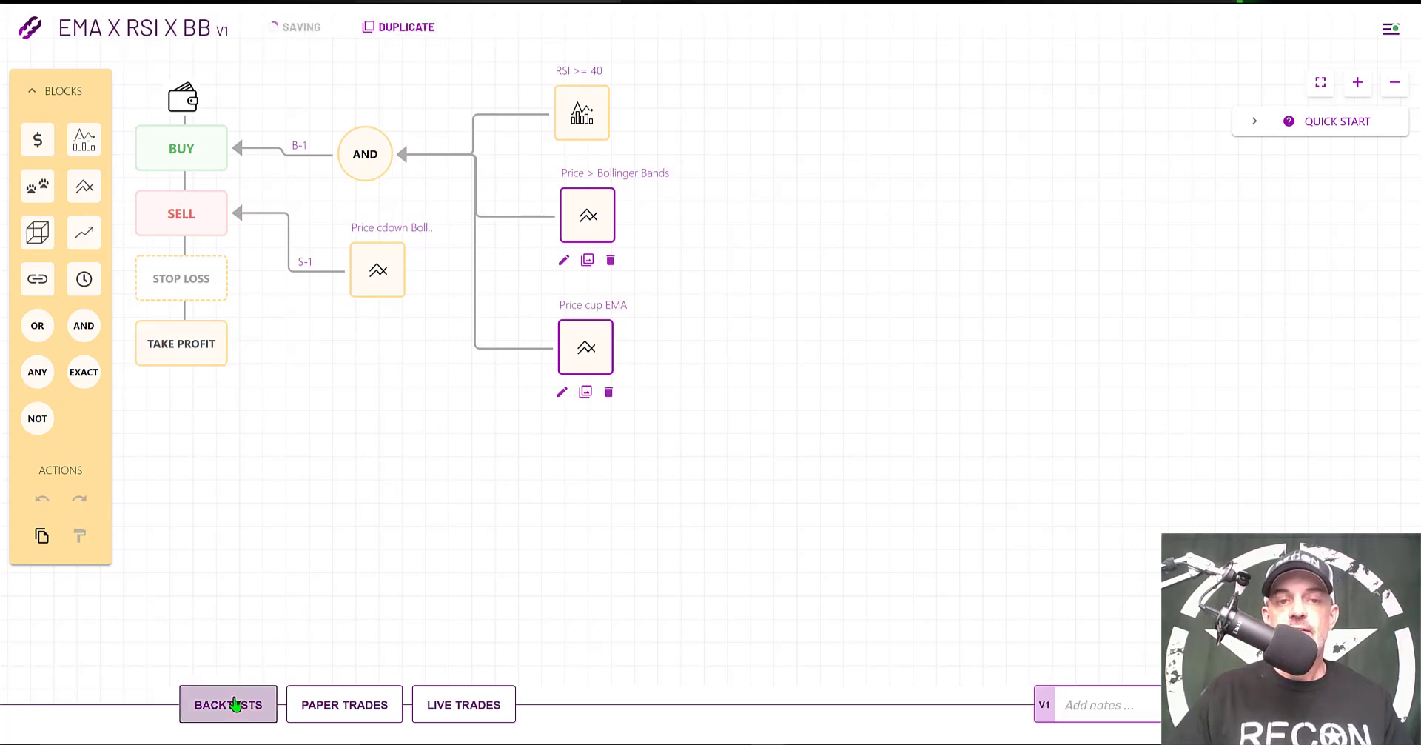
Step: Start a 4H BTC/USDT backtest from the Backtests settings
click(228, 703)
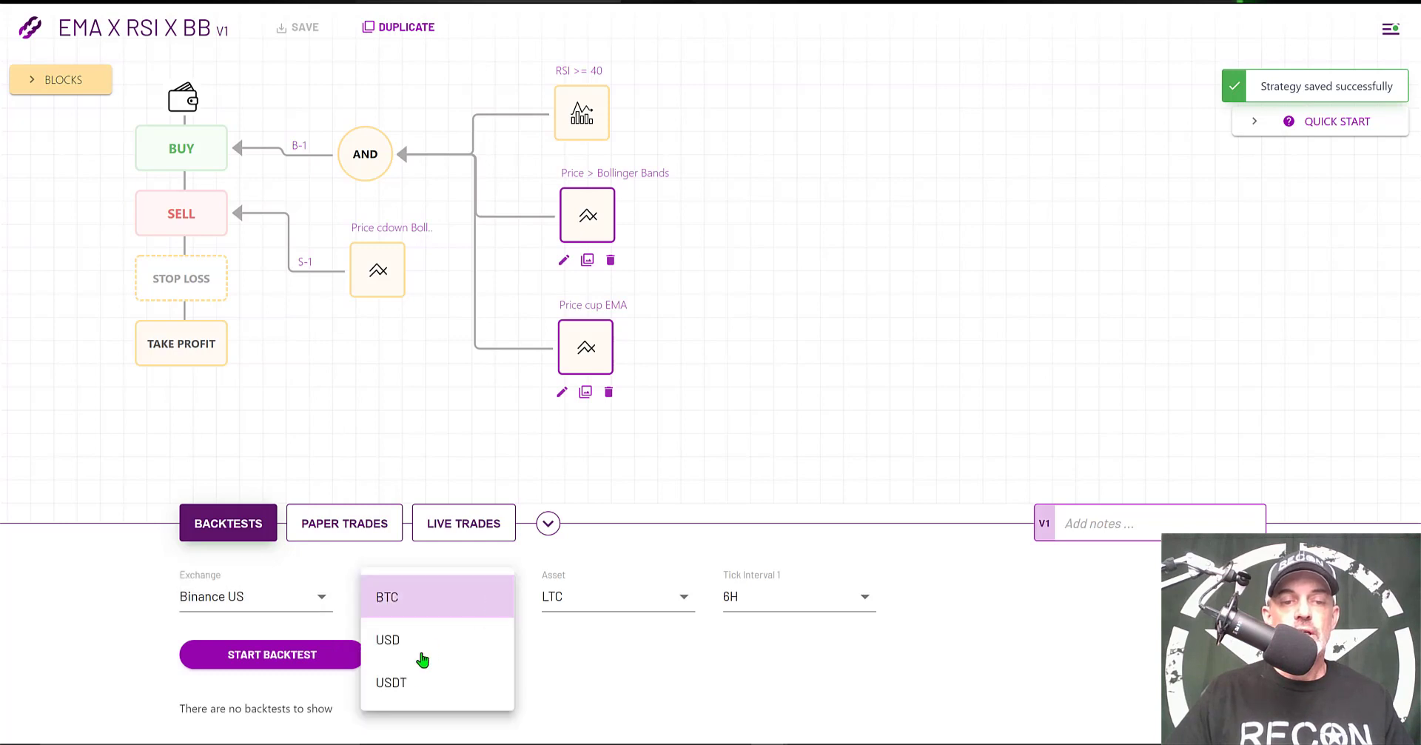
click(390, 682)
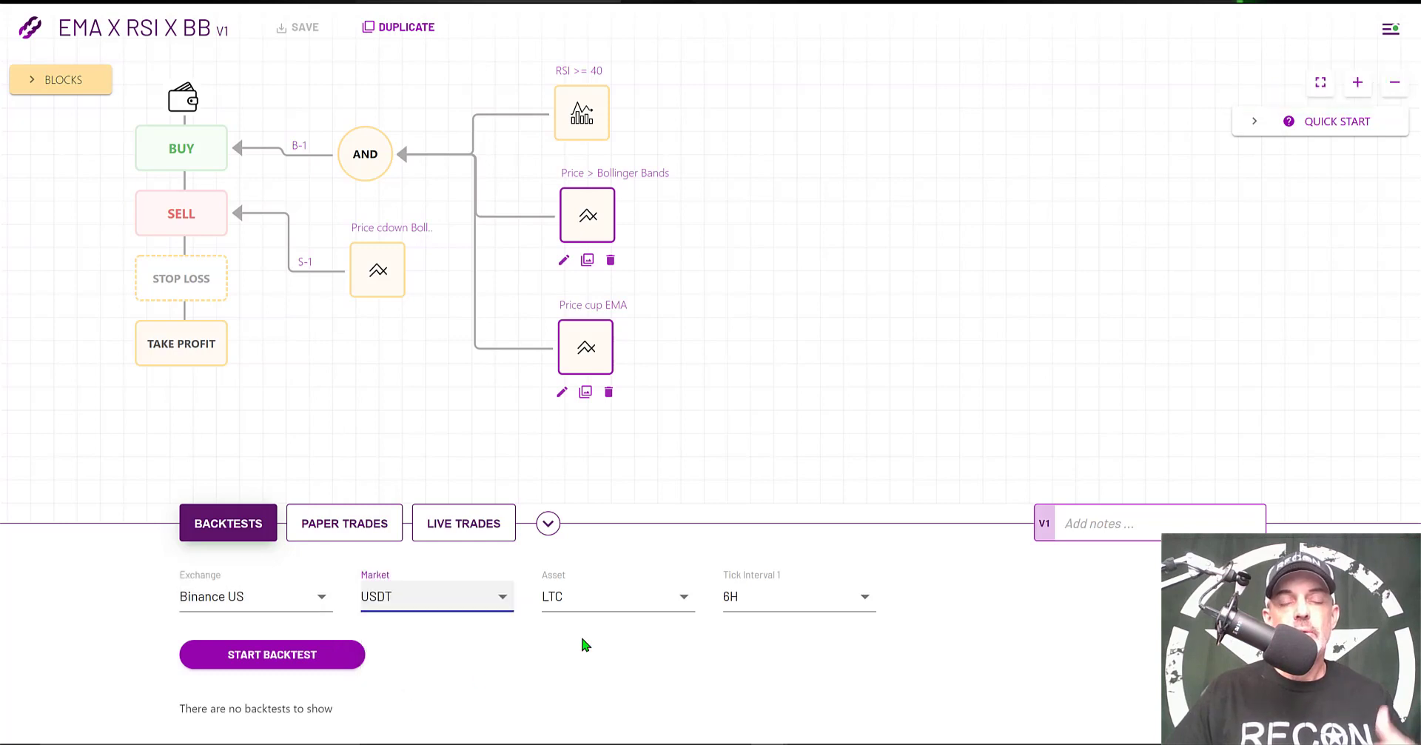
click(615, 597)
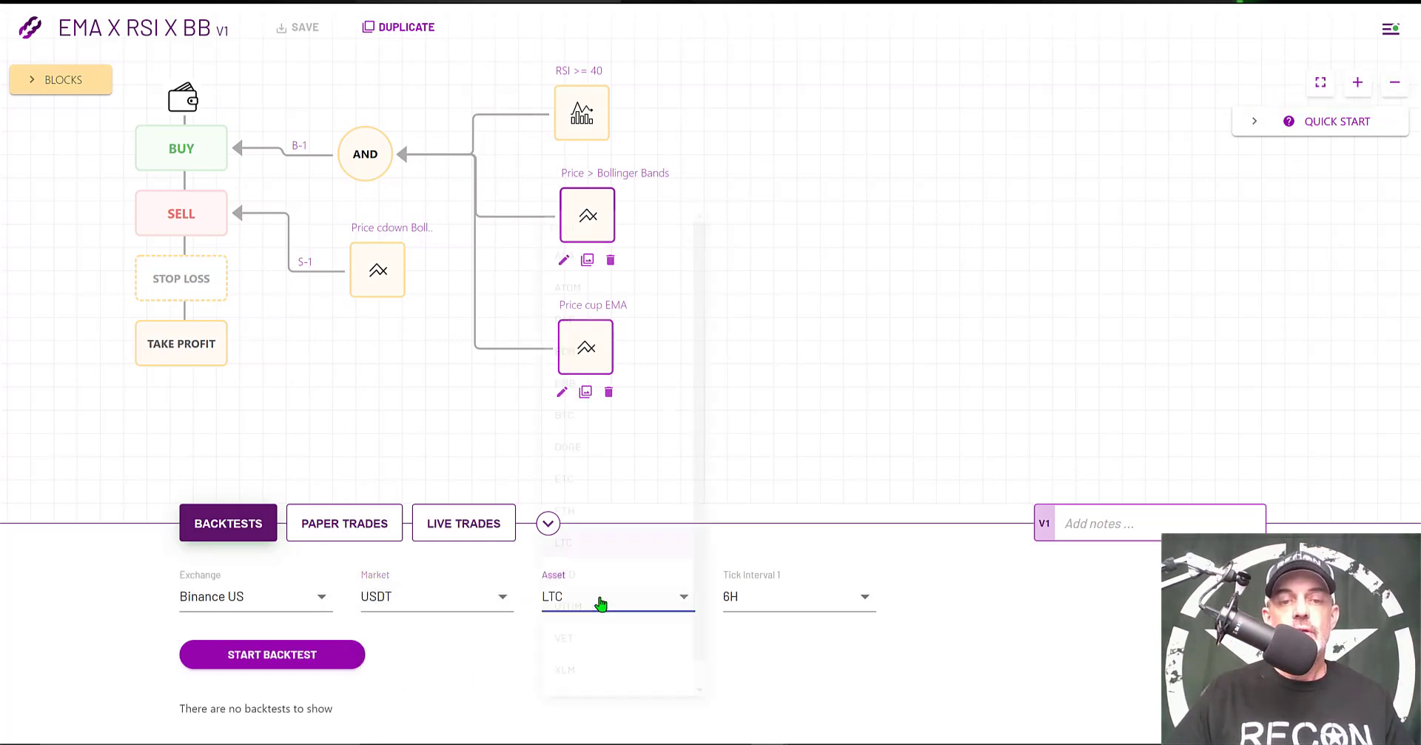
click(602, 597)
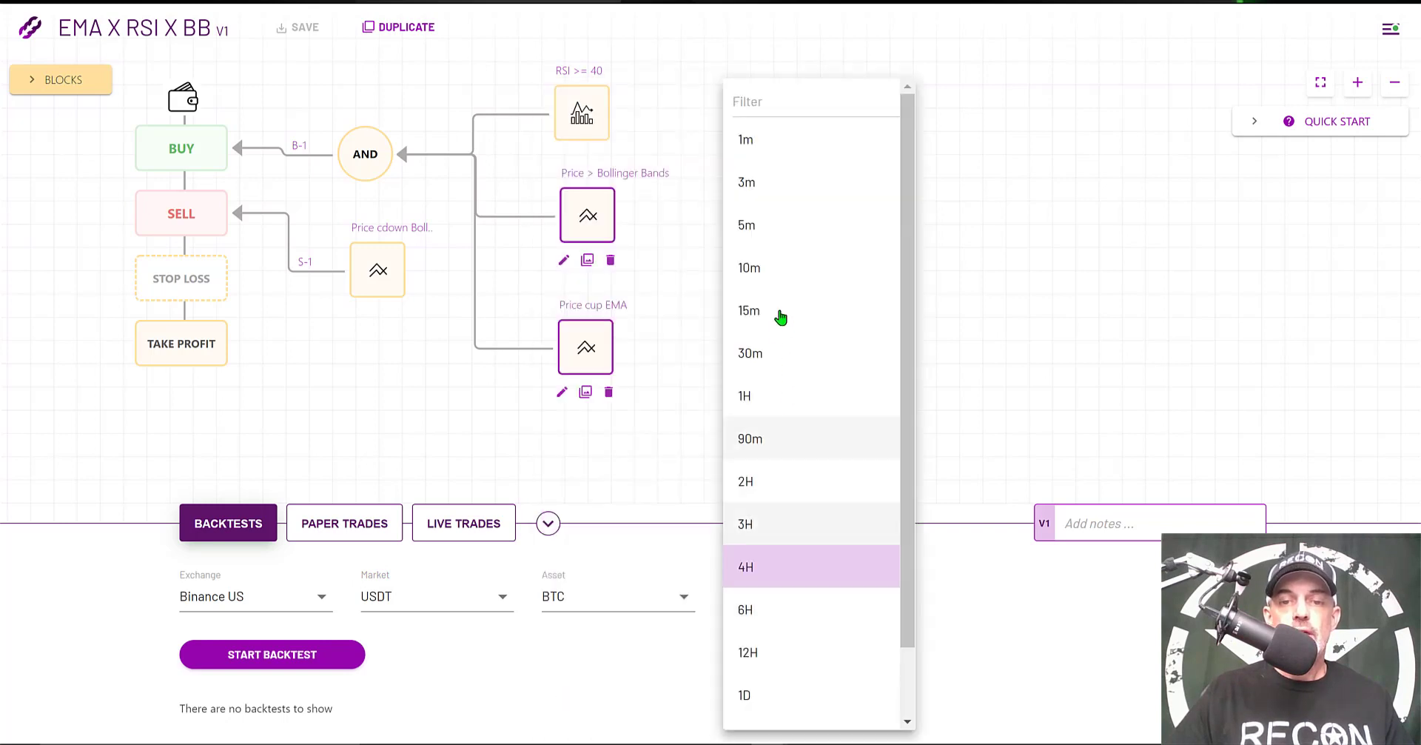
click(745, 565)
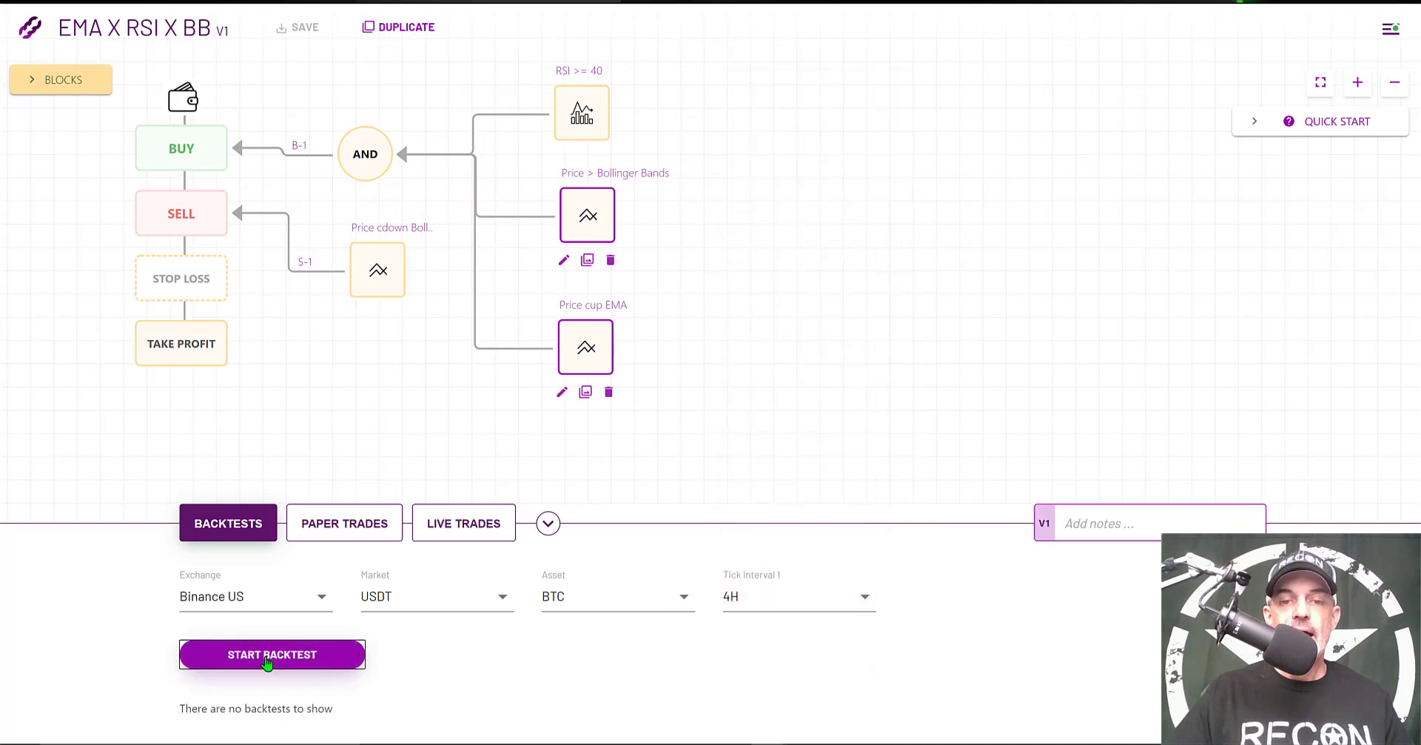
click(271, 654)
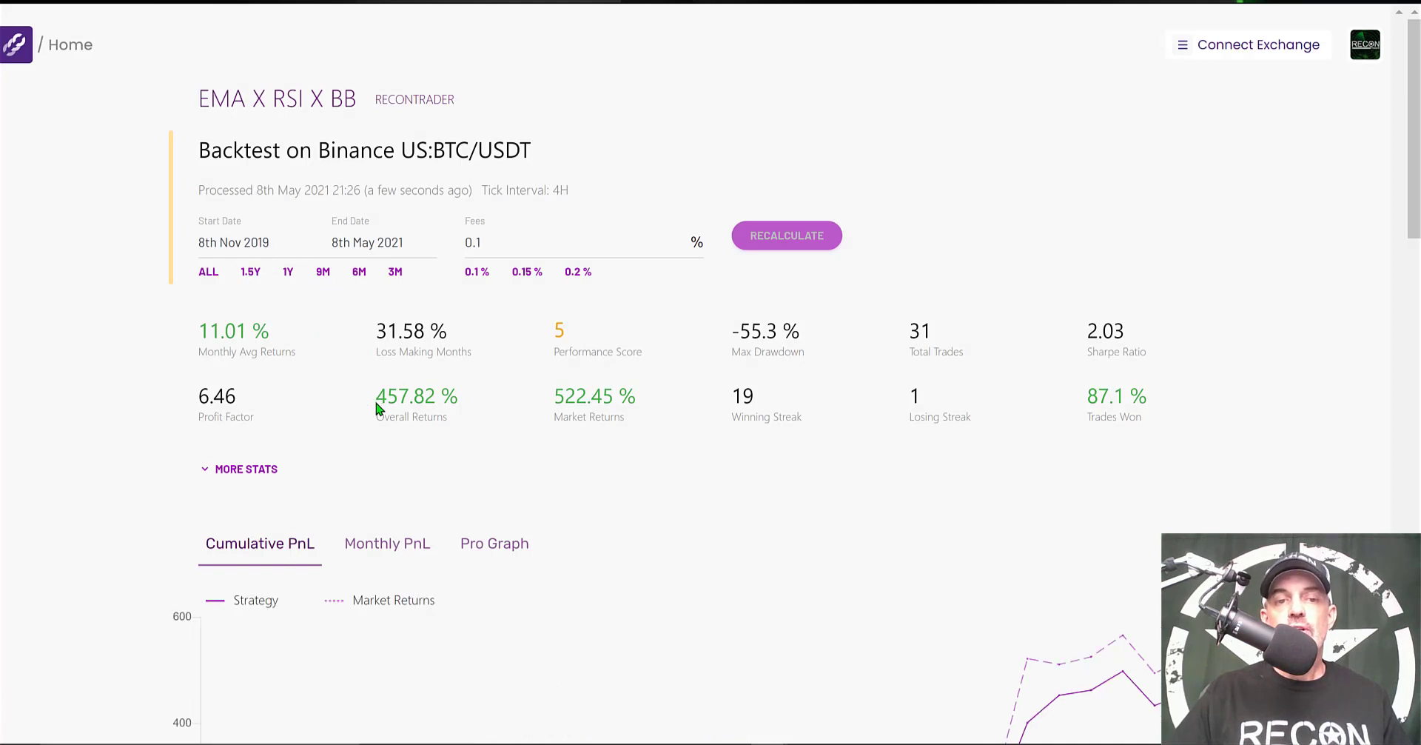
Step: Highlight the 457.82% overall returns and 522.45% market returns figures
double_click(416, 395)
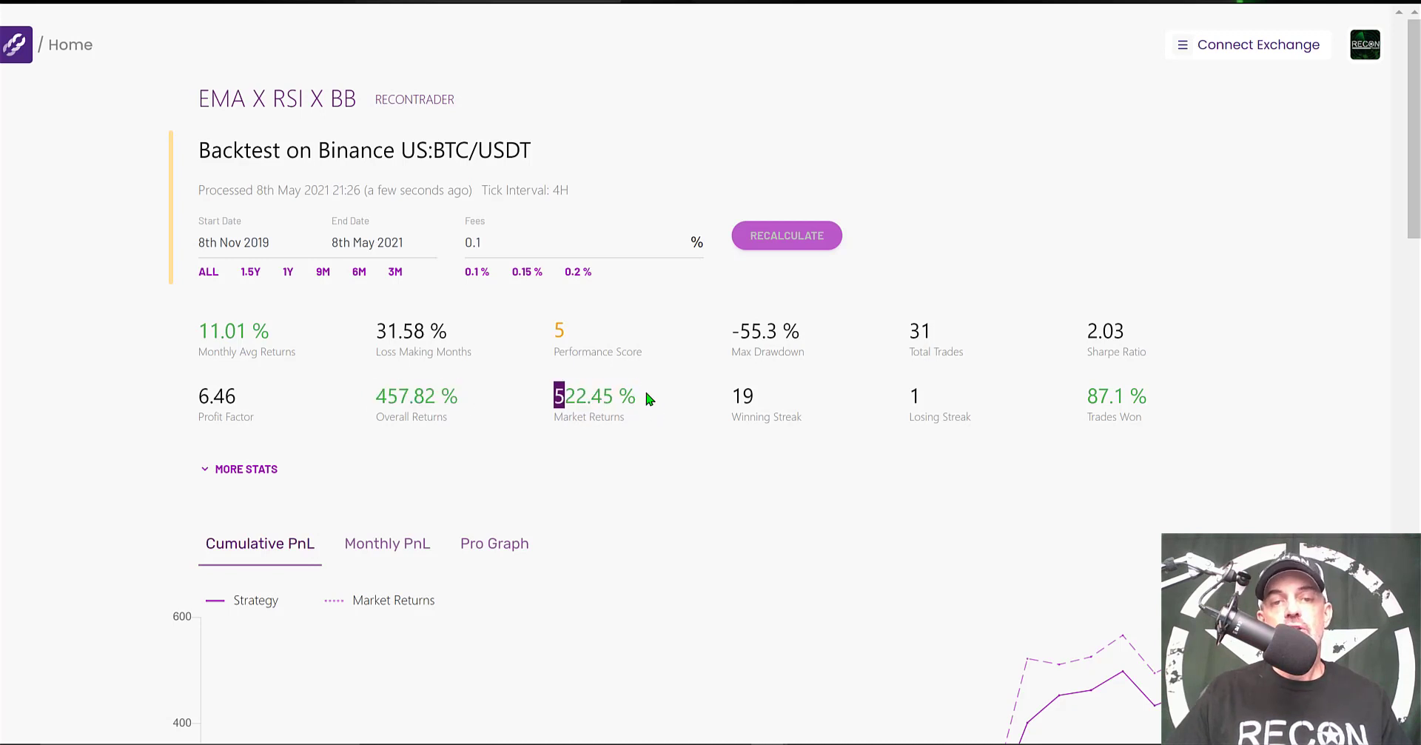
double_click(594, 395)
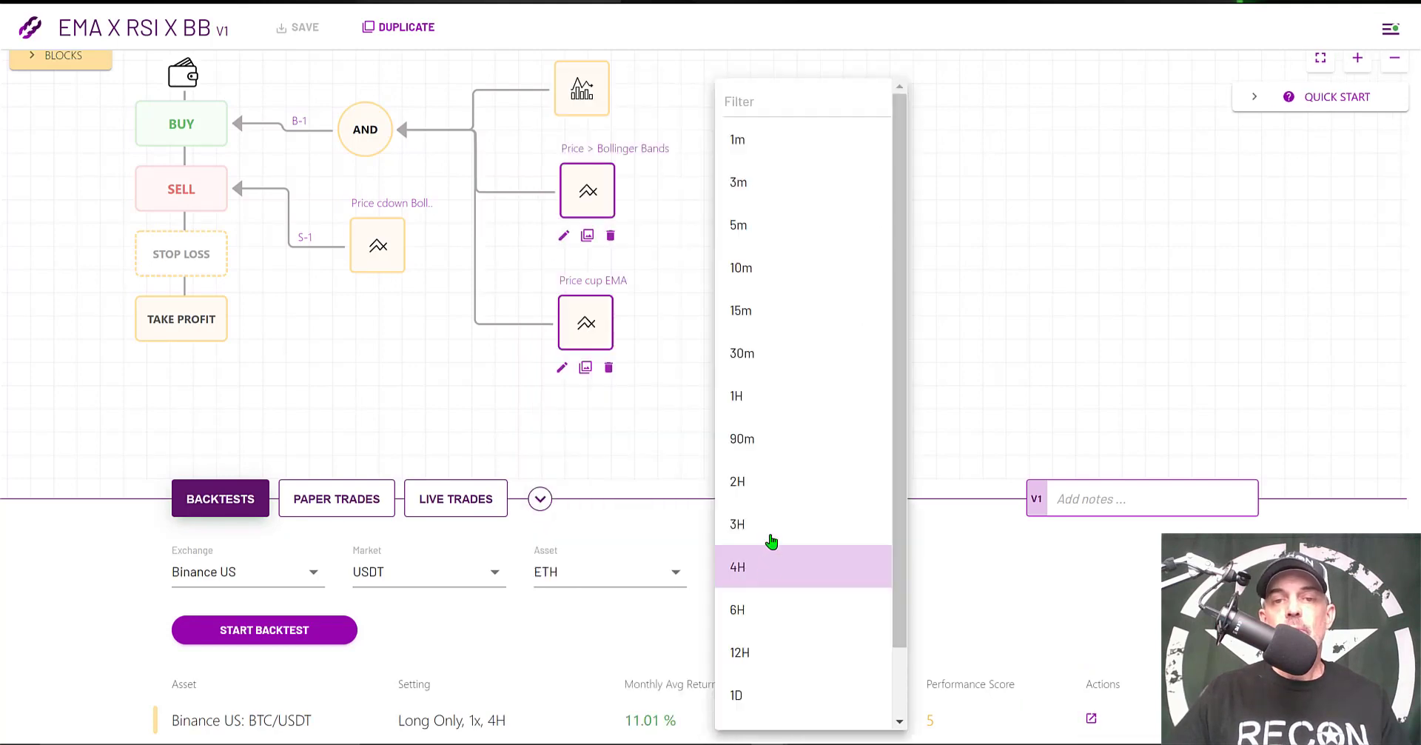
Step: Run a 15m ETH/USDT backtest and open its detailed report
click(740, 309)
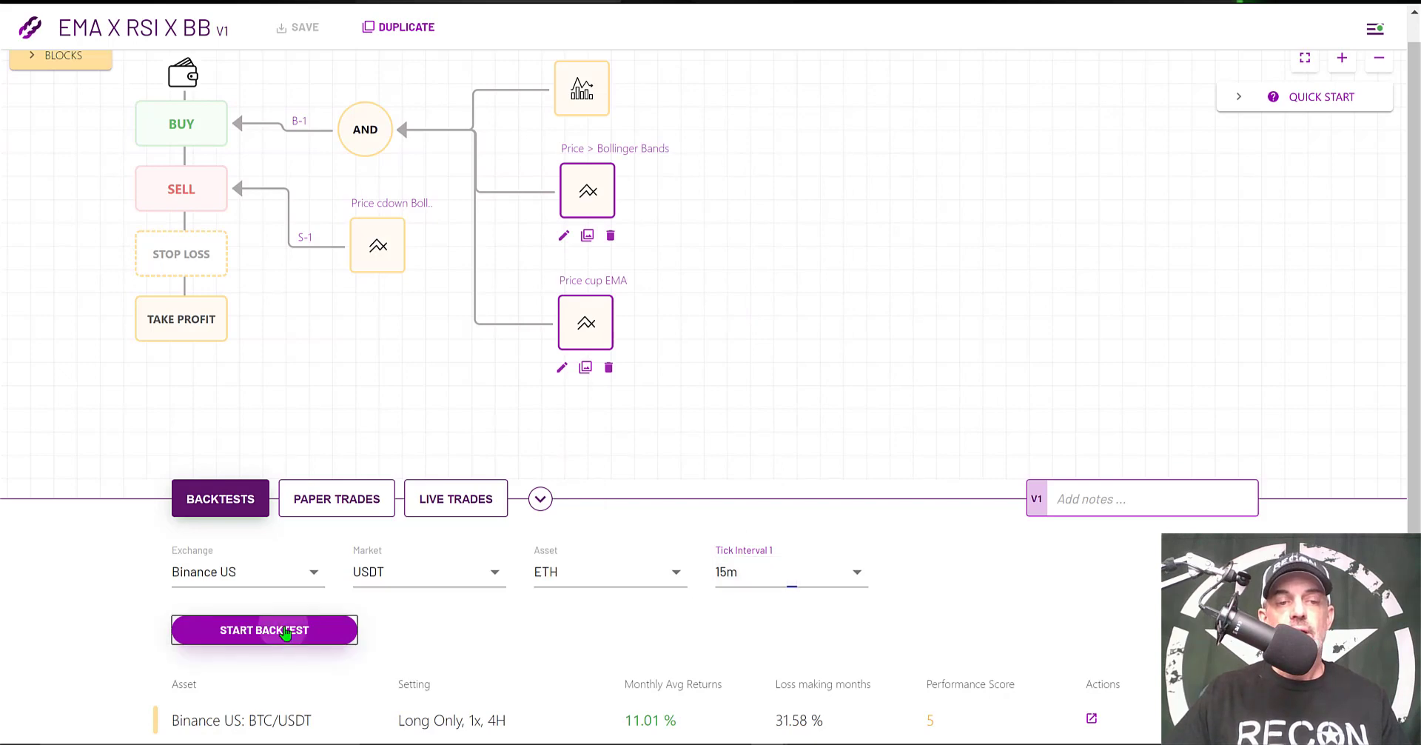
click(263, 629)
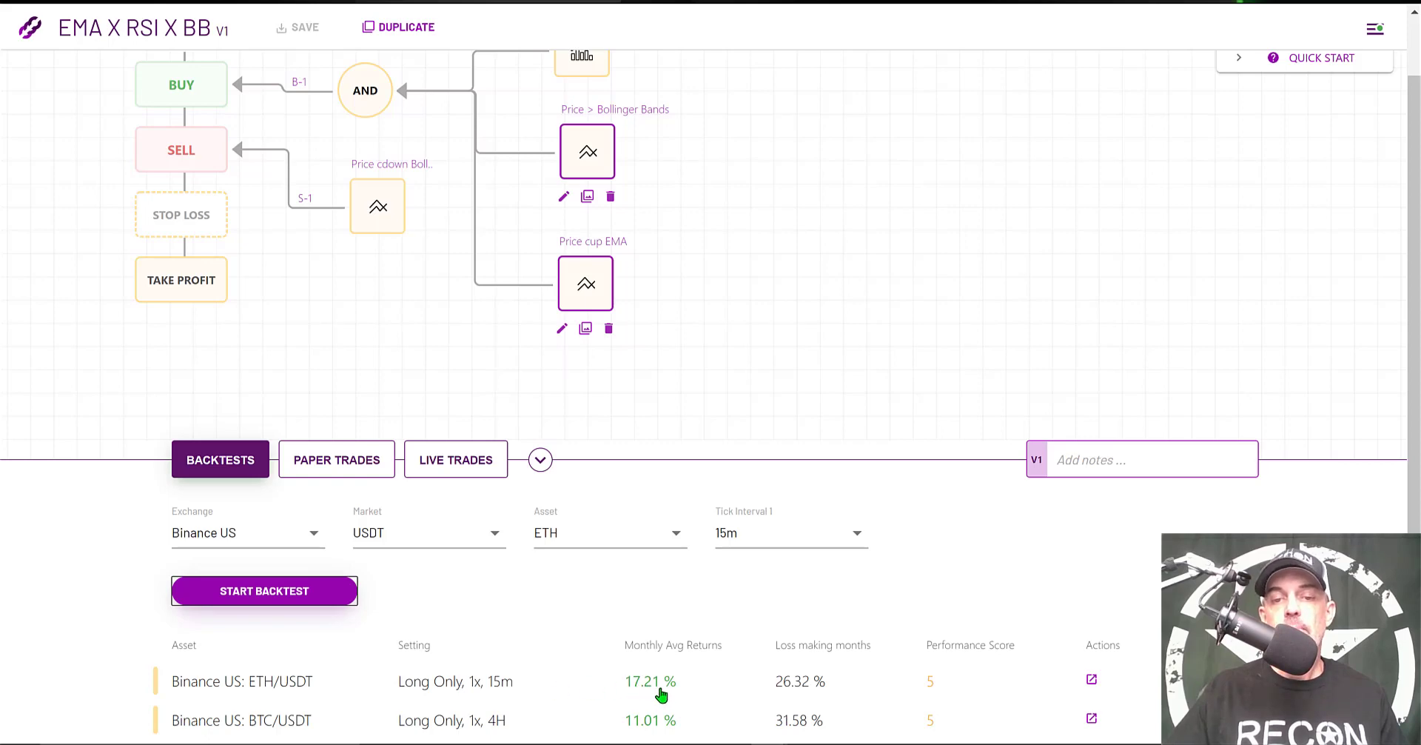
mouse_move(1091, 683)
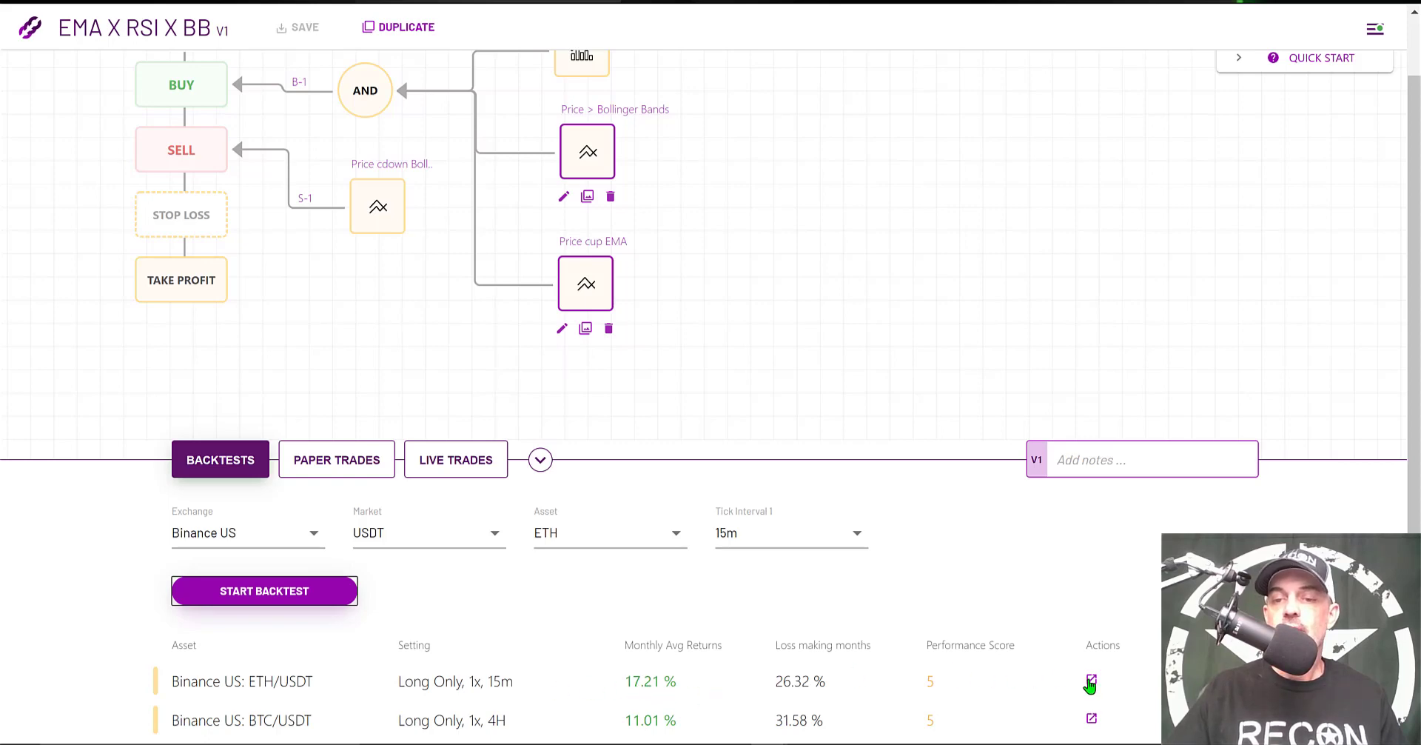
click(1091, 684)
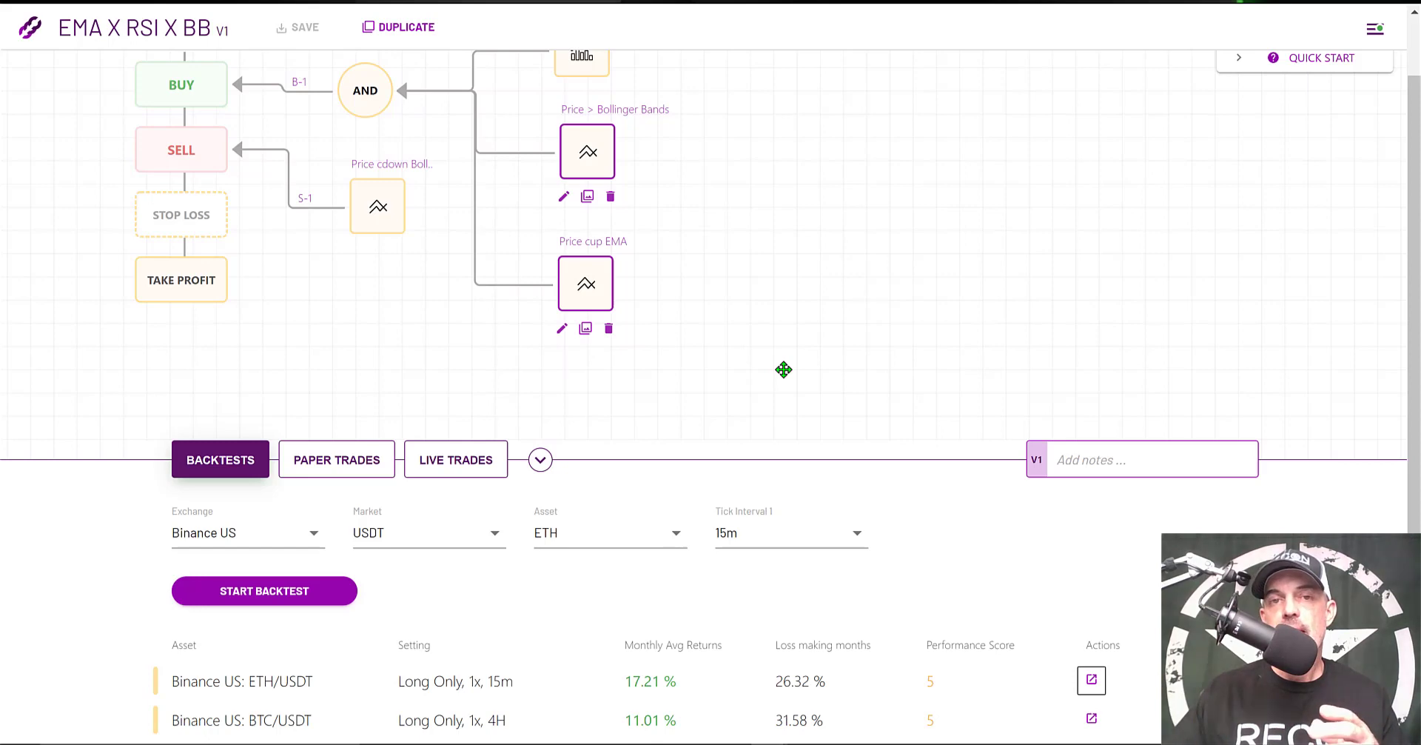
mouse_move(672, 541)
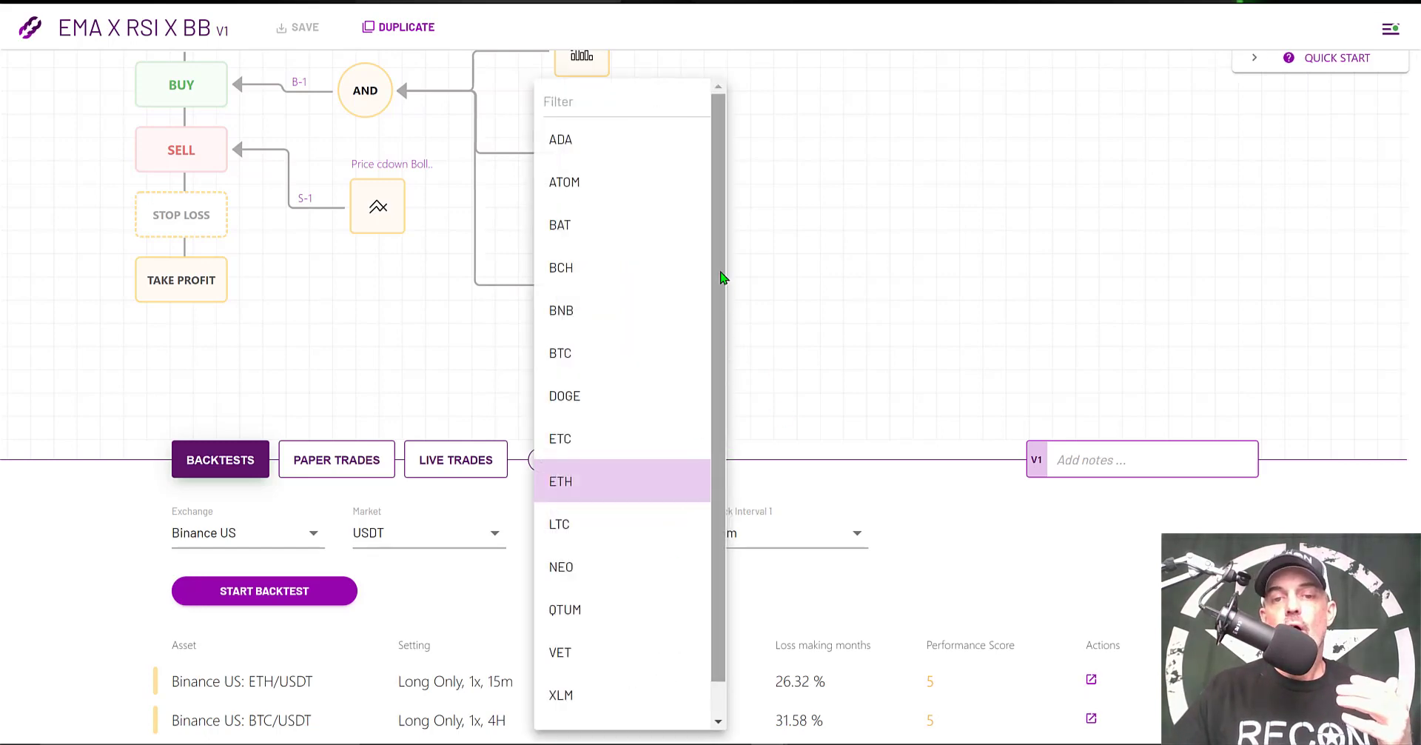
Step: Backtest the strategy on VET and view the VET/USDT 15-minute results topping the list at 33.05%
scroll(down, 3)
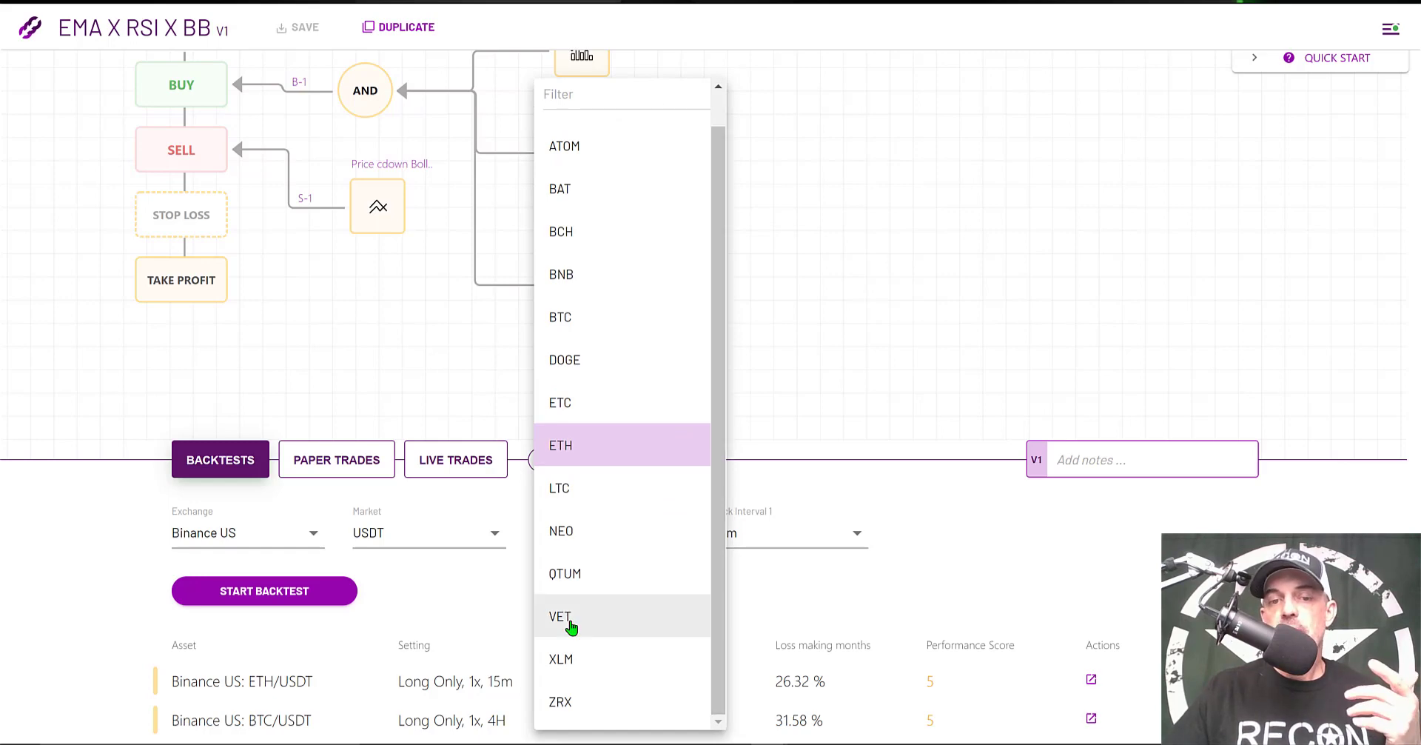
click(560, 615)
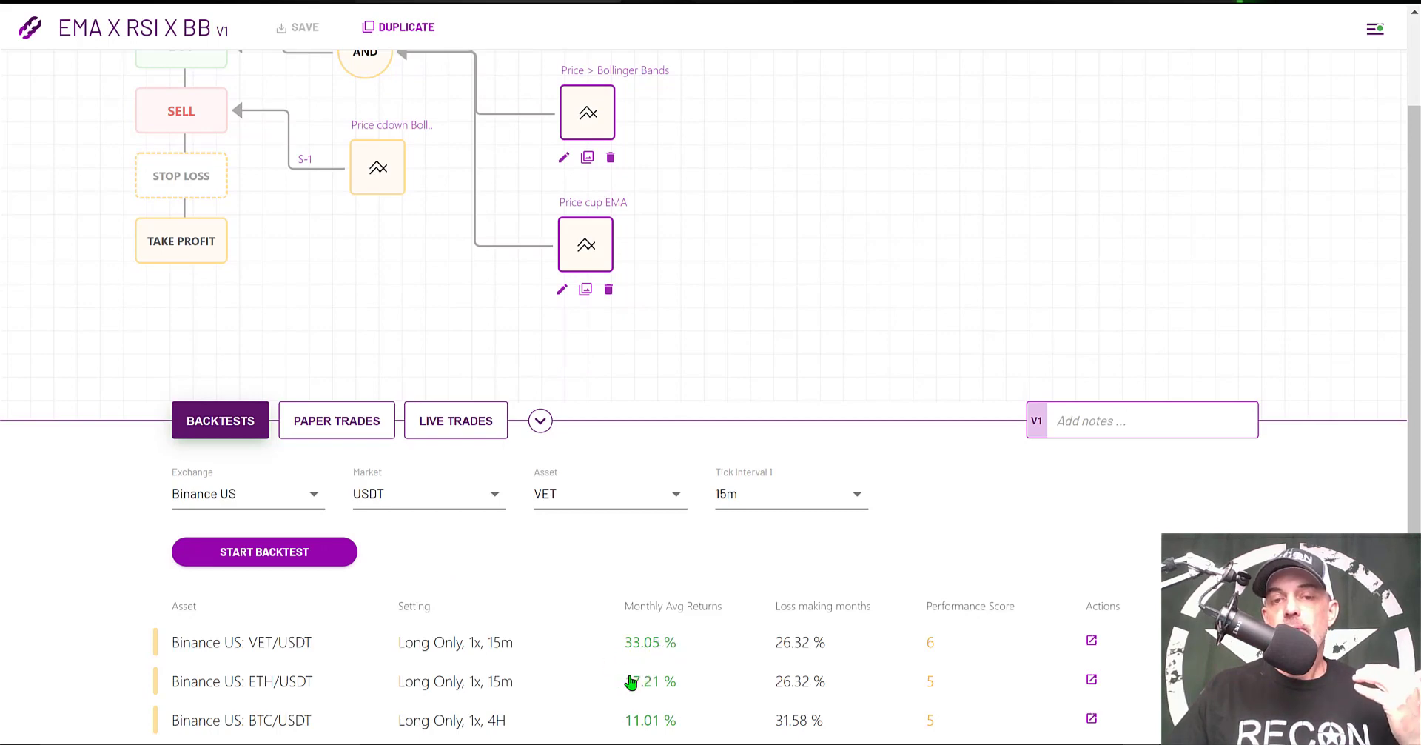
mouse_move(1002, 650)
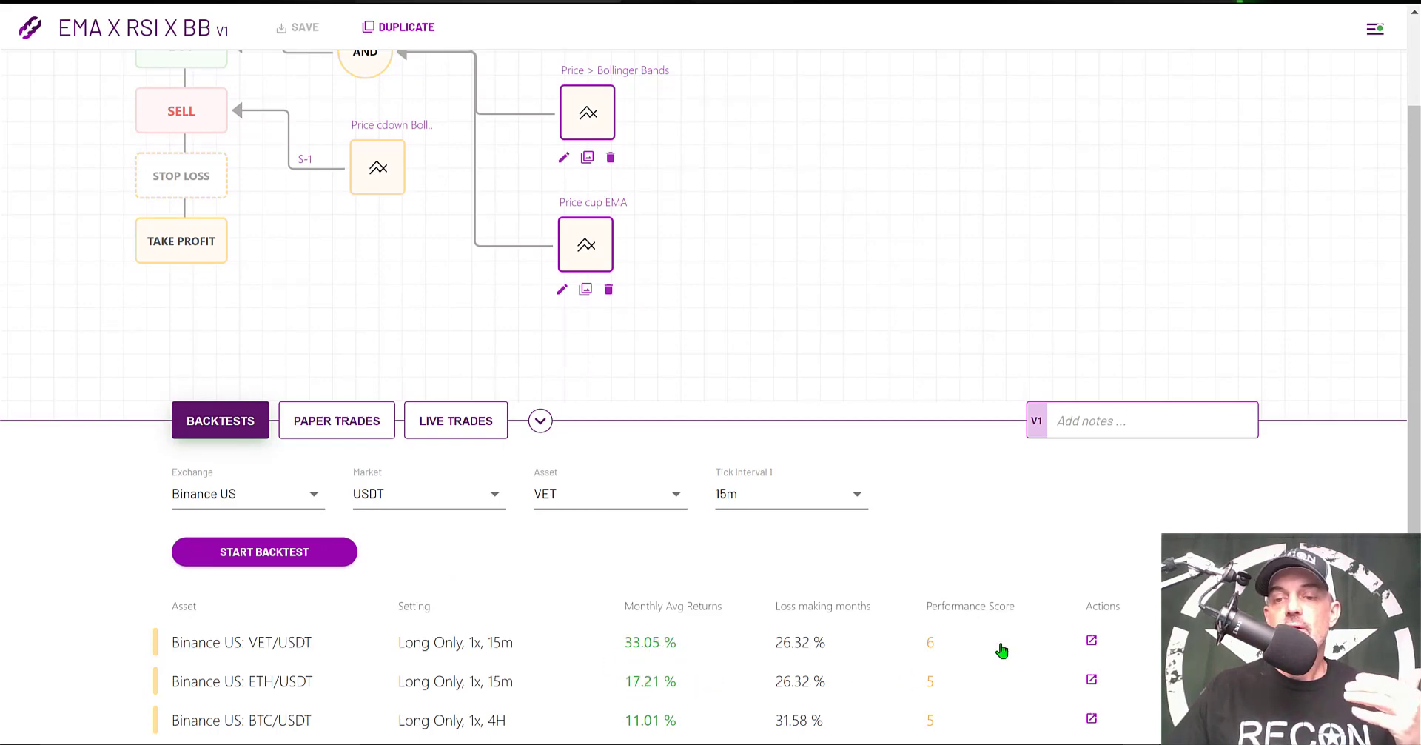
click(1091, 641)
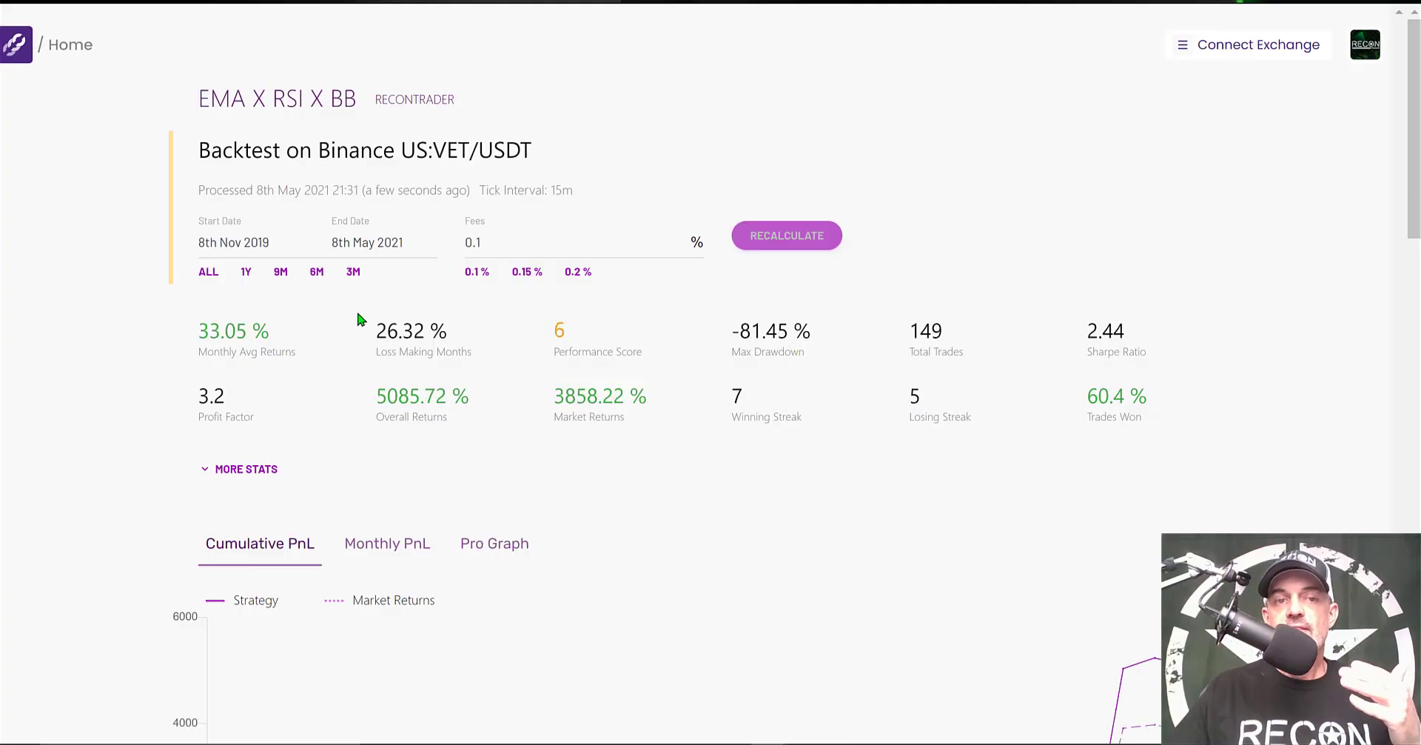
mouse_move(370, 252)
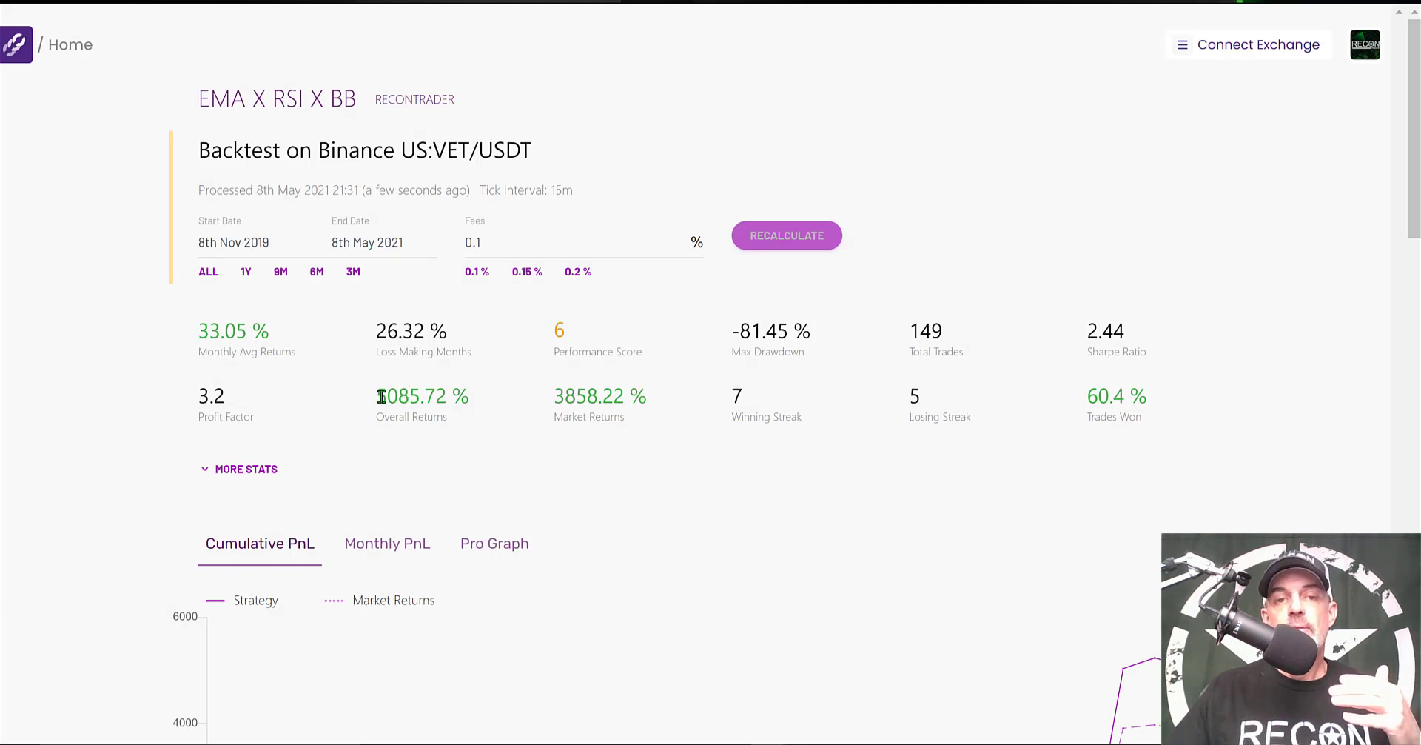
double_click(422, 395)
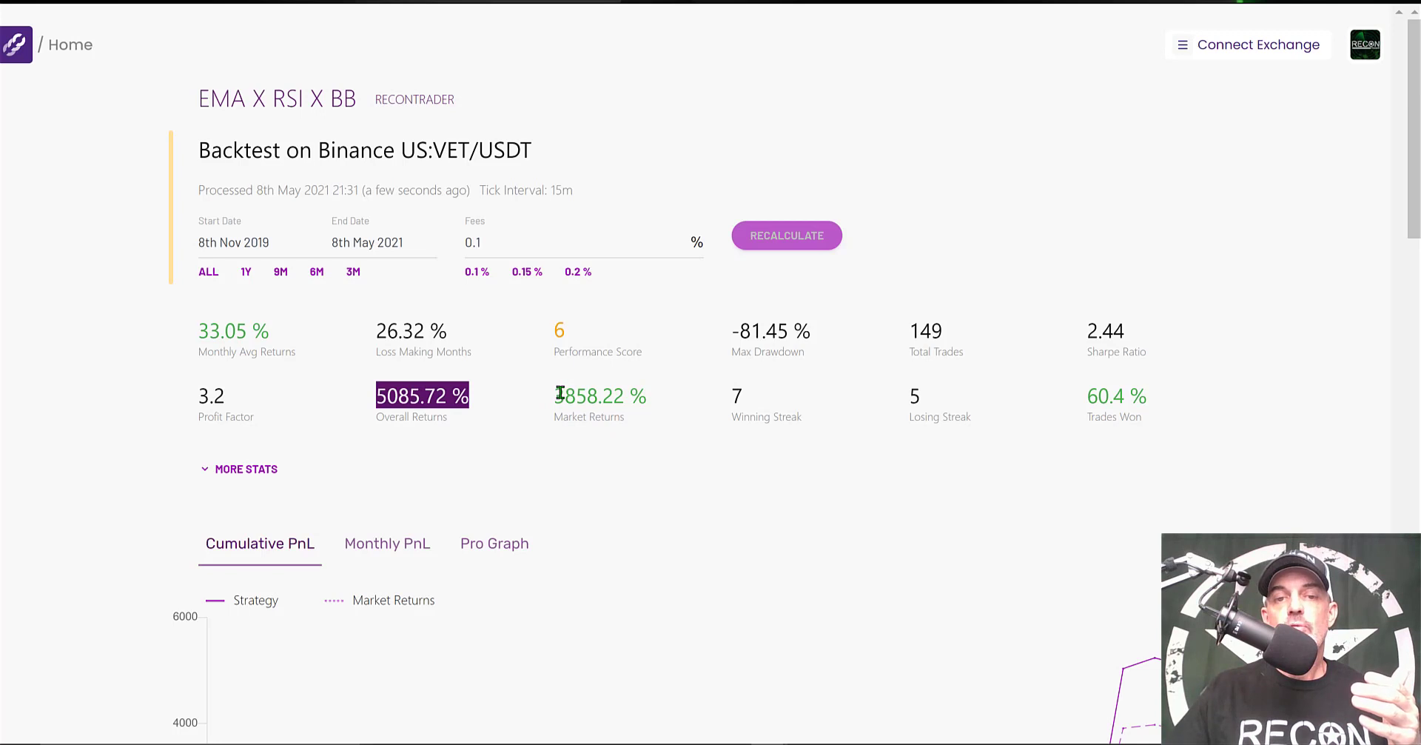
double_click(597, 395)
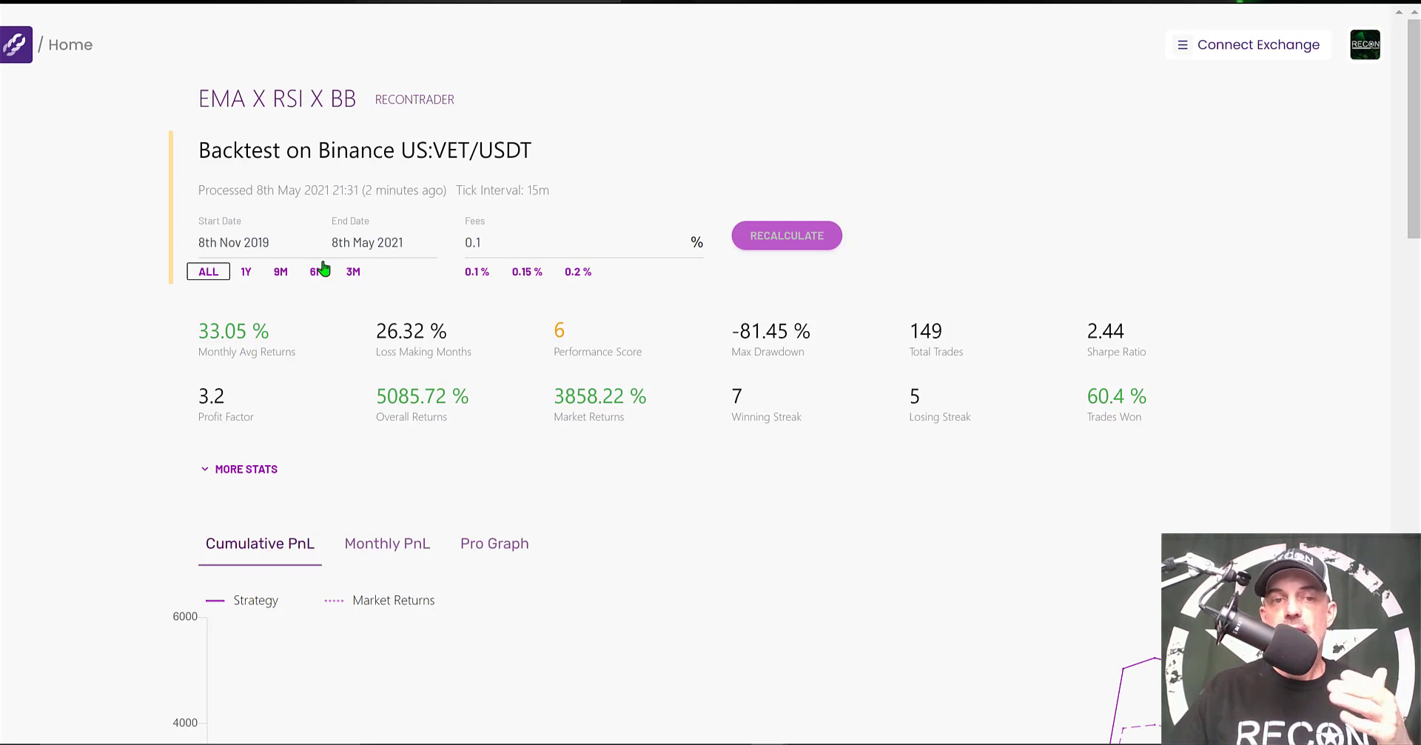
Step: Recalculate the VET/USDT backtest over 3M with fees set to 0.075%
click(352, 271)
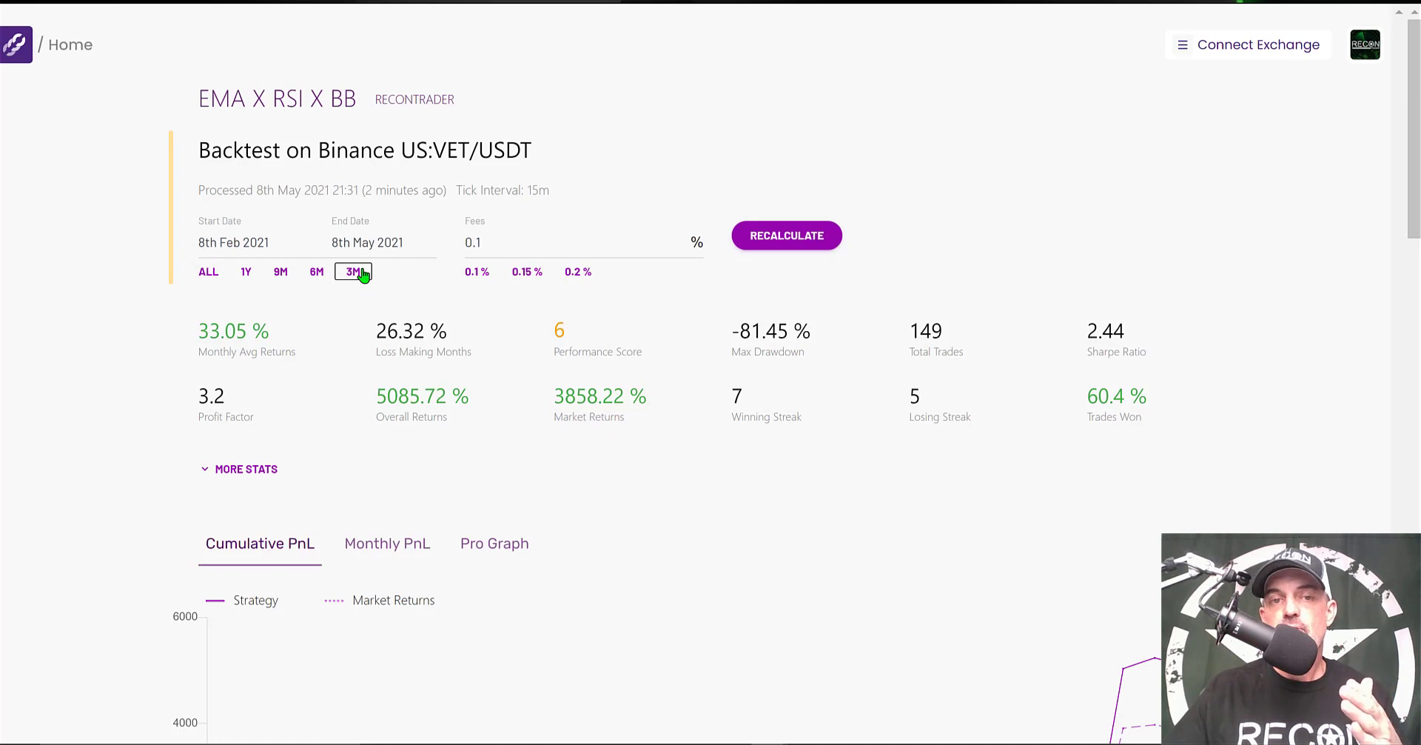
click(581, 241)
text(0.075)
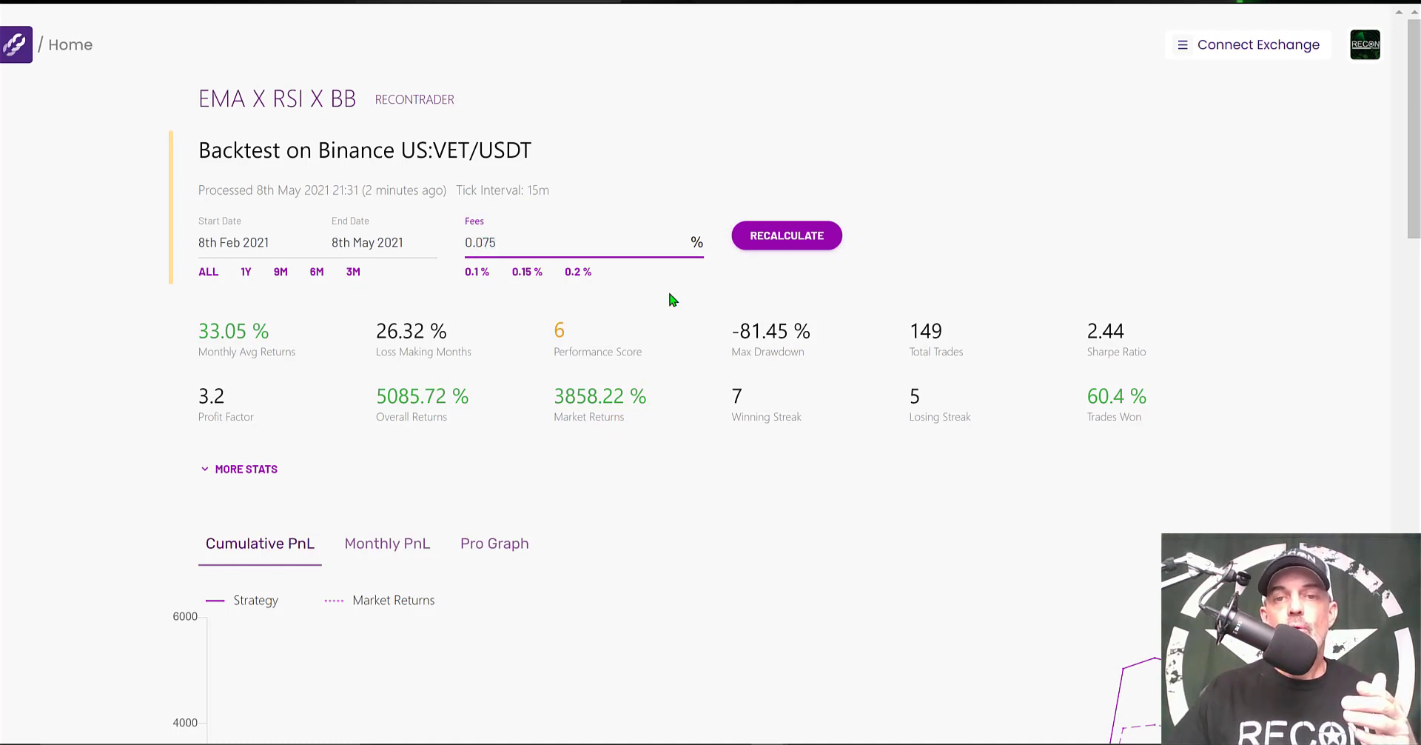
click(786, 235)
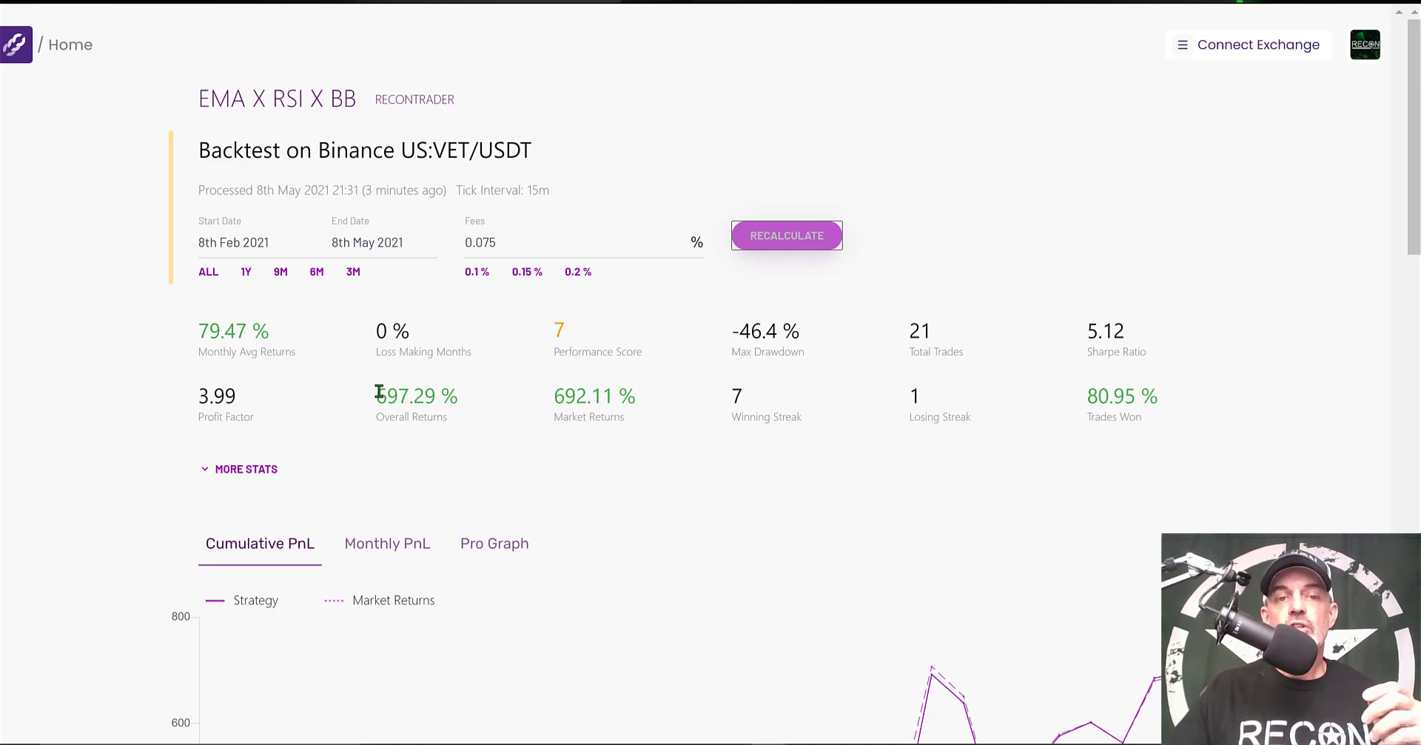
Step: Highlight the new 697.29% overall and 692.11% market returns, then reveal more stats
double_click(417, 395)
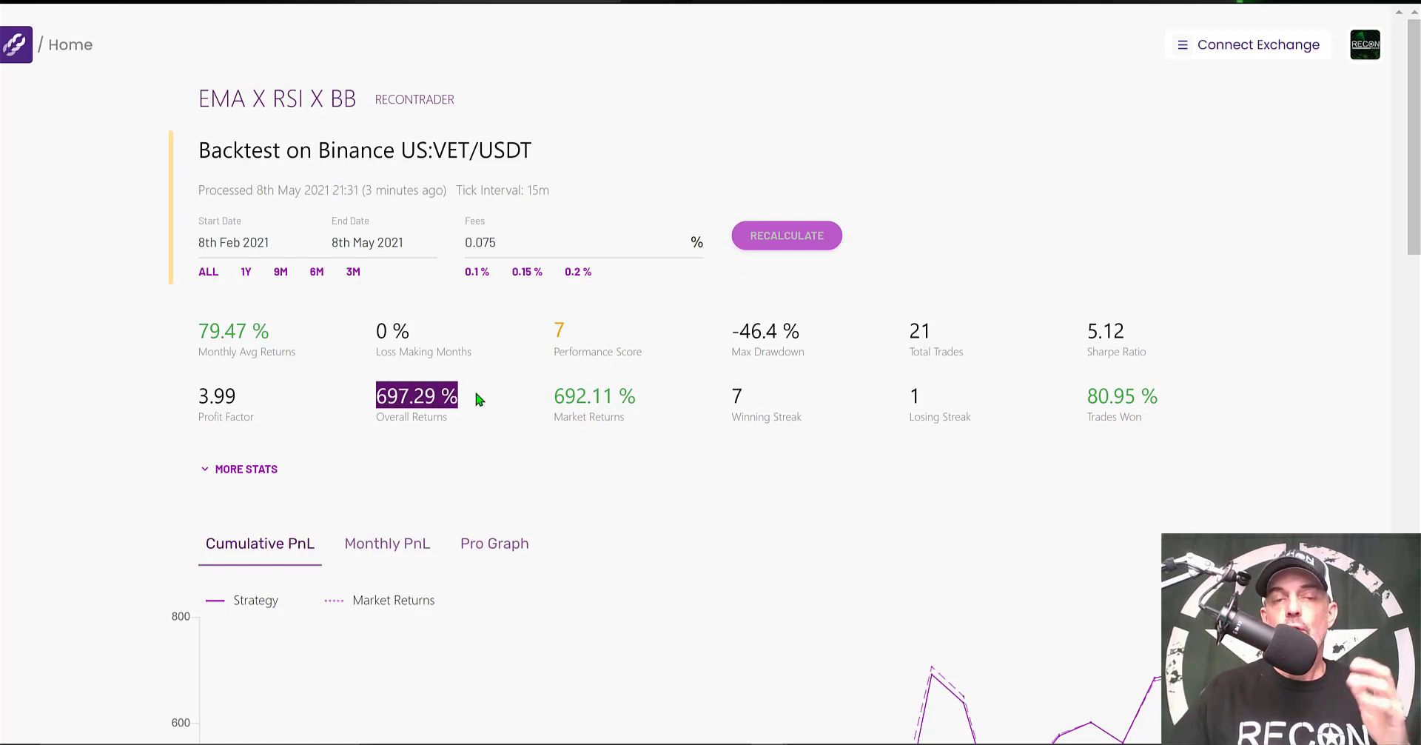
mouse_move(551, 401)
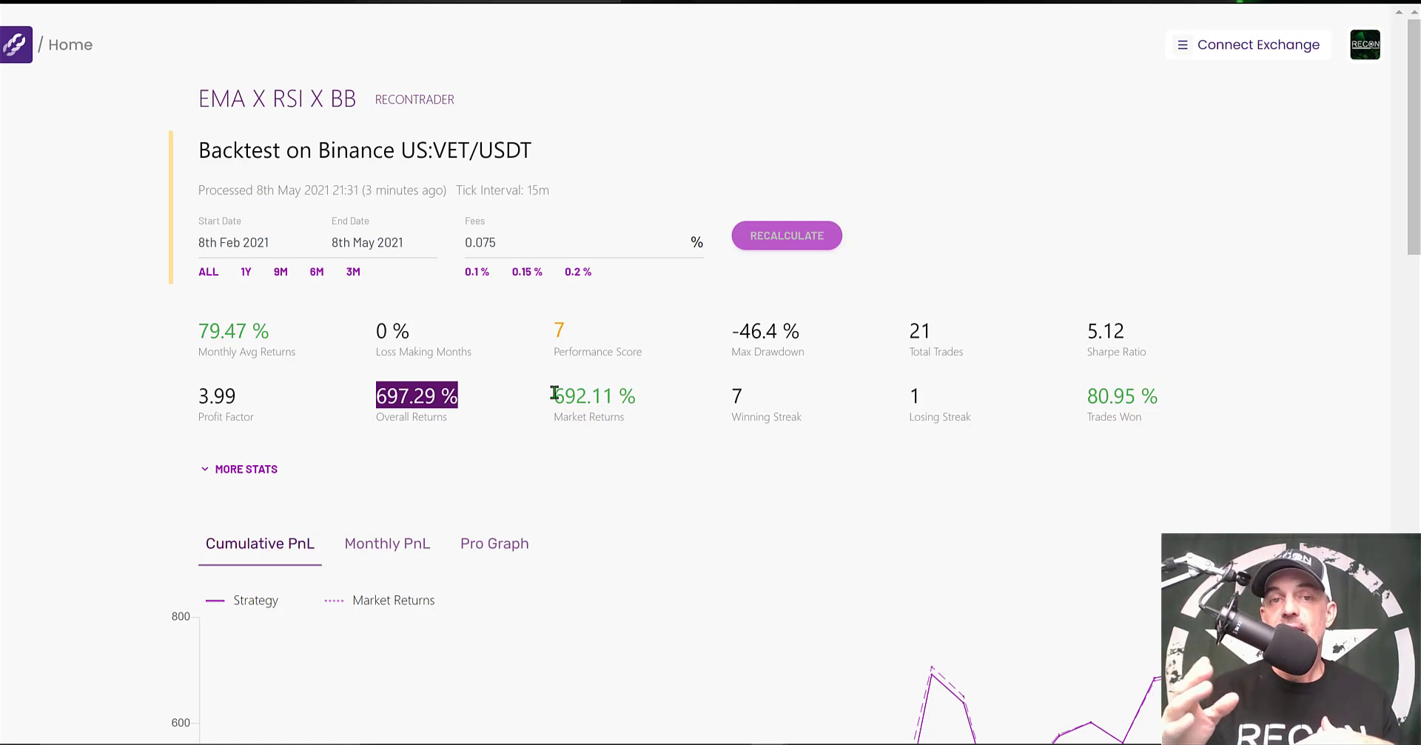
mouse_move(475, 399)
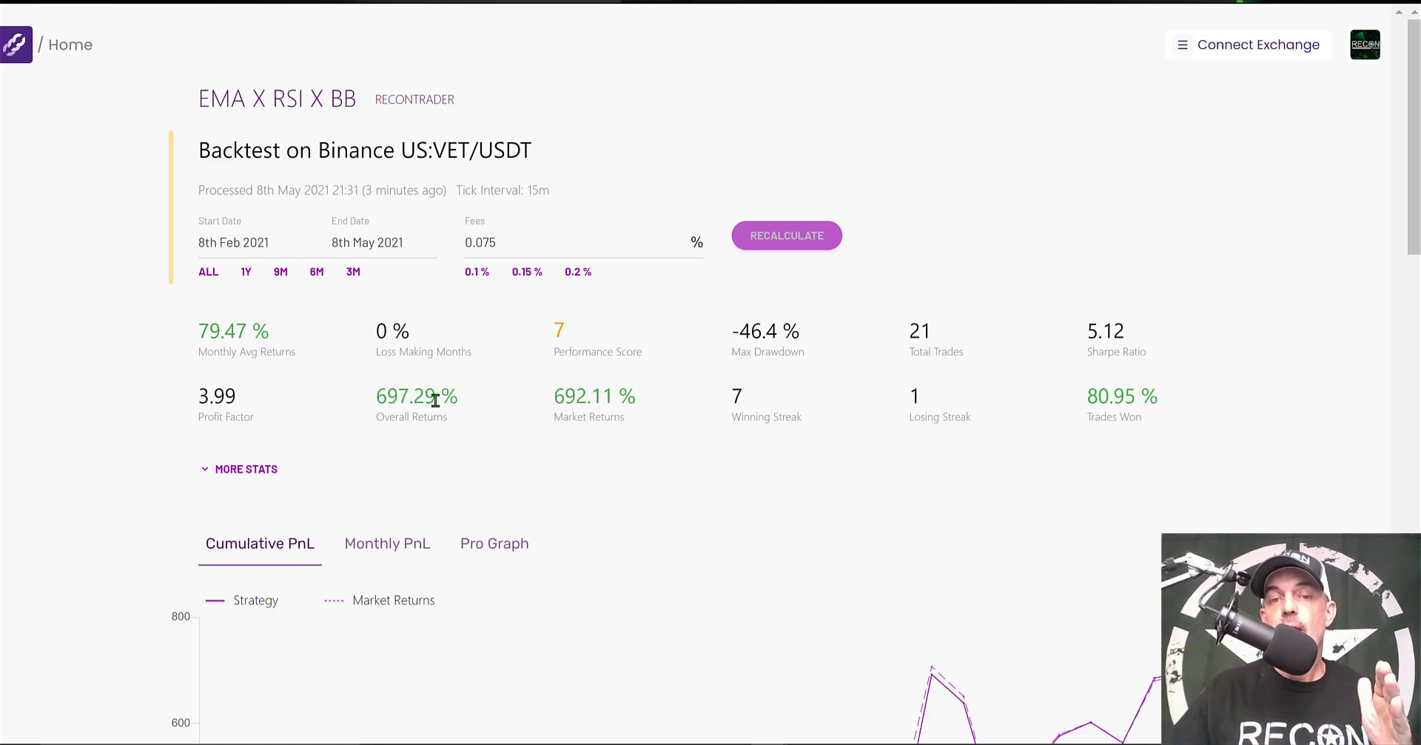
double_click(594, 396)
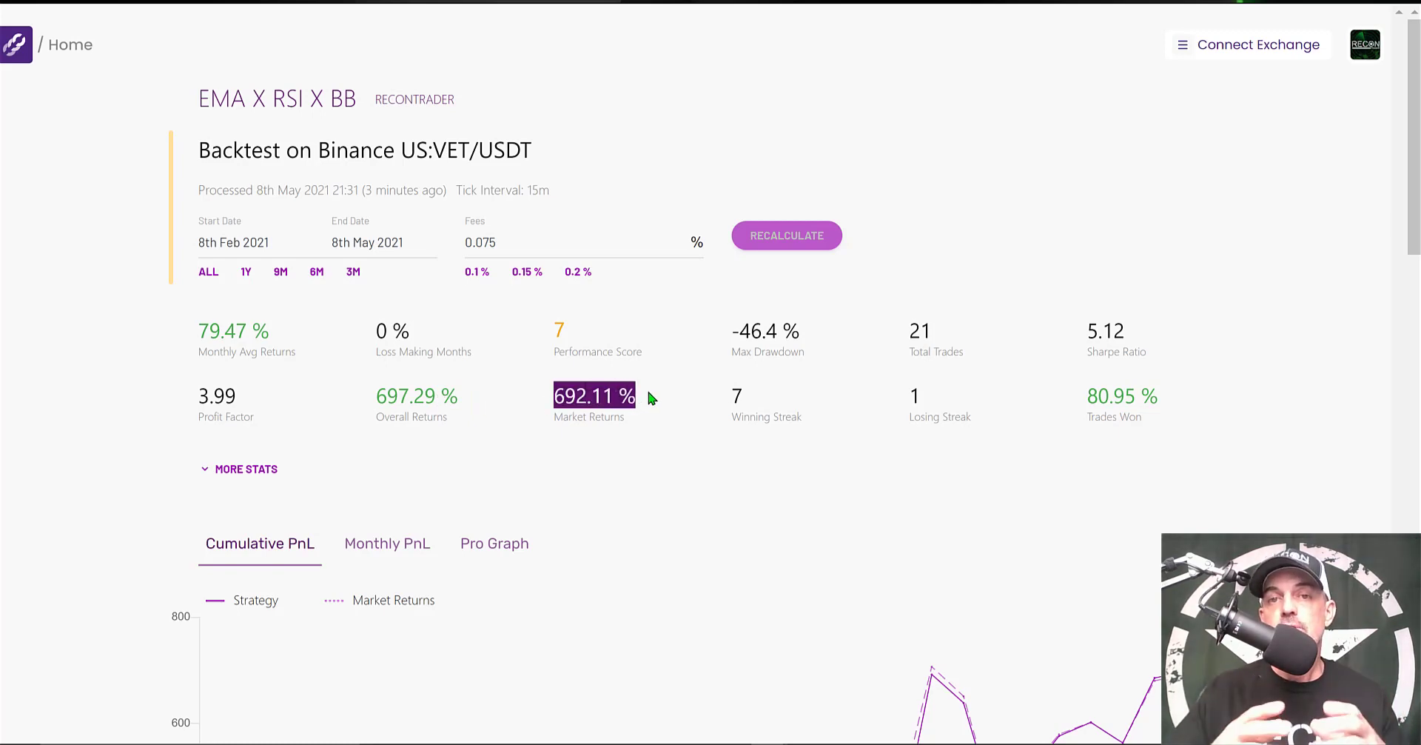
click(245, 468)
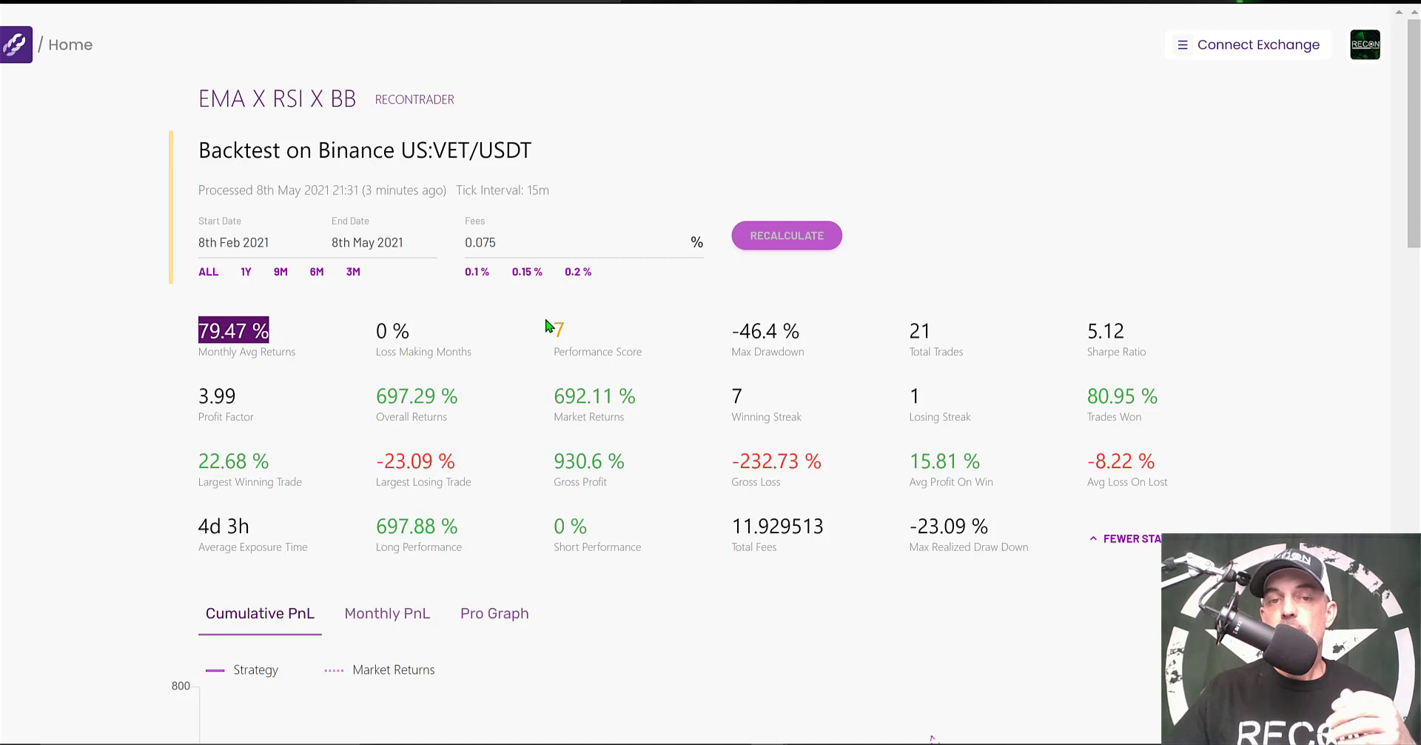
mouse_move(585, 359)
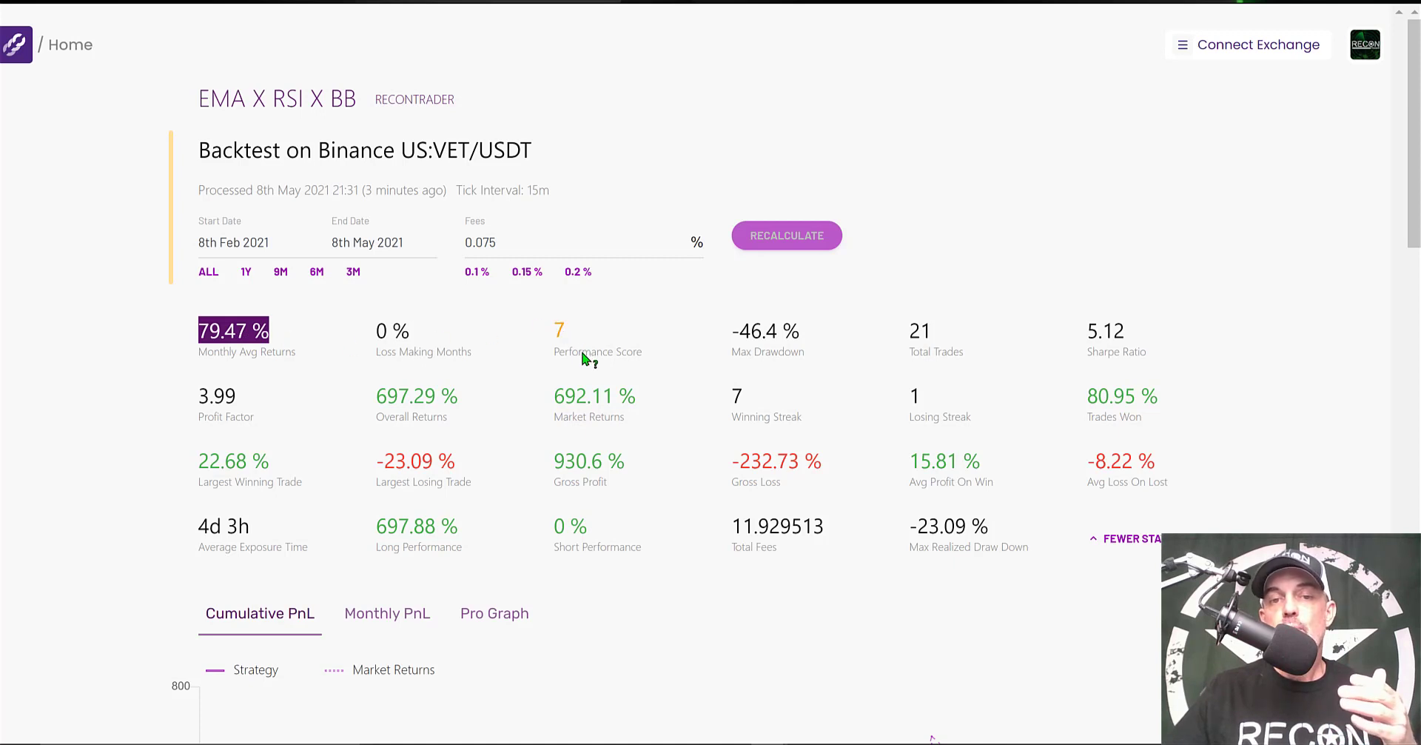
mouse_move(591, 362)
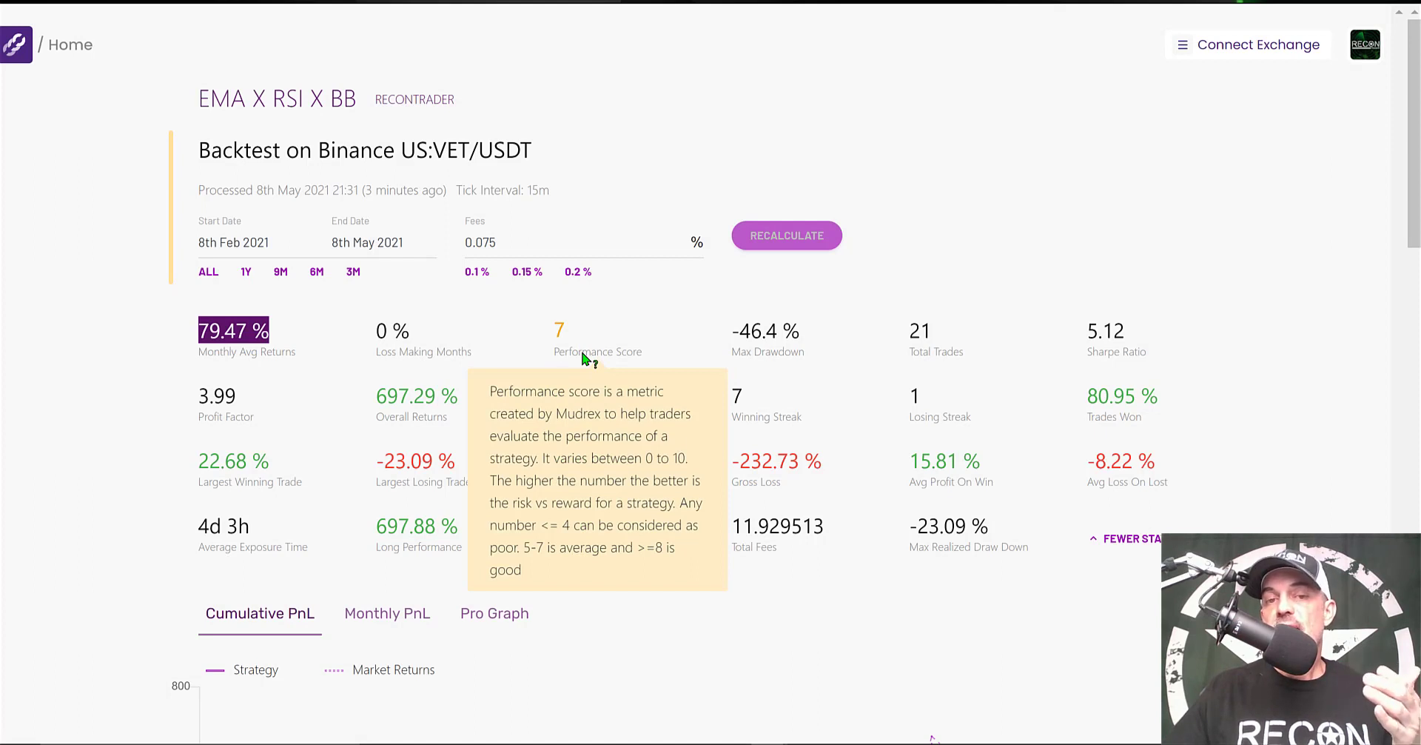
mouse_move(560, 330)
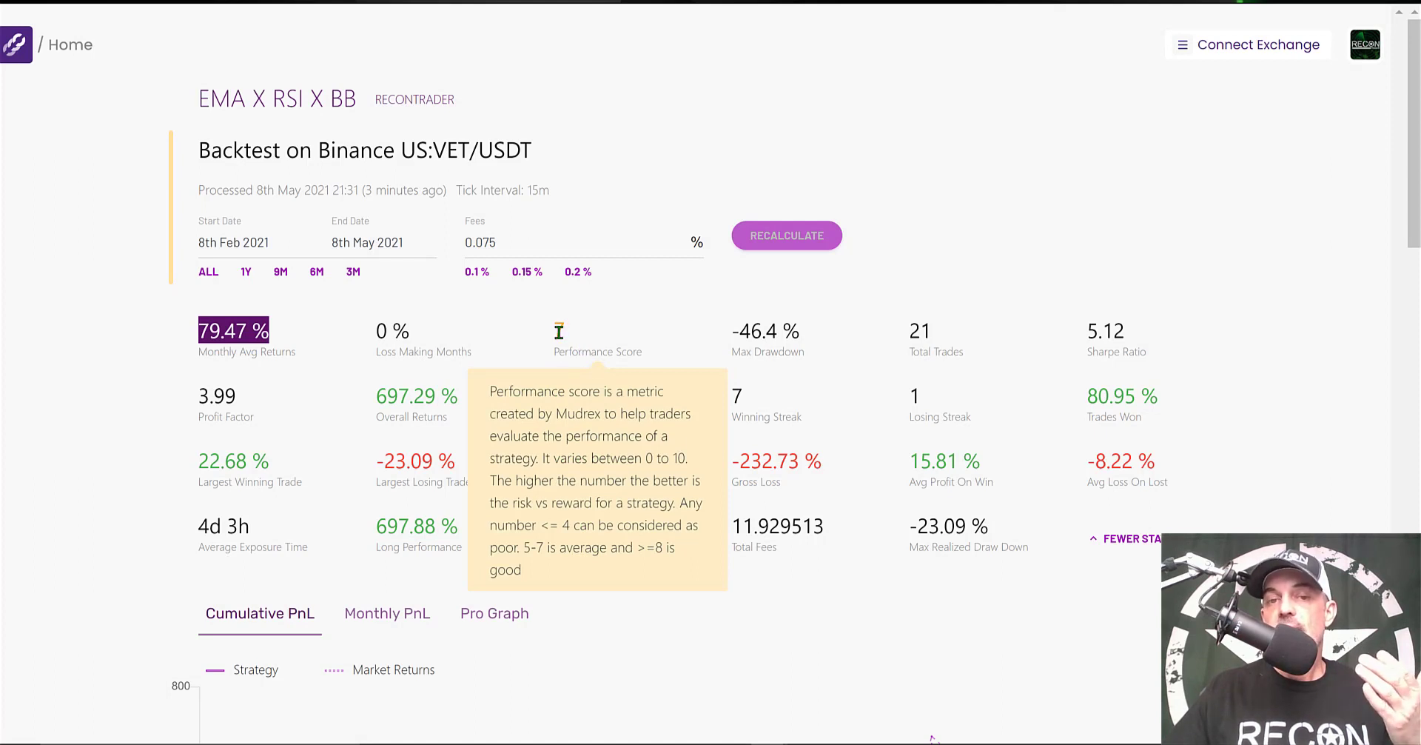
mouse_move(560, 330)
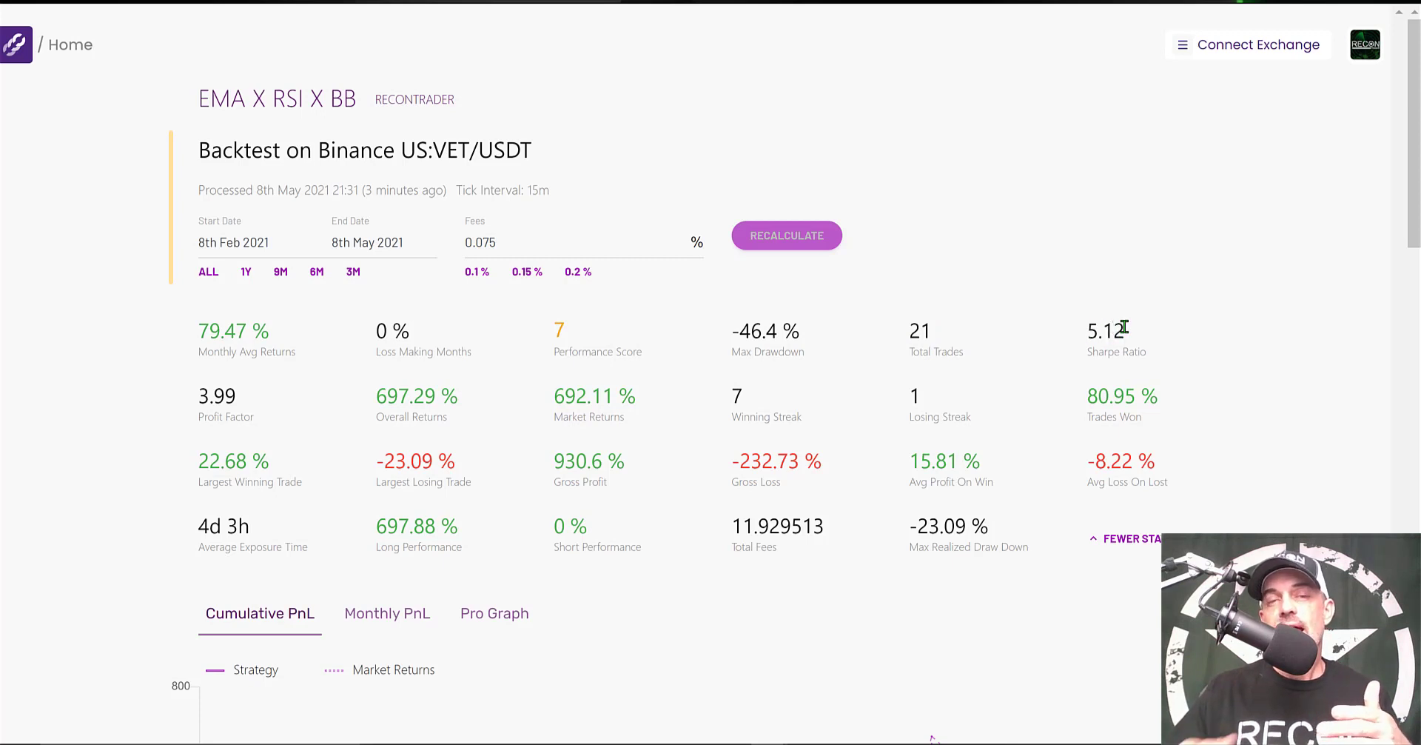
Step: Highlight the profit factor, largest losing trade and average winning-trade profit figures
double_click(1105, 330)
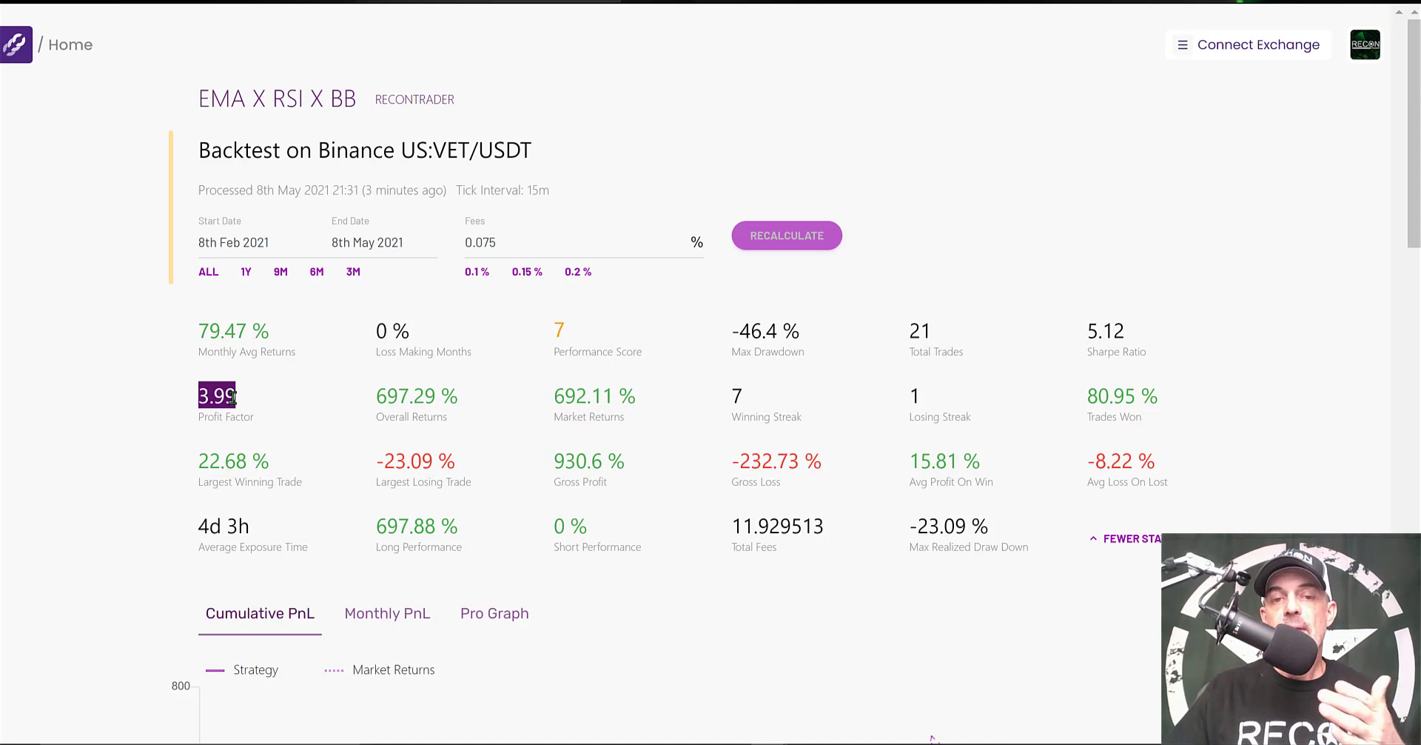
mouse_move(593, 477)
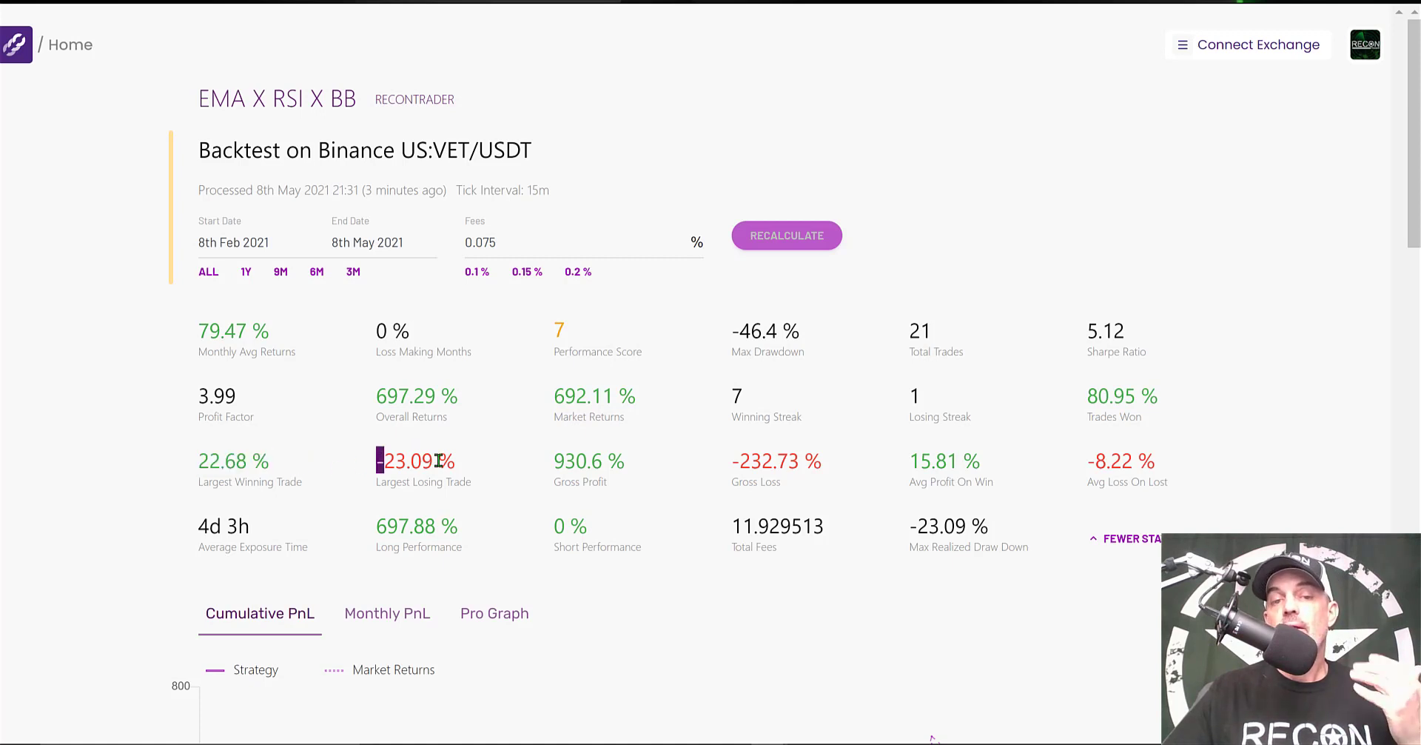
double_click(414, 460)
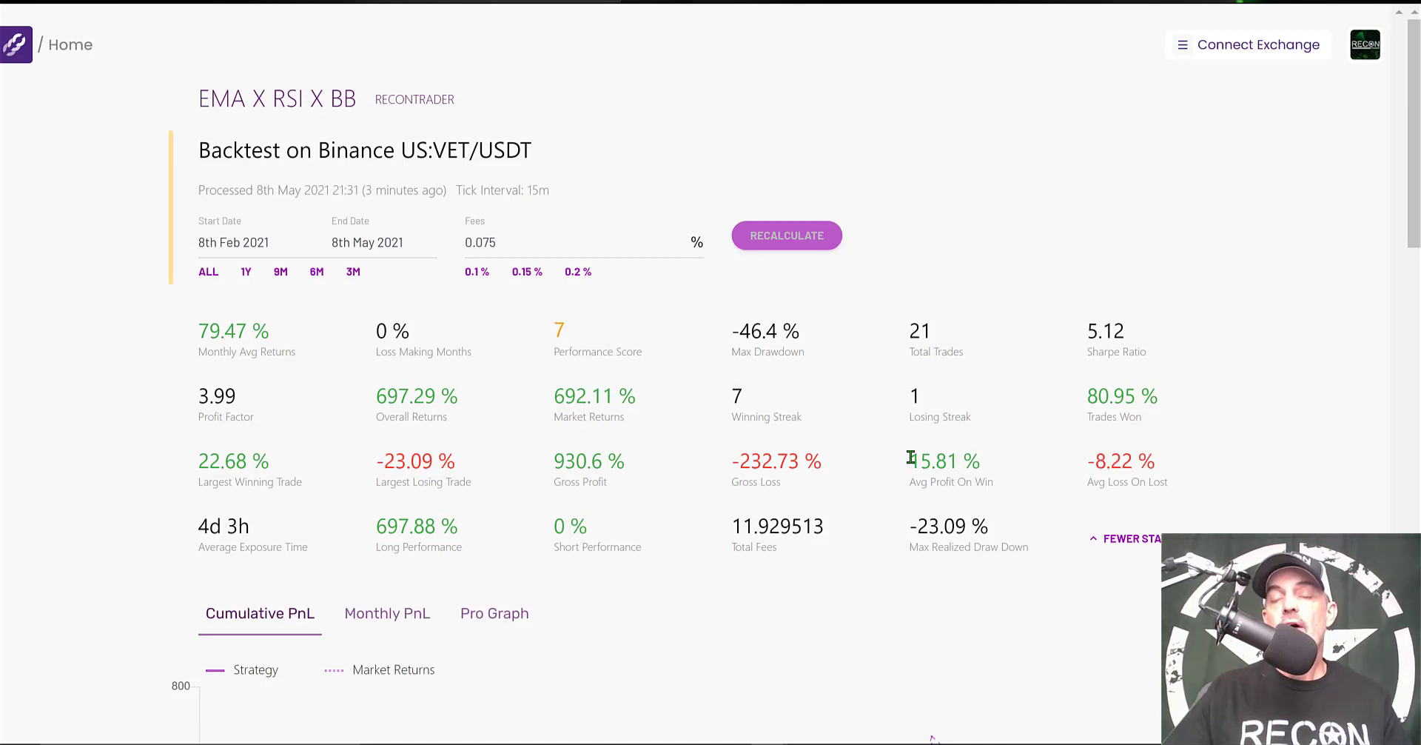
double_click(943, 461)
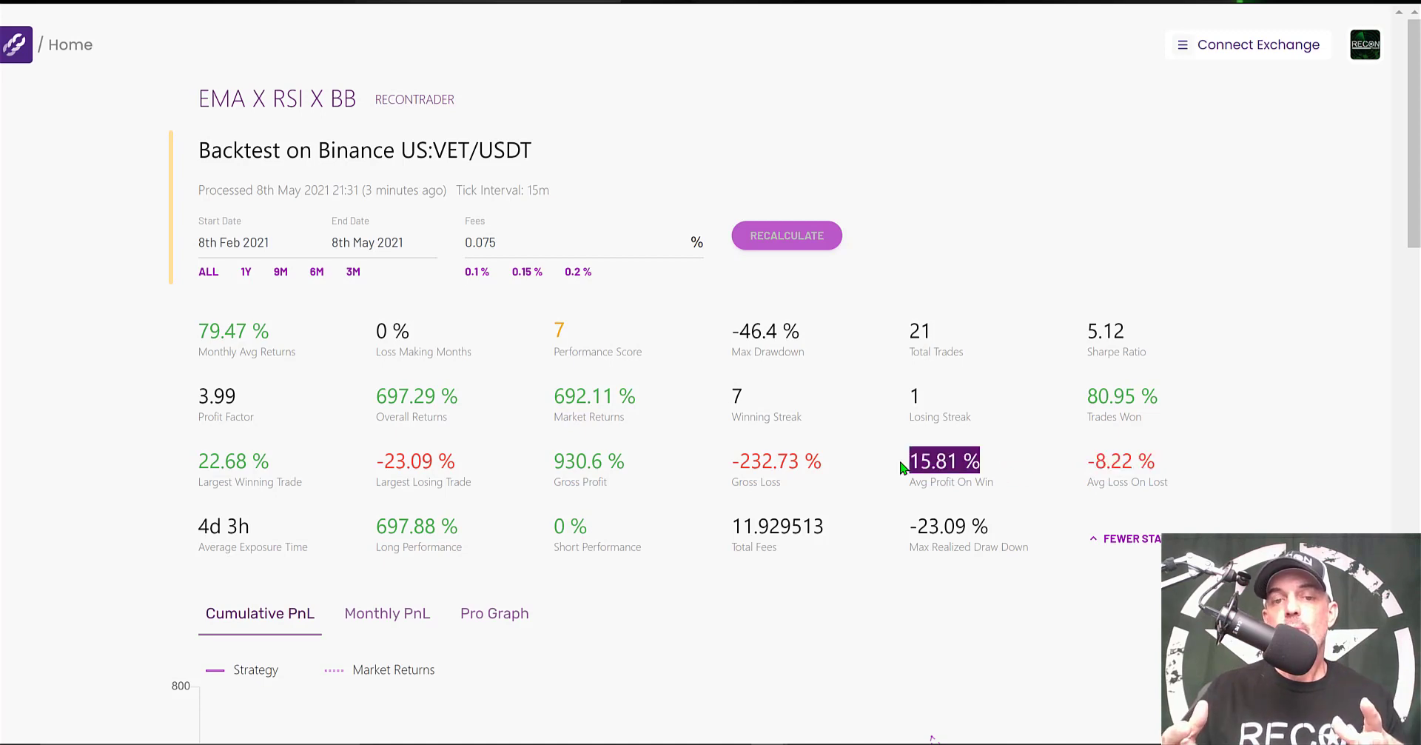
mouse_move(1413, 72)
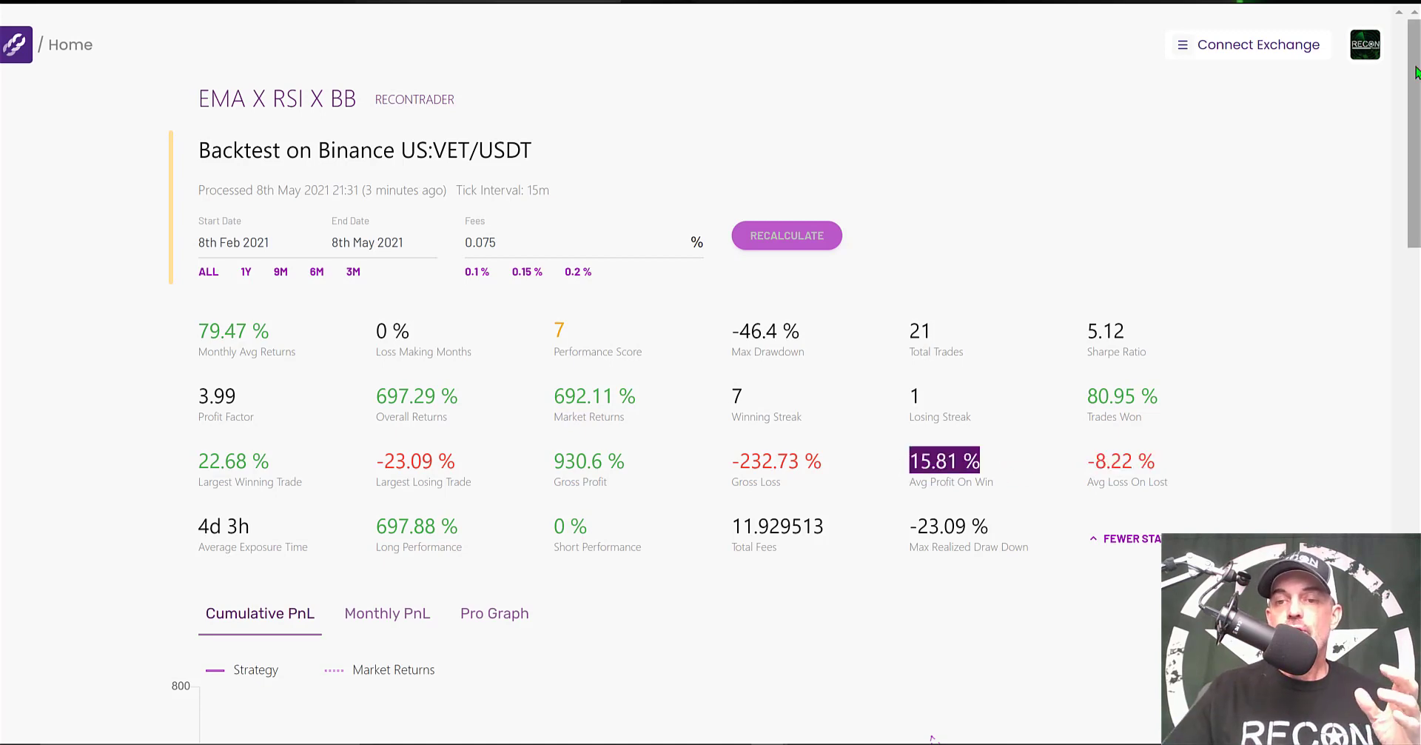
Step: Scroll through the Trades table of 21 long trades and back to its top
scroll(down, 3)
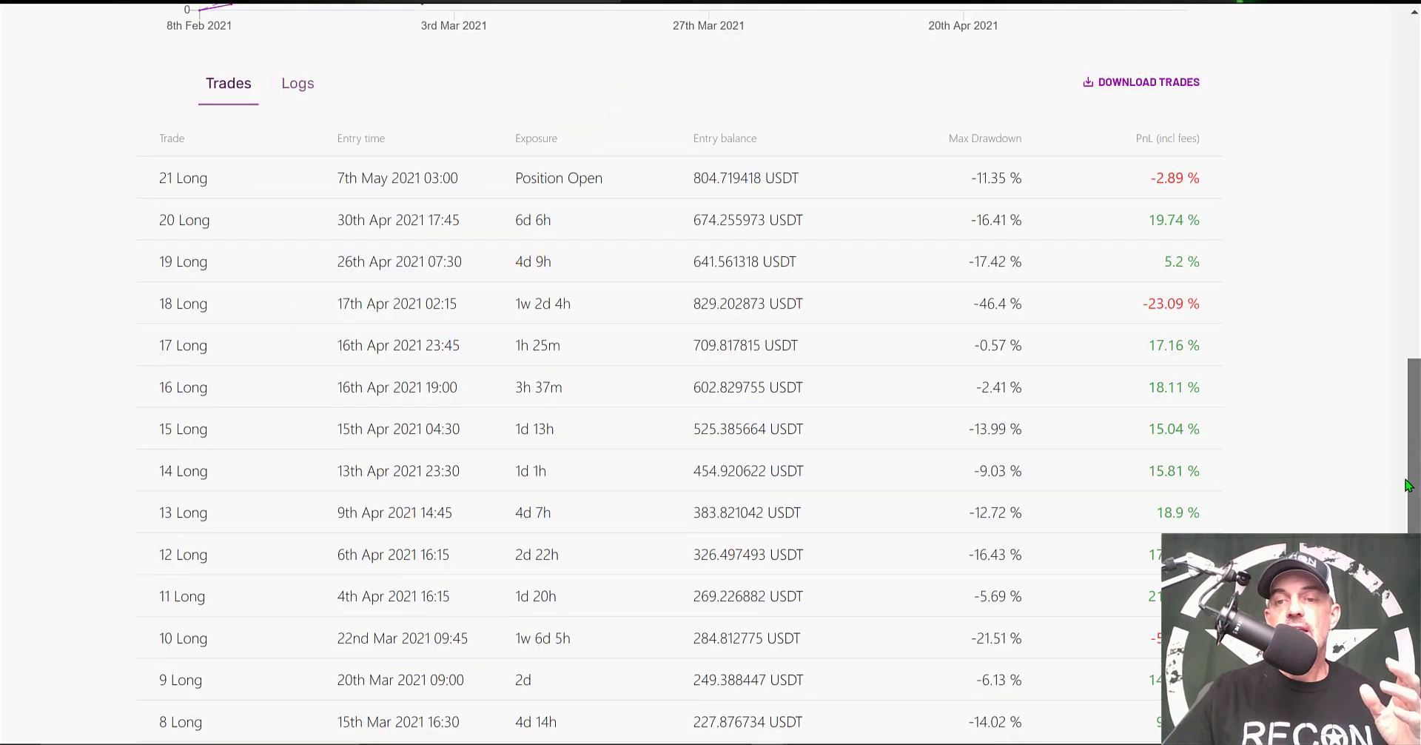
scroll(down, 3)
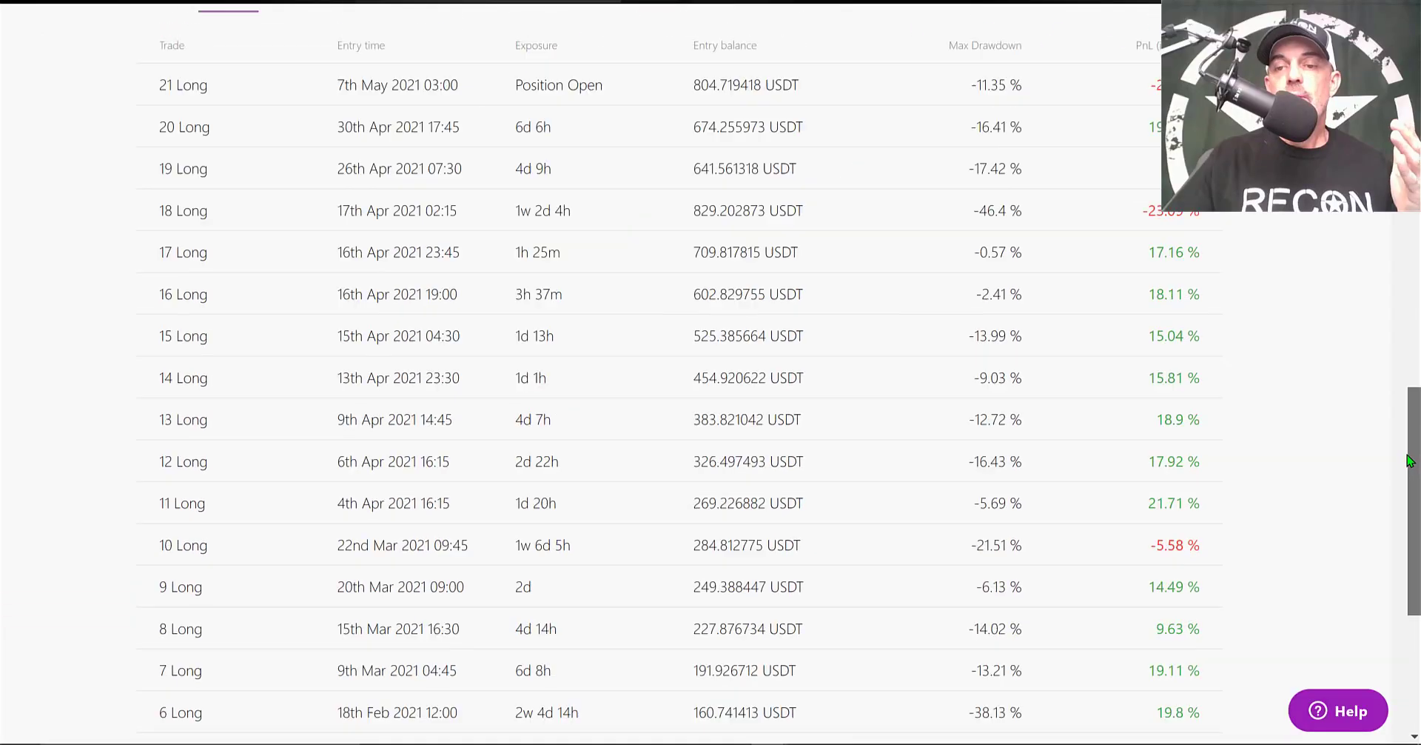
scroll(down, 3)
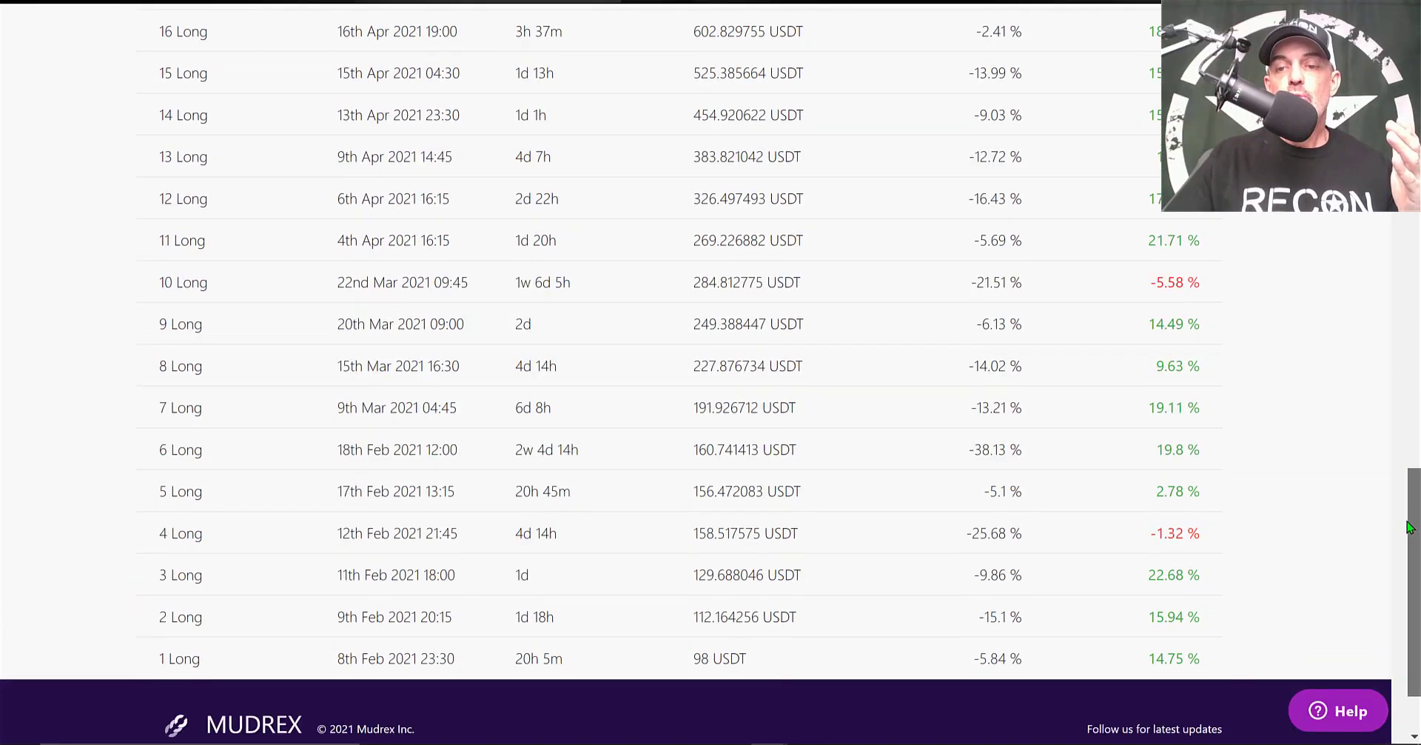
scroll(down, 3)
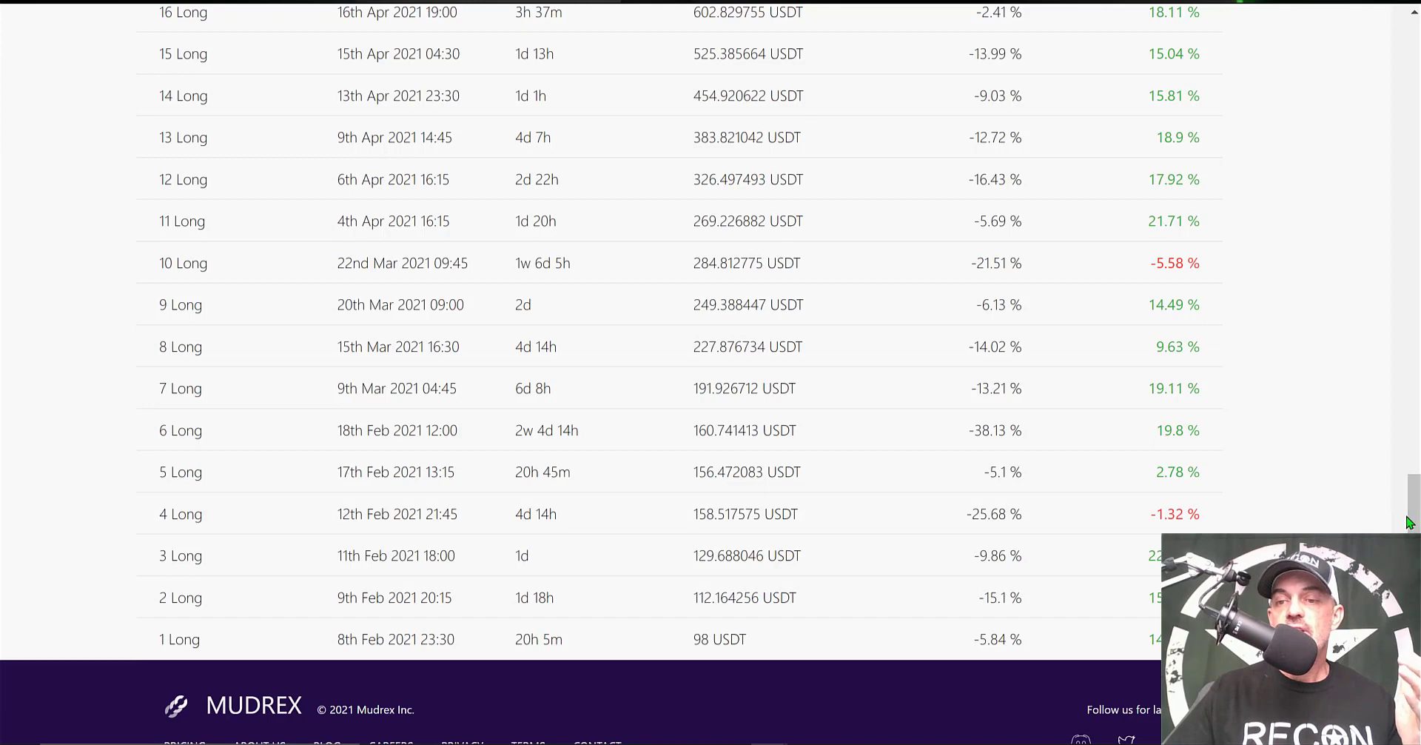
scroll(up, 3)
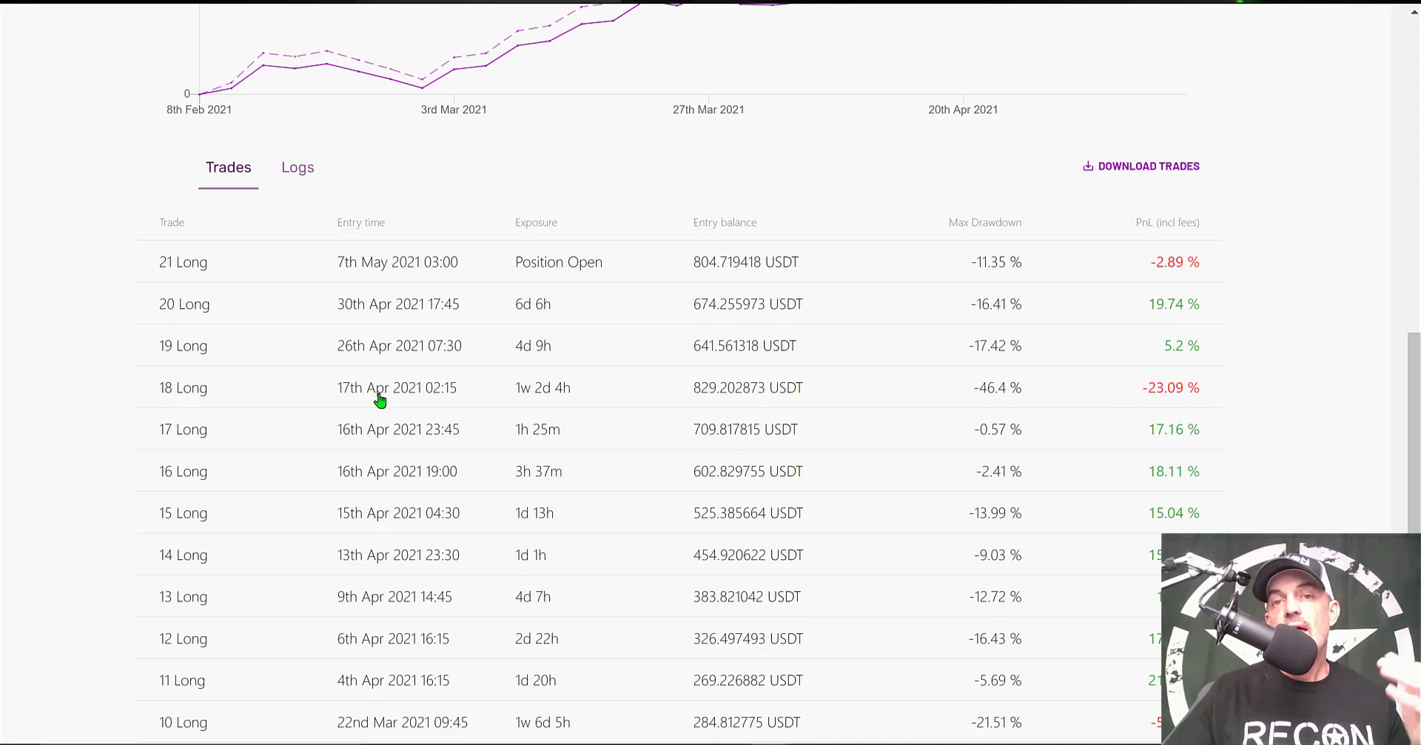
mouse_move(858, 393)
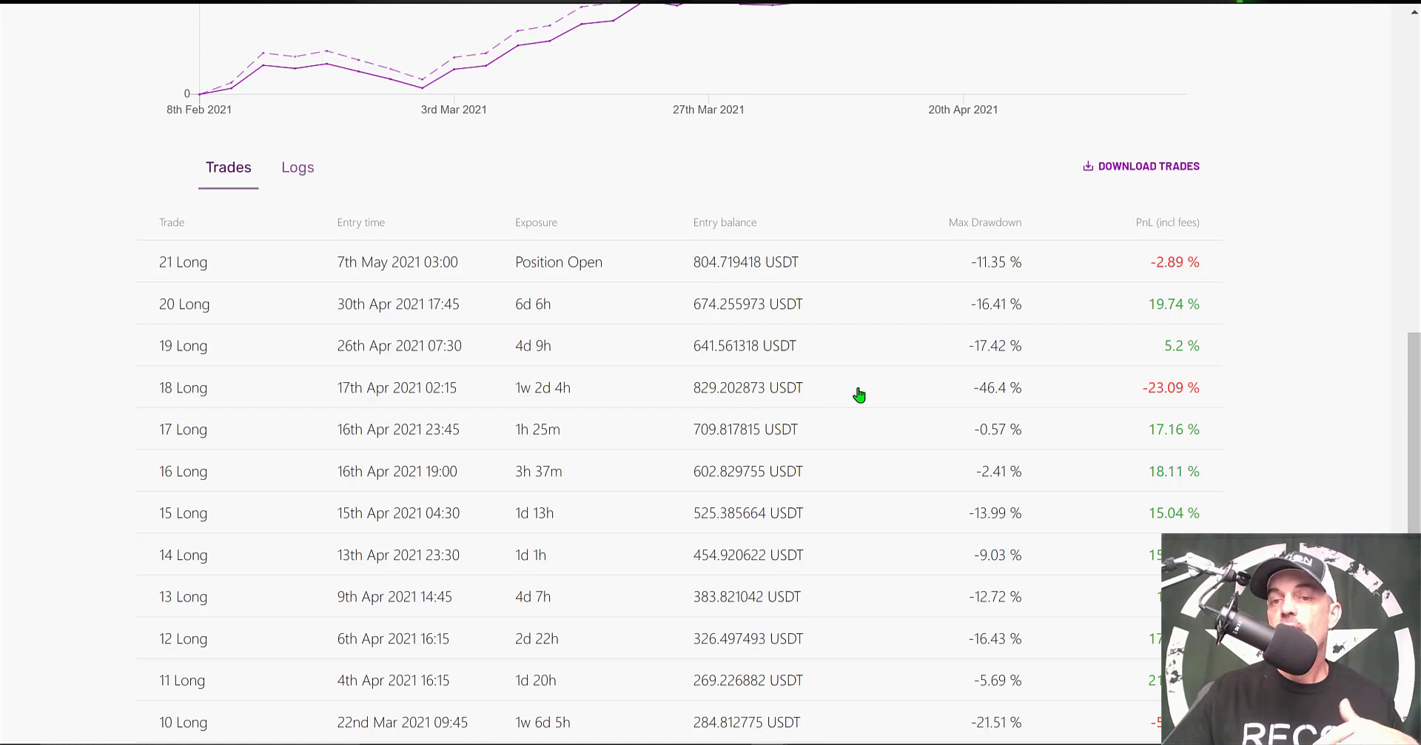
mouse_move(1156, 379)
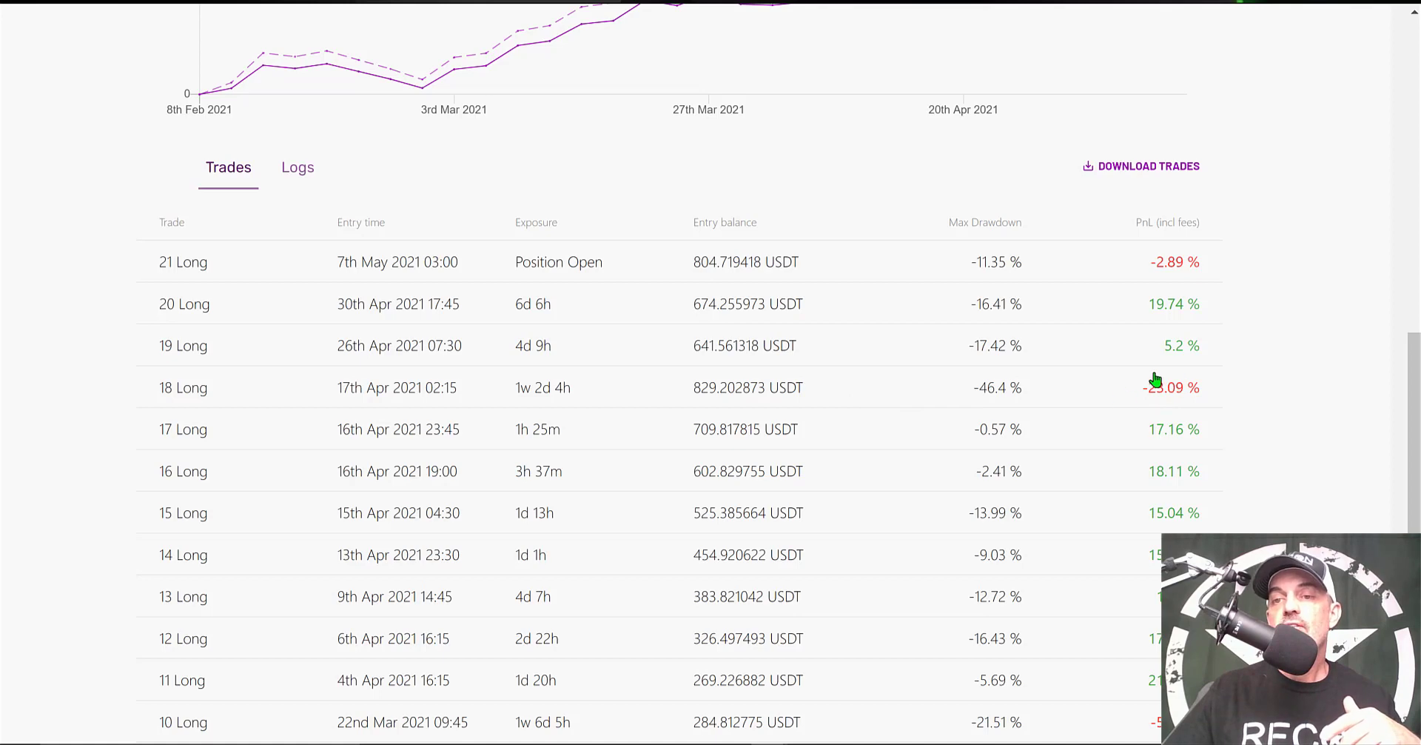
mouse_move(1180, 256)
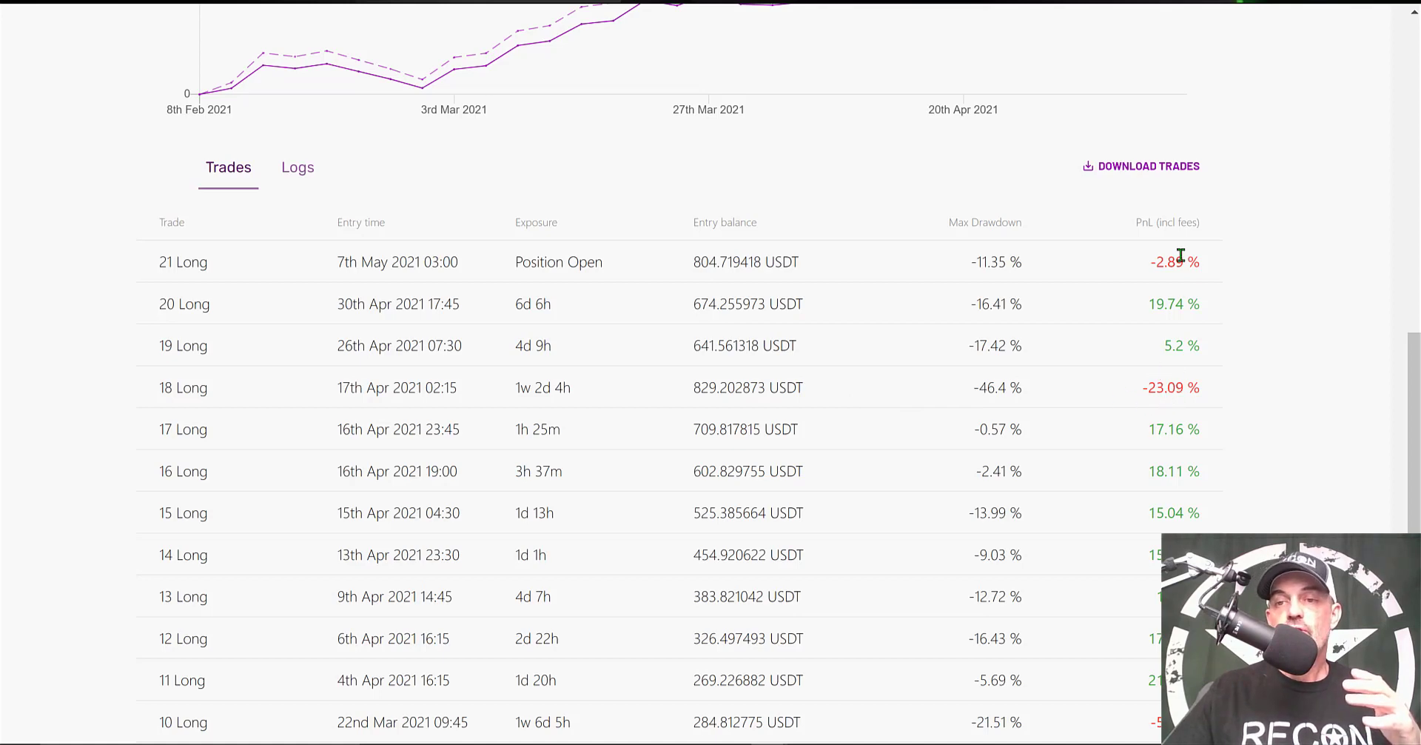
mouse_move(1164, 468)
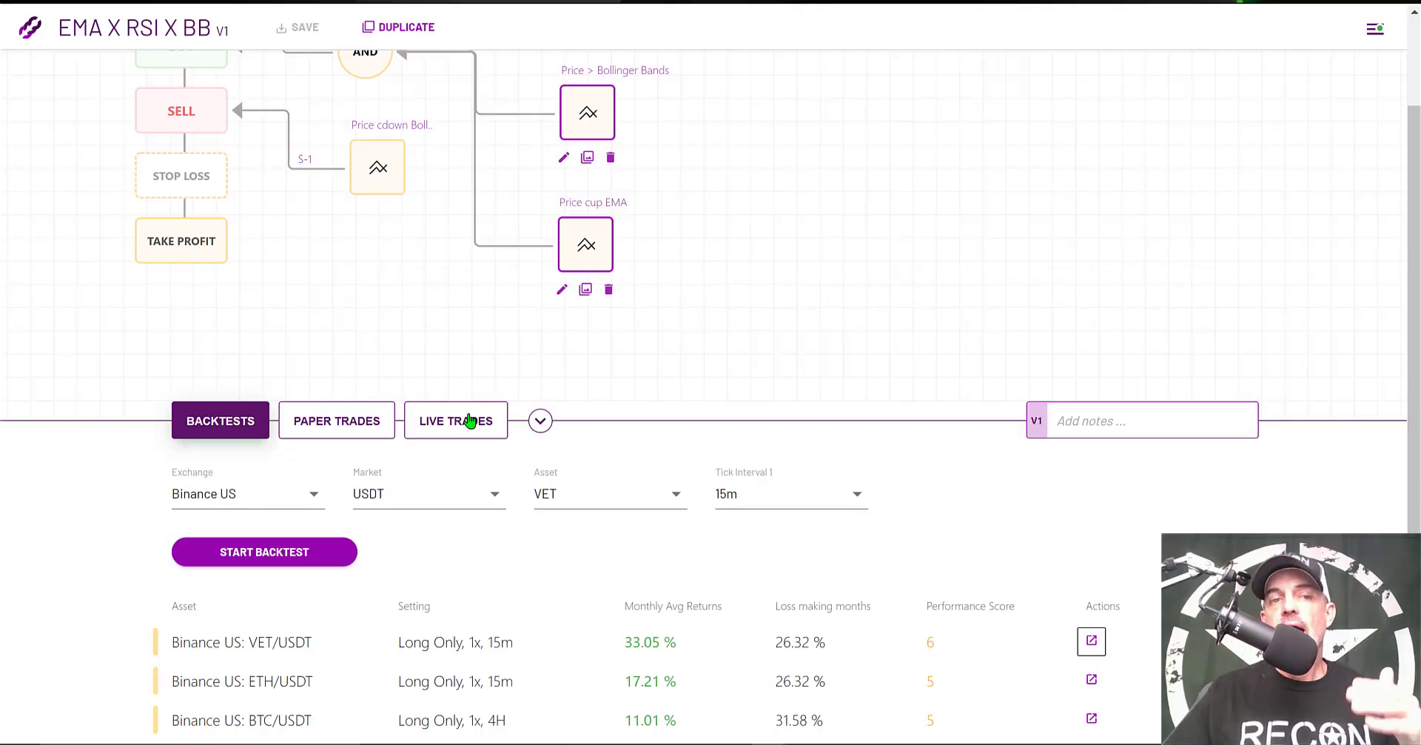
mouse_move(181, 174)
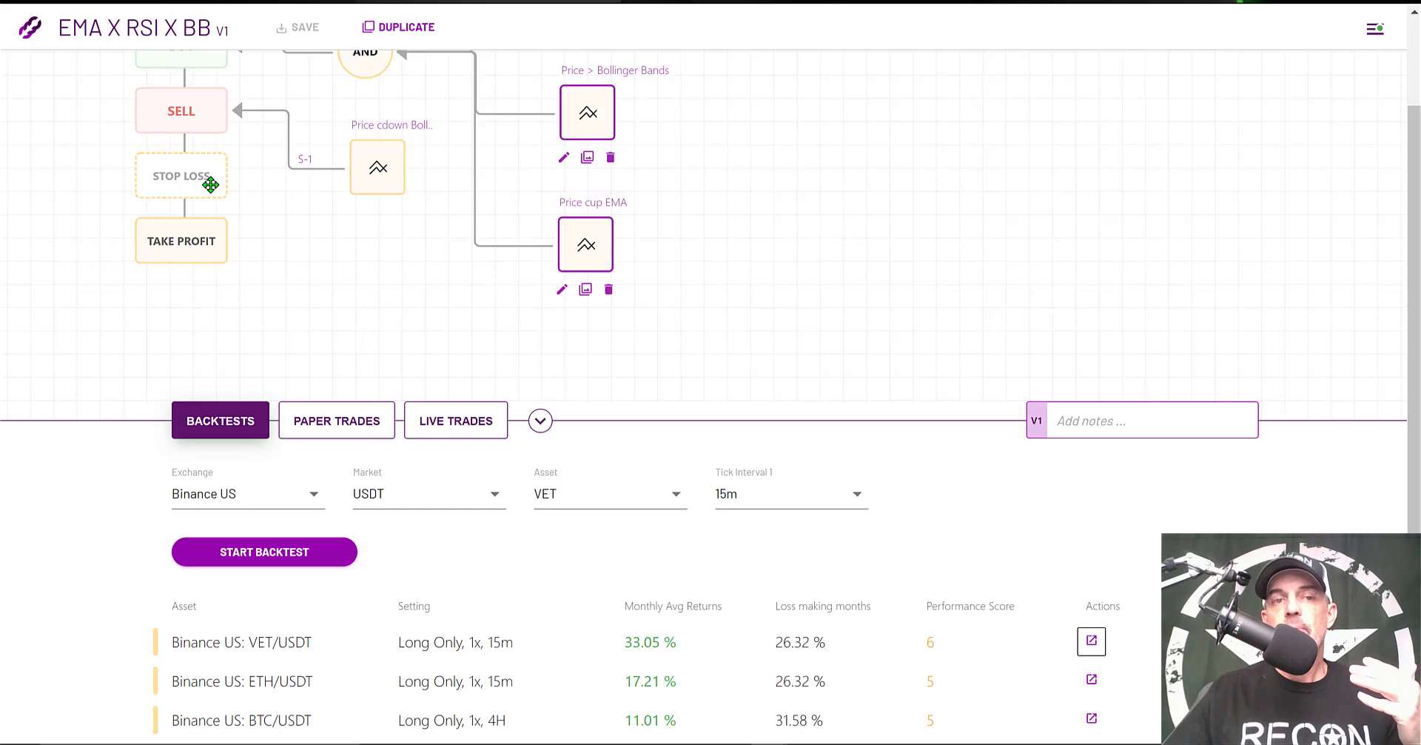